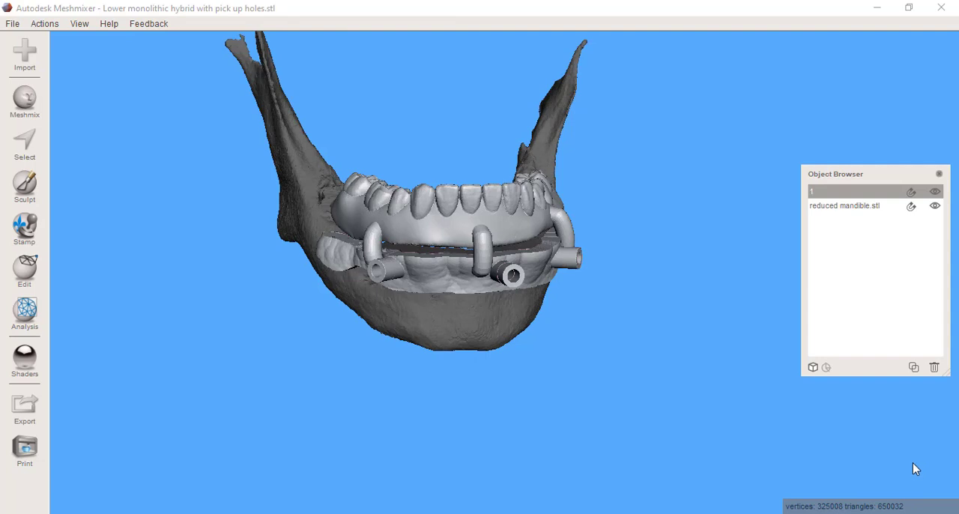
pyautogui.moveTo(568, 348)
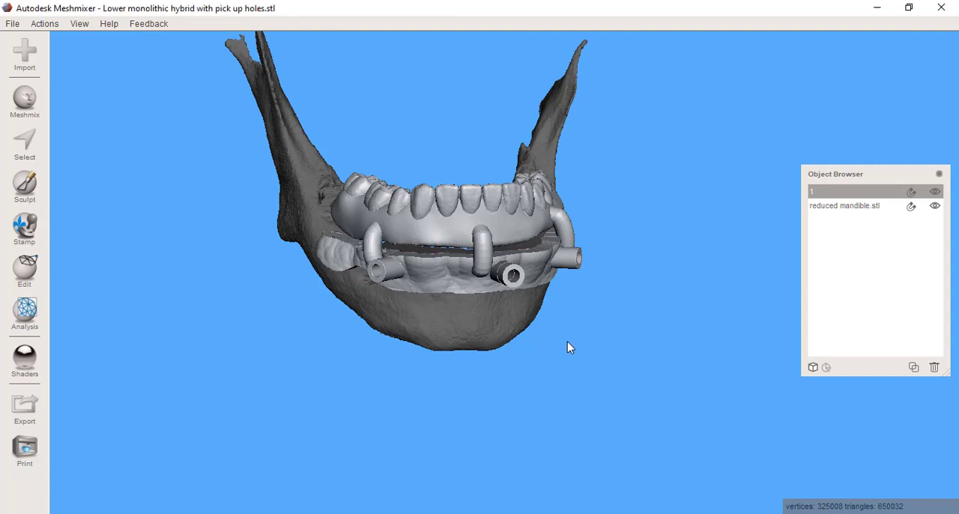
# - Scroll BlueSkyBio's Preformed Arch Bars page to the TriLor 3.5, 5.5 and 7.5 mm listings
pyautogui.moveTo(569, 347); pyautogui.dragTo(562, 326)
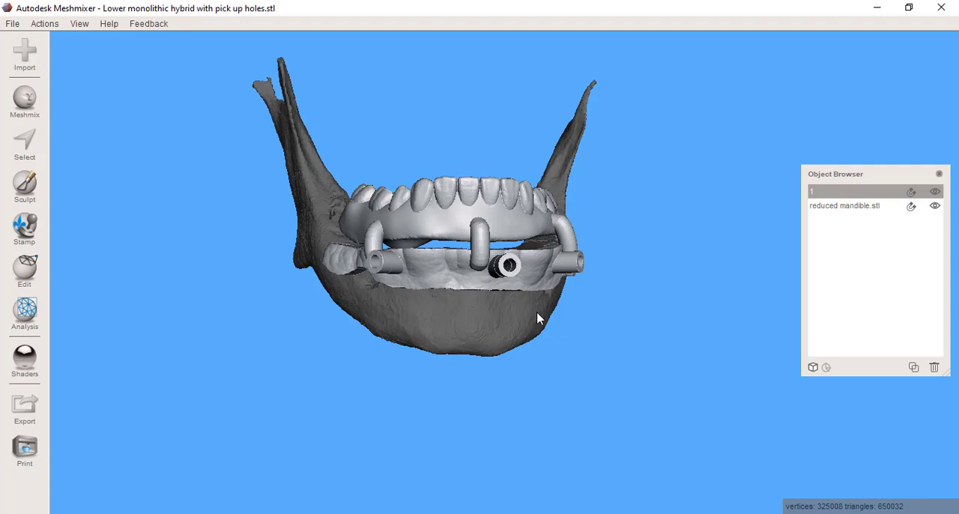
pyautogui.moveTo(639, 508)
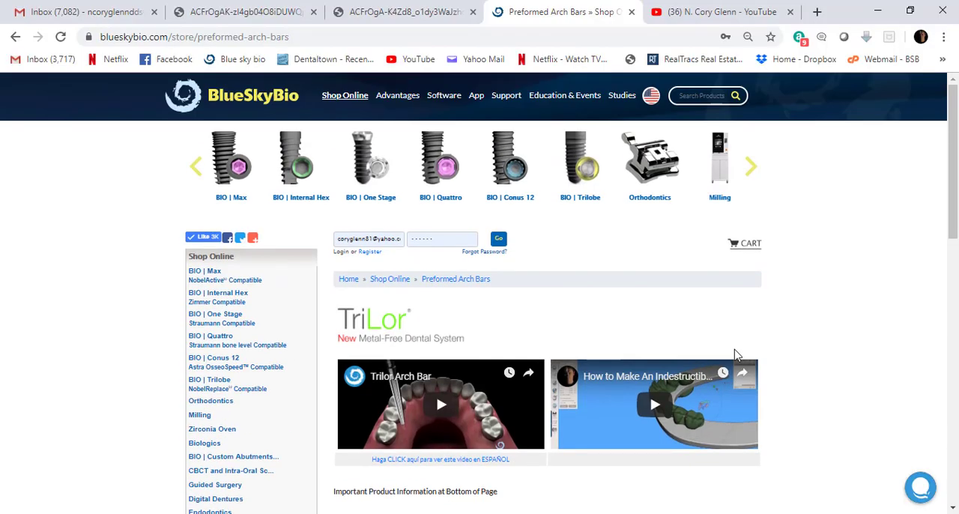
pyautogui.moveTo(238, 107)
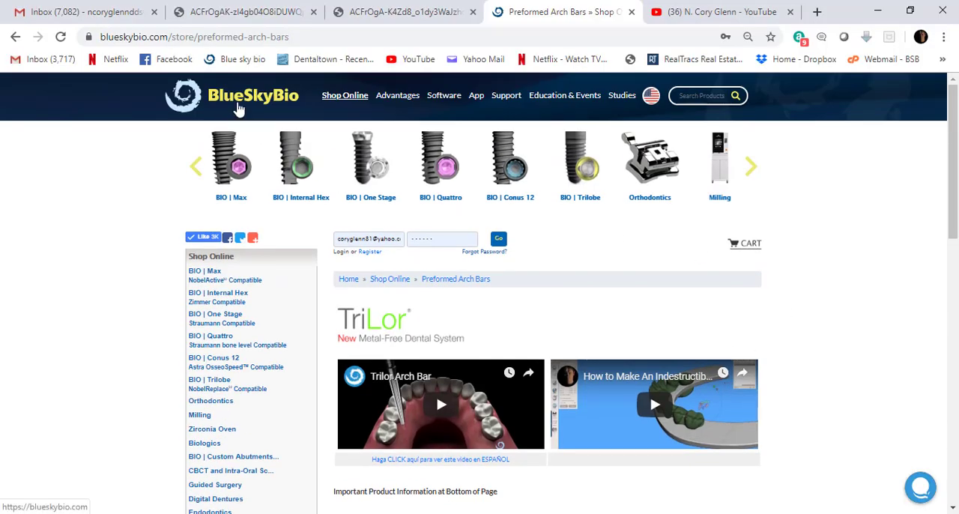
pyautogui.scroll(-3)
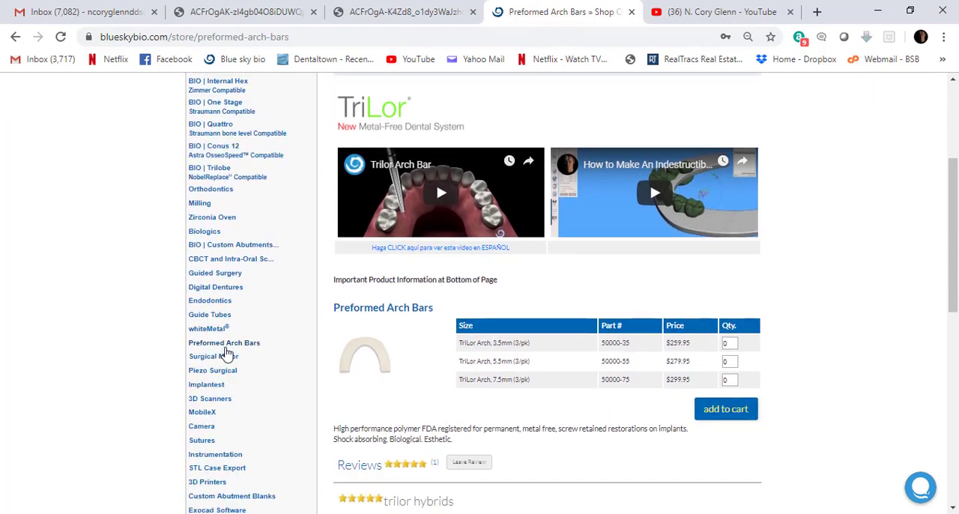
pyautogui.moveTo(496, 300)
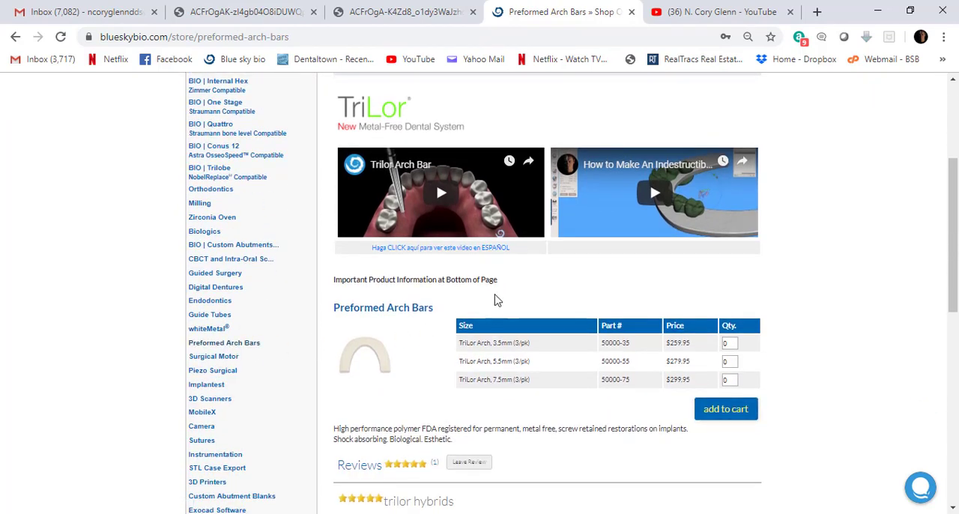
pyautogui.scroll(-3)
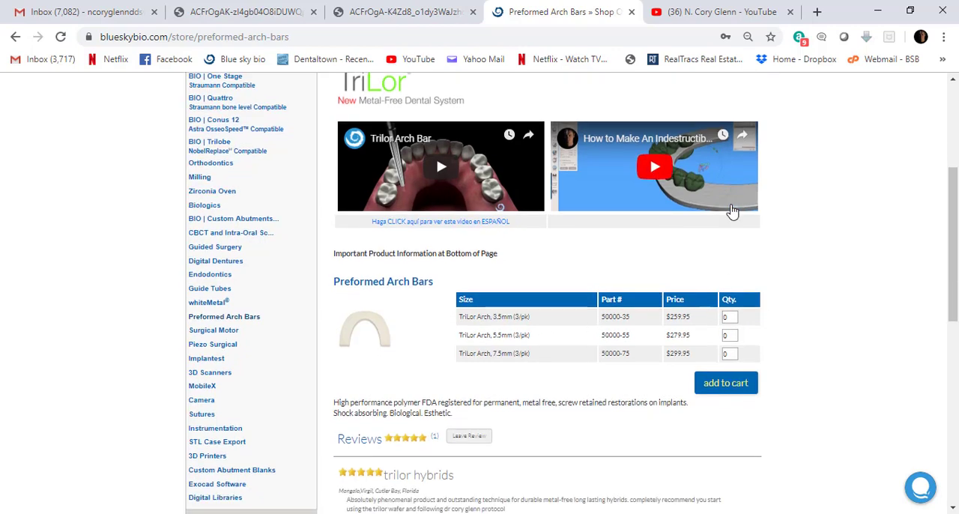
pyautogui.scroll(3)
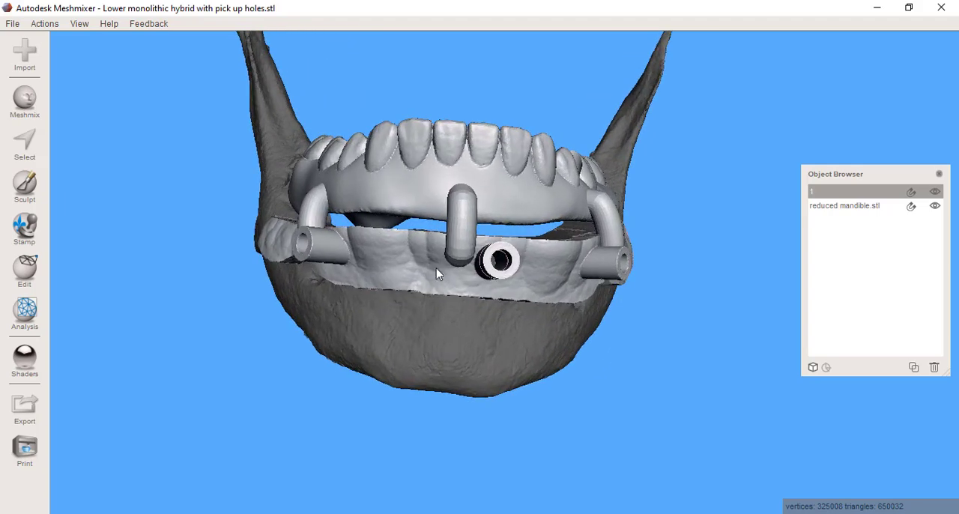
# - Hide reduced mandible.stl, duplicate the hybrid as '1 (copy)', and hide original object 1
pyautogui.moveTo(438, 273); pyautogui.dragTo(480, 318)
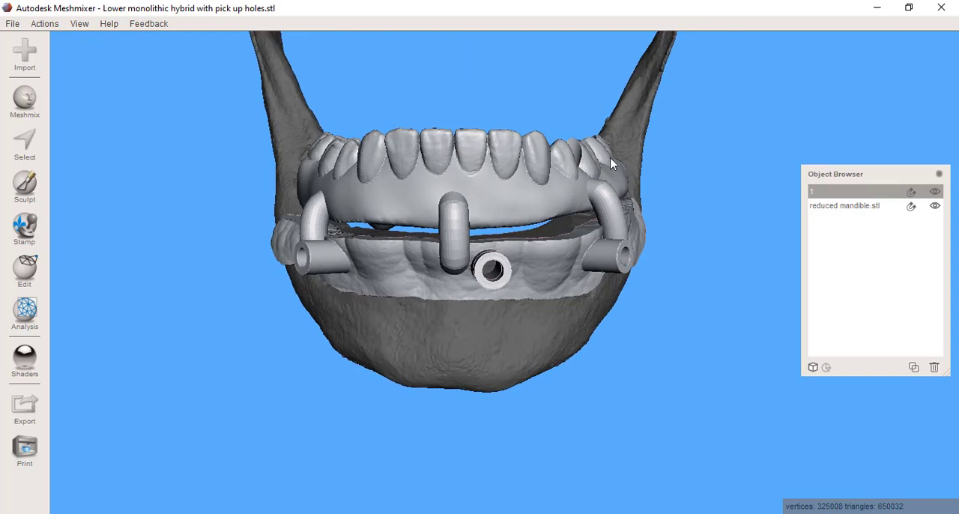
pyautogui.moveTo(200, 430)
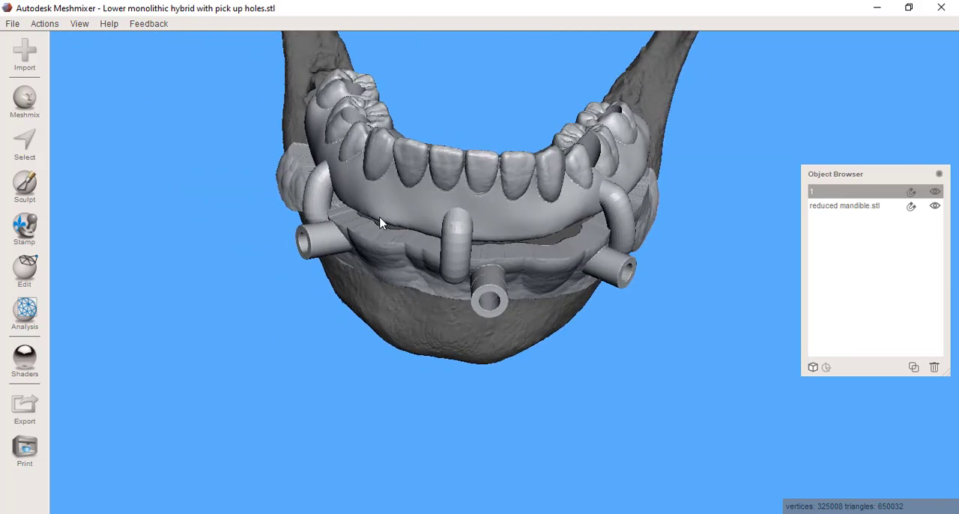
pyautogui.click(845, 205)
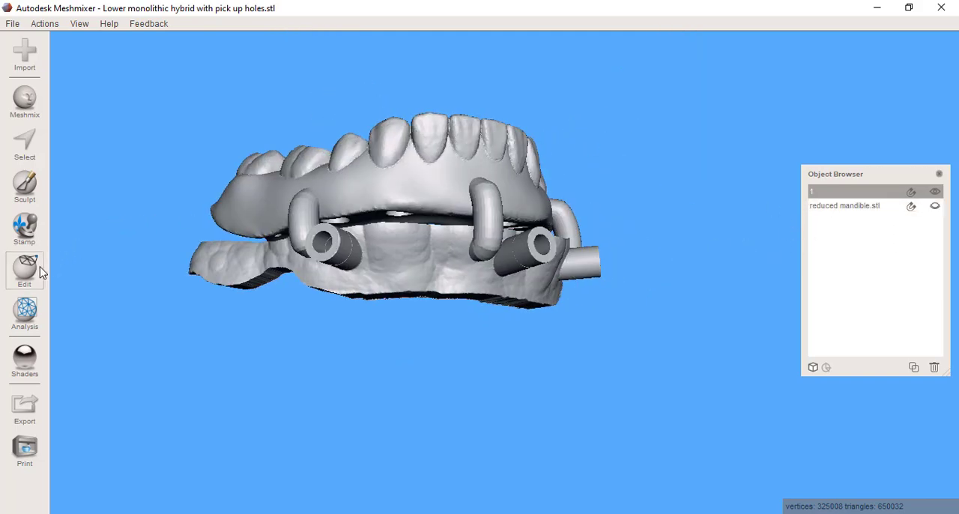
pyautogui.click(24, 270)
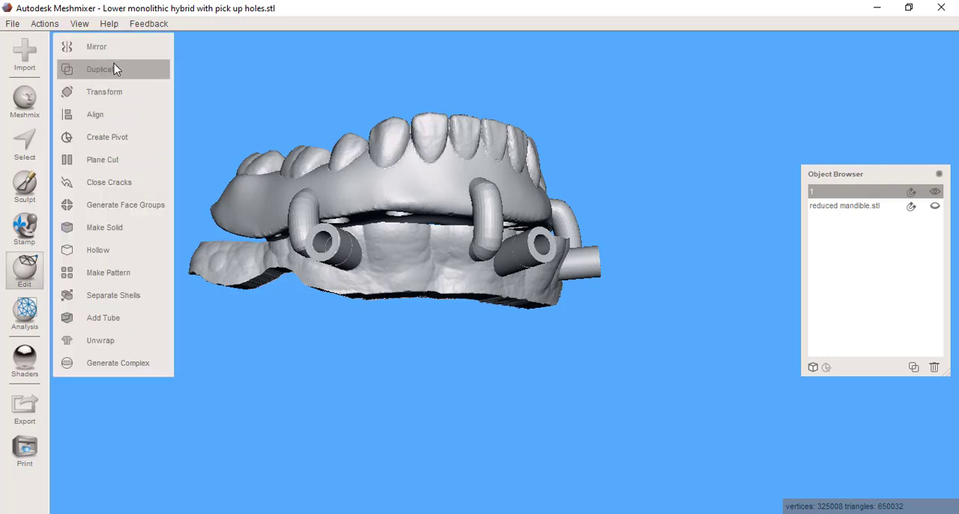
pyautogui.click(102, 69)
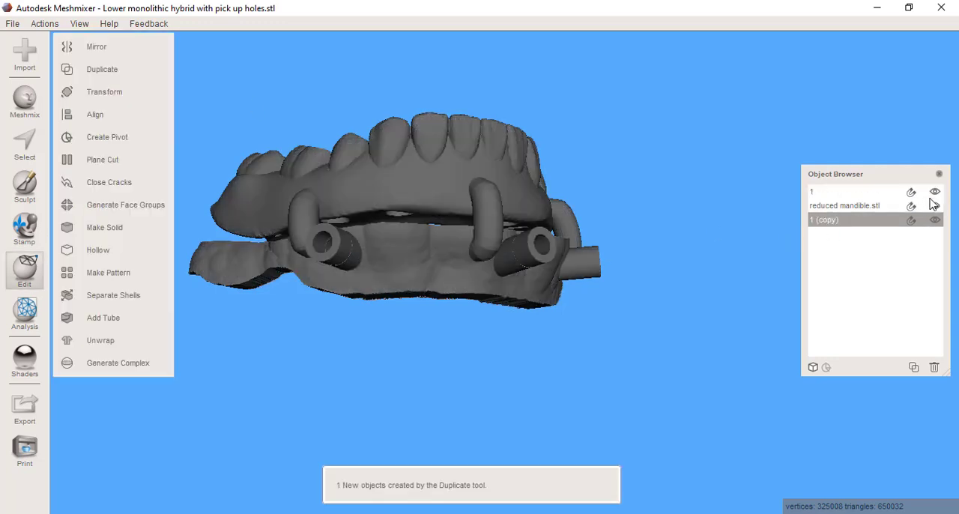
pyautogui.click(935, 220)
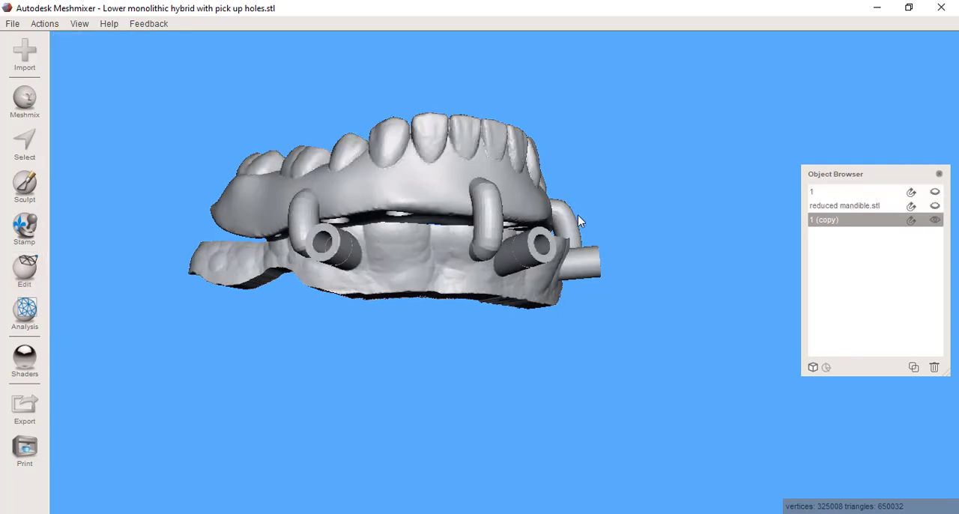
pyautogui.moveTo(577, 221); pyautogui.dragTo(588, 258)
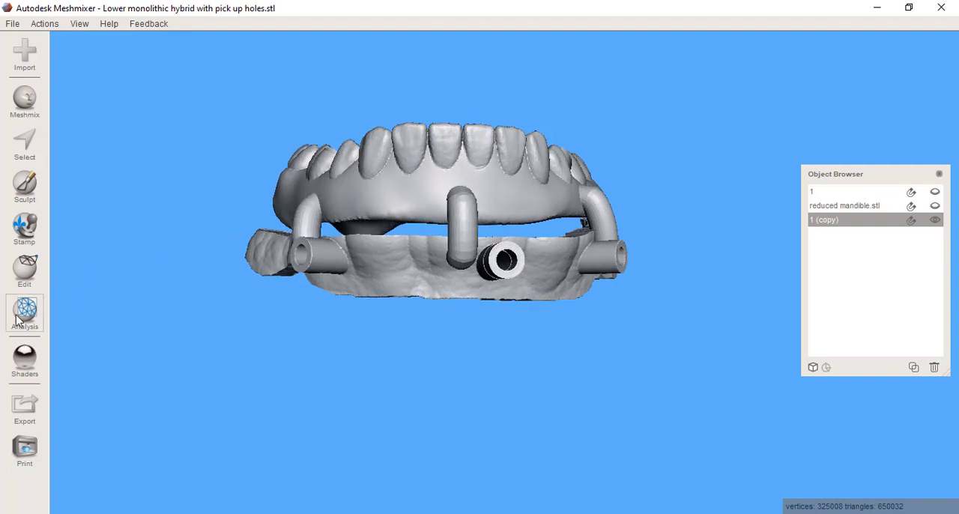
pyautogui.moveTo(25, 270)
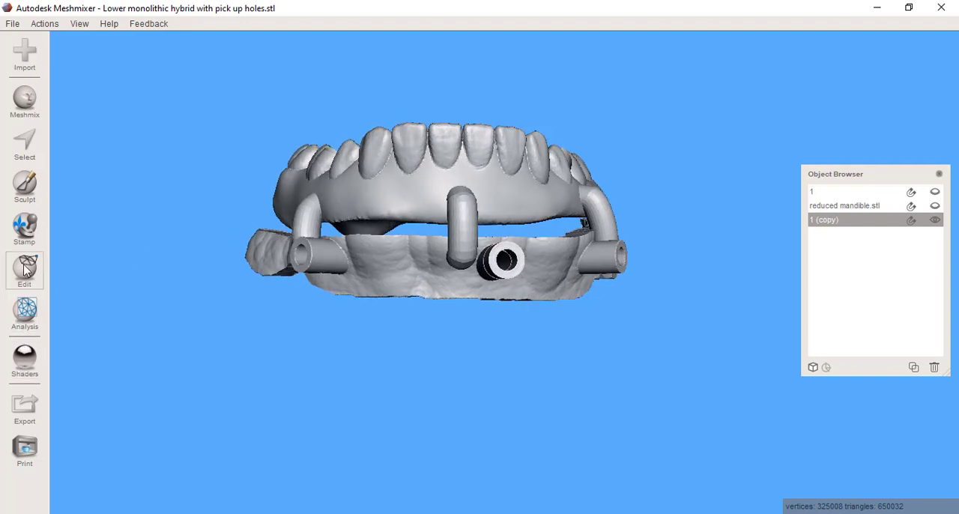
# - Hollow the copied hybrid at 0.5 mm offset distance, inspecting the preview before accepting
pyautogui.click(24, 266)
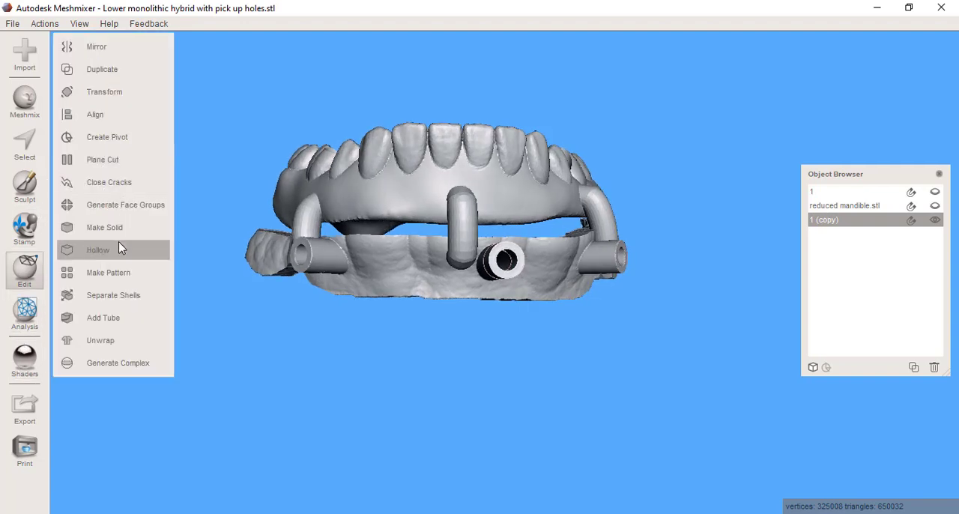
pyautogui.click(98, 249)
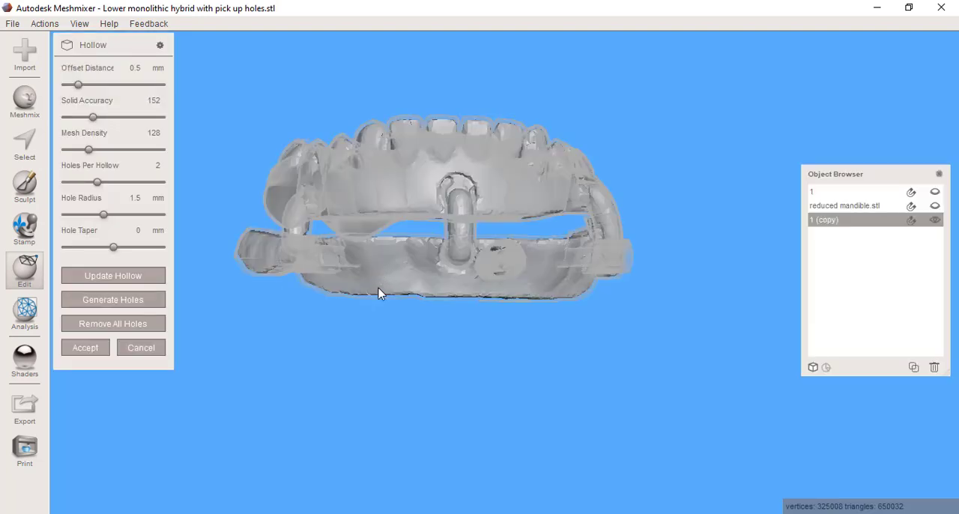
pyautogui.moveTo(378, 292); pyautogui.dragTo(689, 363)
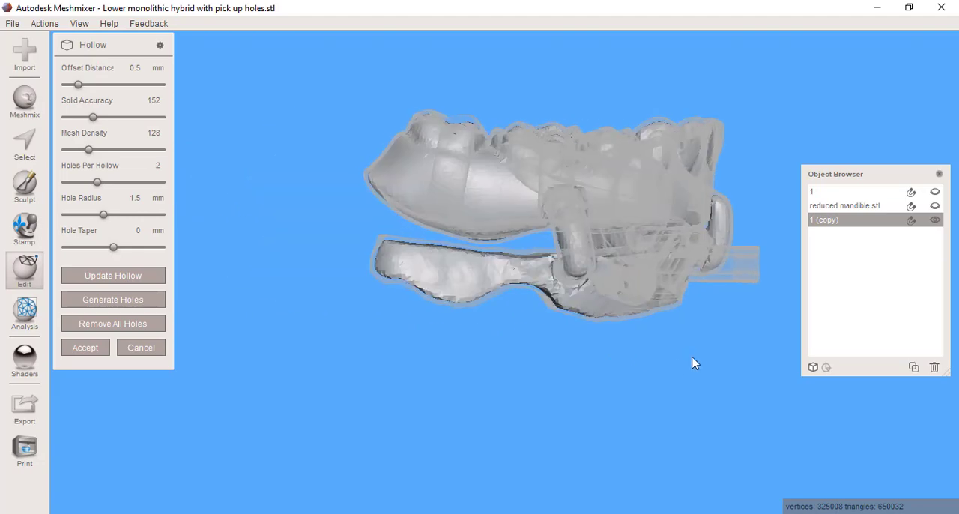
pyautogui.moveTo(693, 364); pyautogui.dragTo(564, 348)
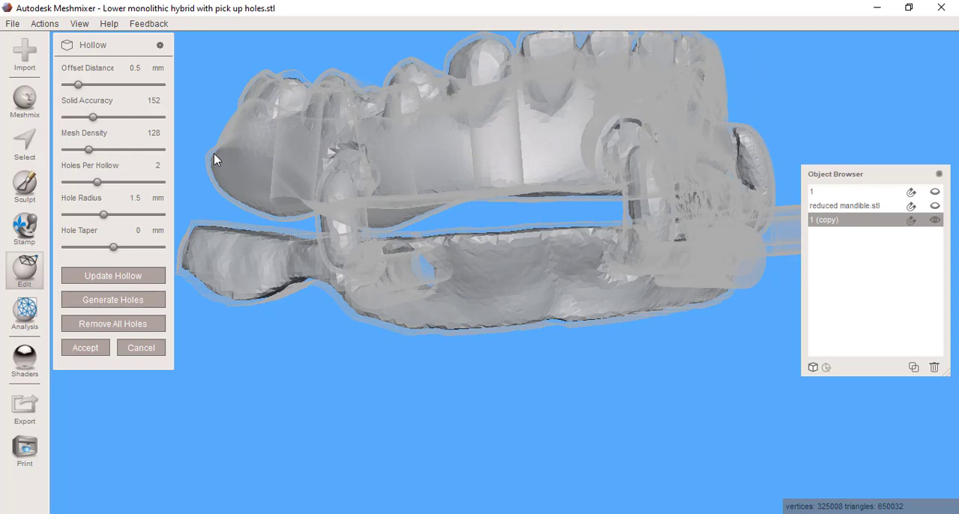
pyautogui.moveTo(217, 159); pyautogui.dragTo(374, 307)
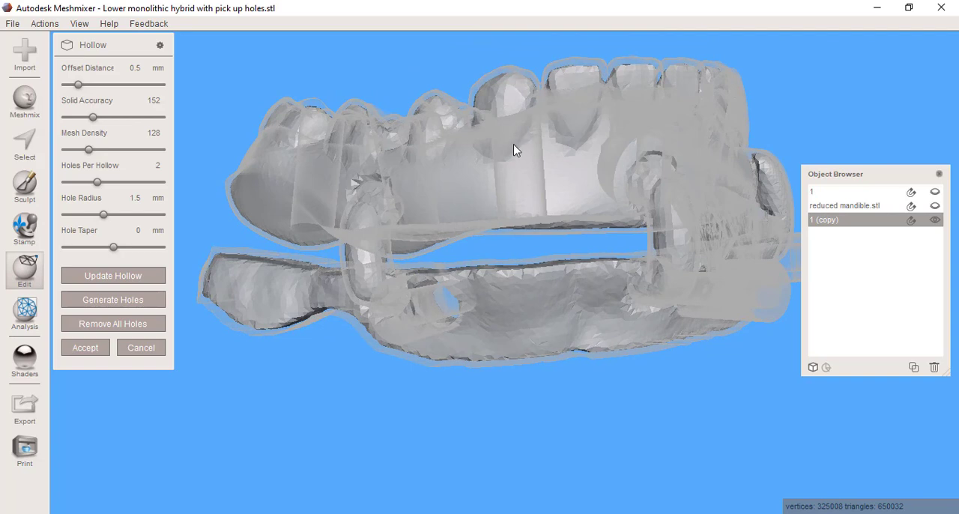
pyautogui.moveTo(520, 204)
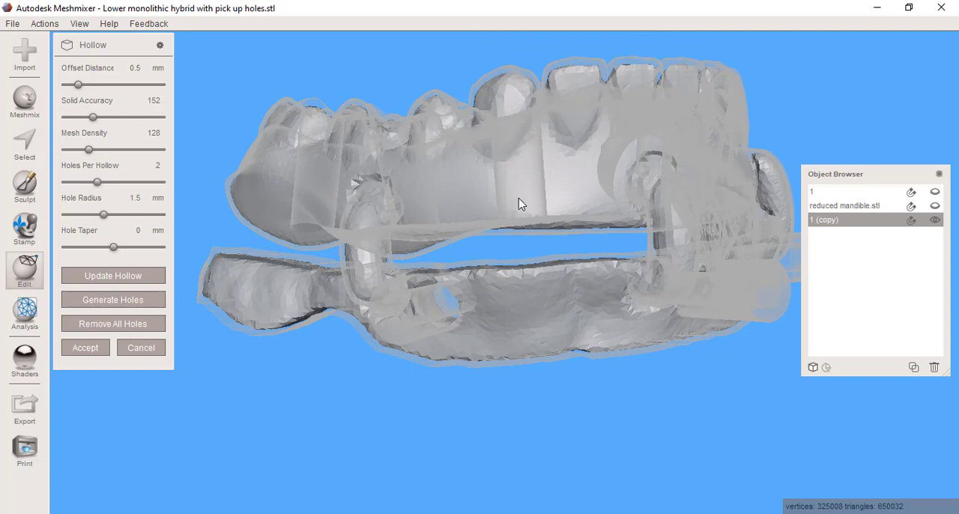
pyautogui.moveTo(512, 190)
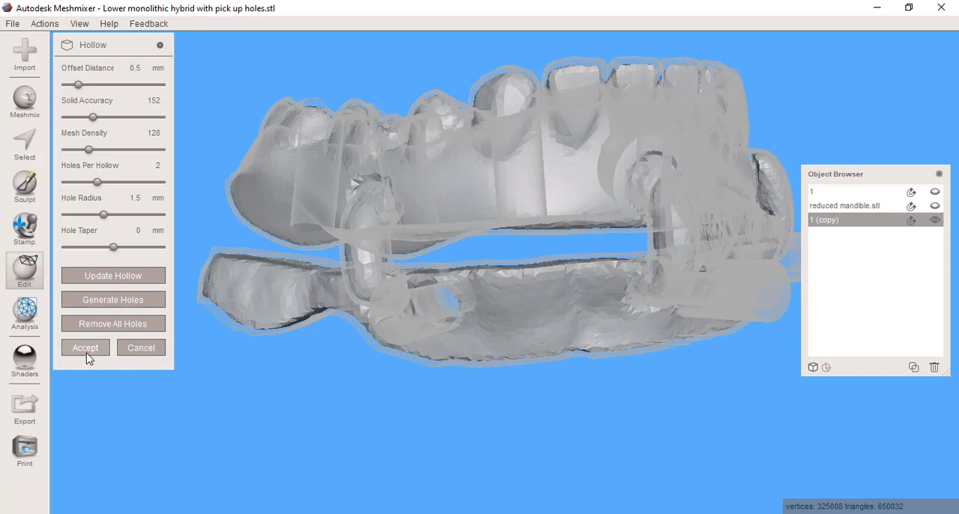
pyautogui.moveTo(96, 356)
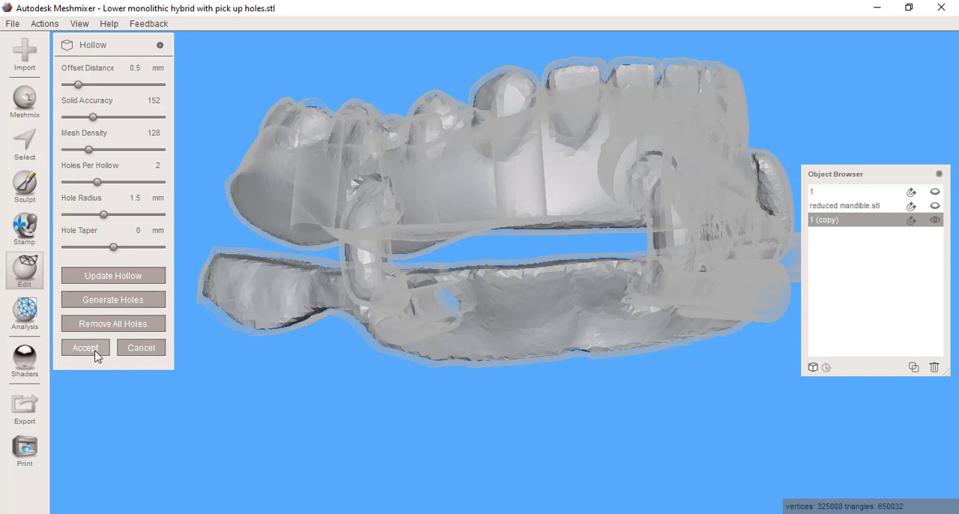
pyautogui.click(84, 348)
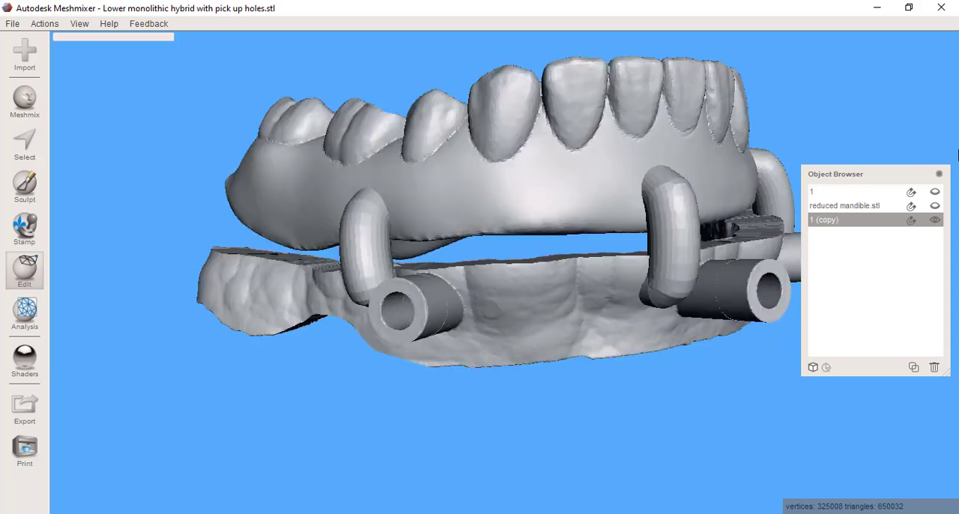
# - Brush-select the copy's lower bar, tubes and pick-up cylinders, orbiting around the framework
pyautogui.click(24, 270)
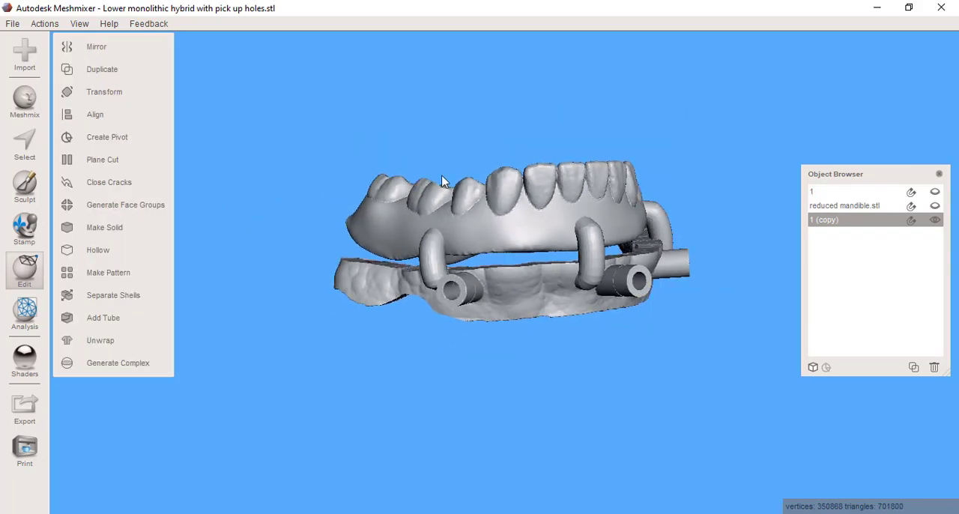
pyautogui.click(24, 143)
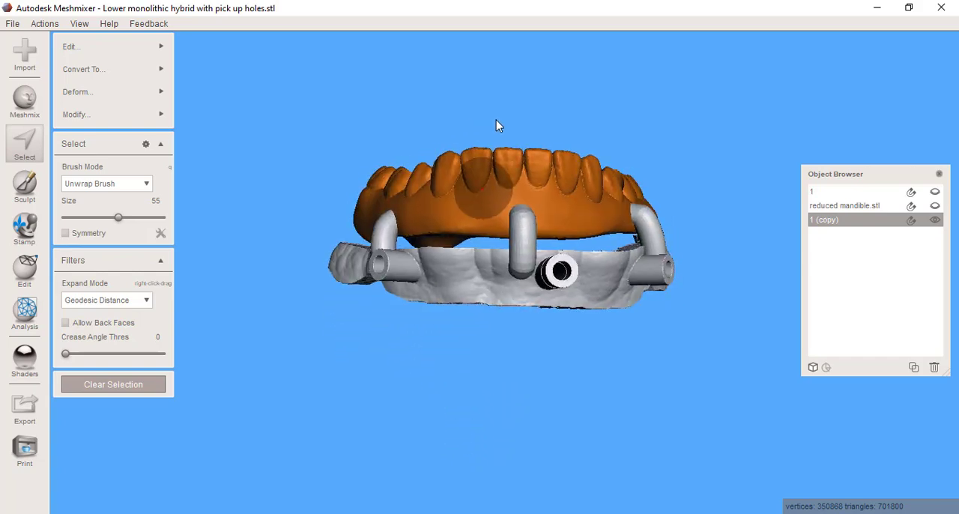
pyautogui.moveTo(603, 102)
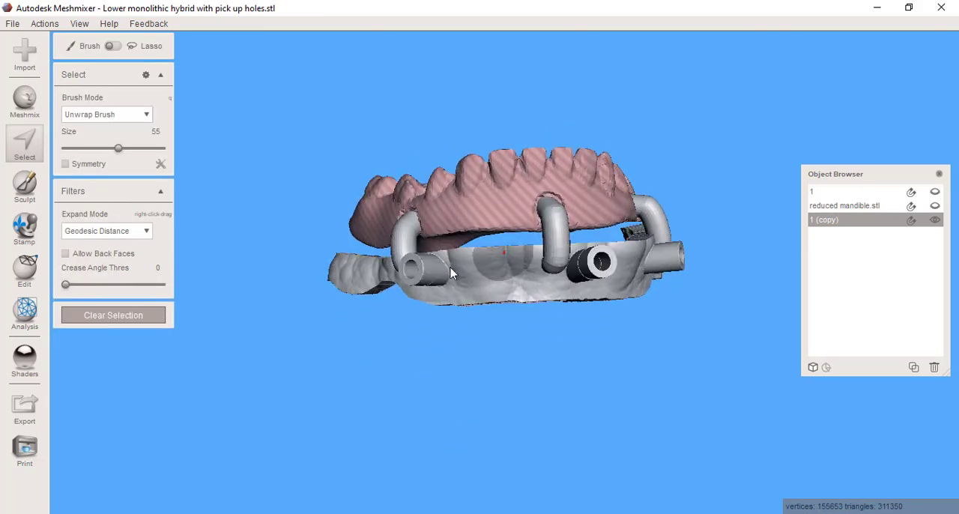
pyautogui.moveTo(449, 273); pyautogui.dragTo(502, 260)
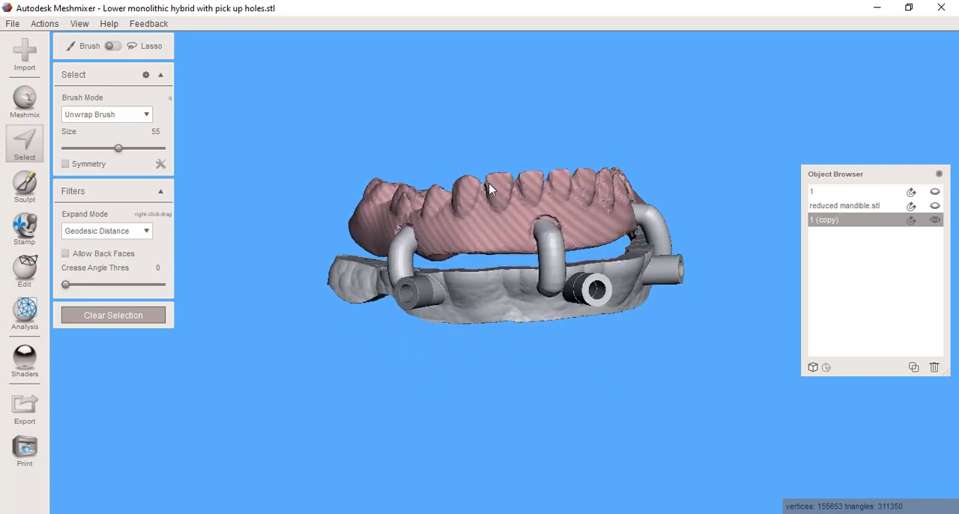
pyautogui.moveTo(487, 188); pyautogui.dragTo(355, 288)
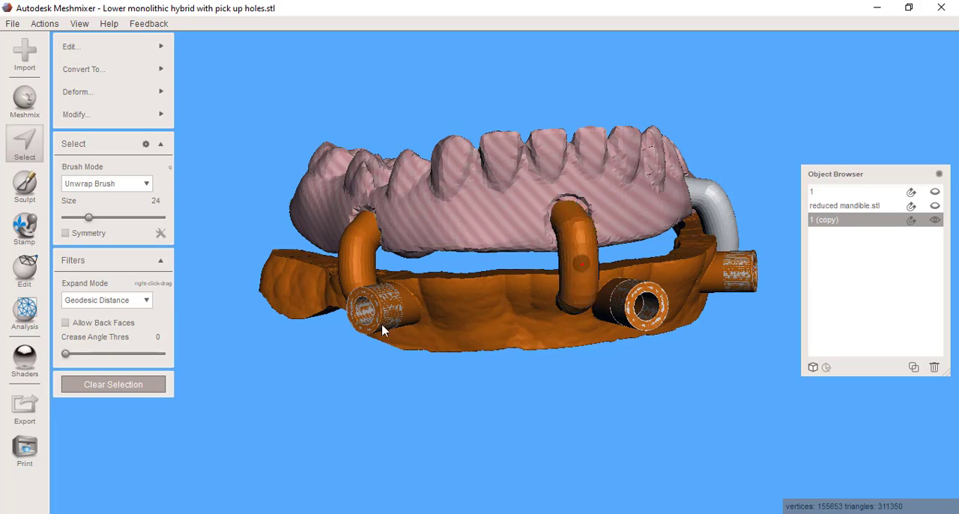
pyautogui.moveTo(382, 331); pyautogui.dragTo(358, 357)
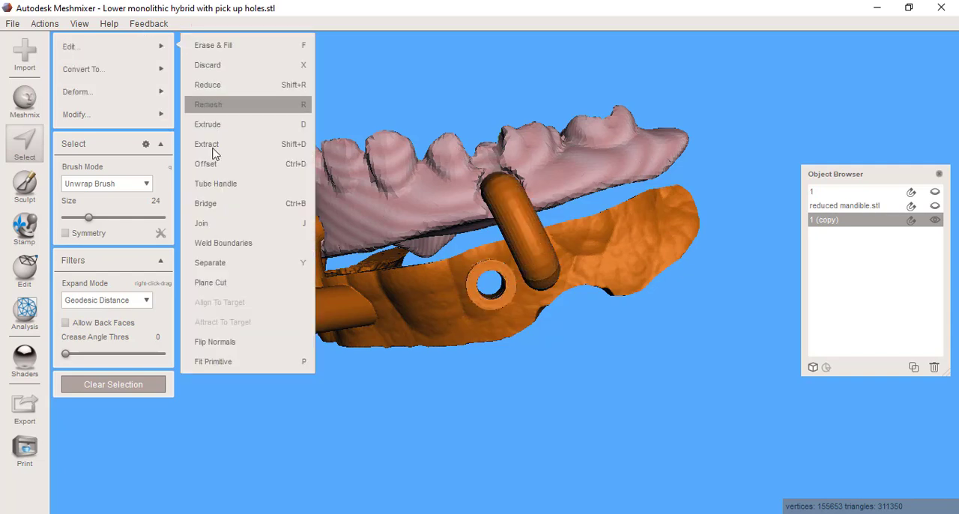
pyautogui.moveTo(269, 323)
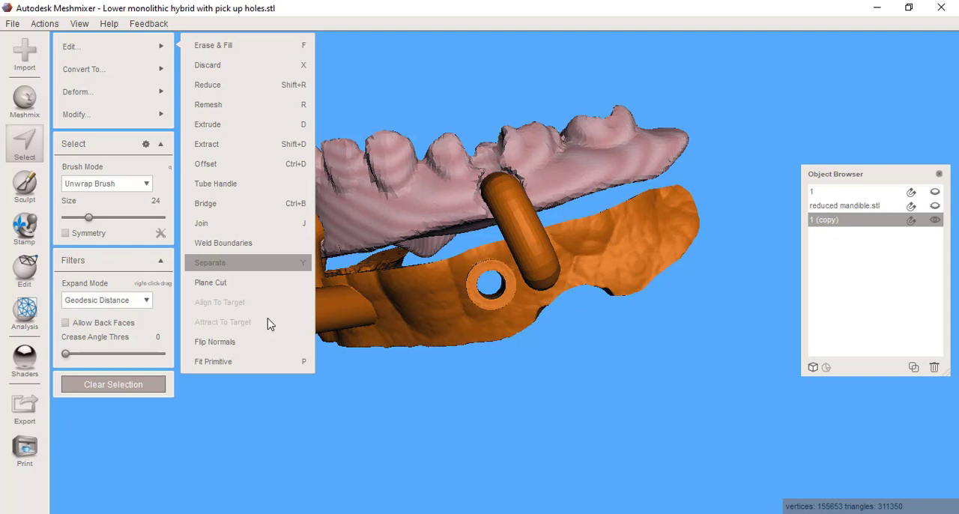
# - Separate the selected base and cylinders into '1 (copy) (part)' and orbit to check the result
pyautogui.click(209, 263)
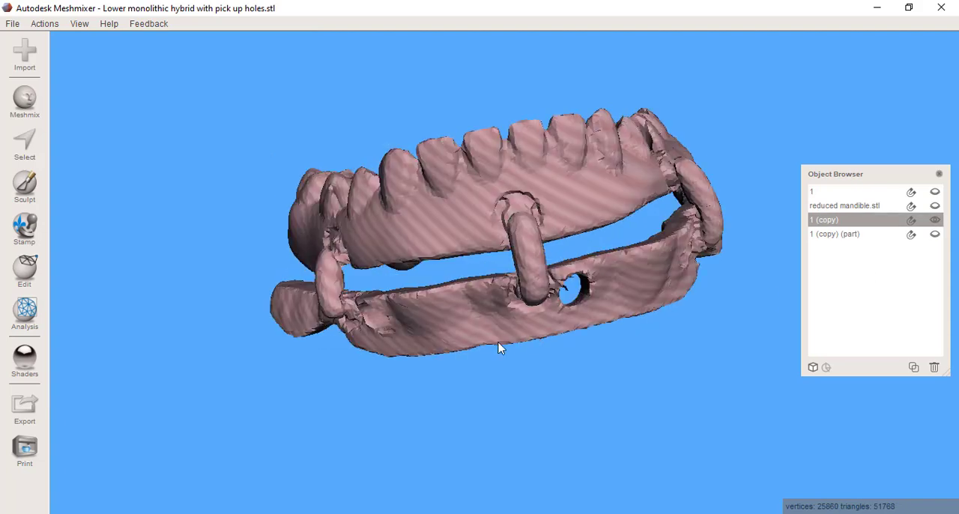
pyautogui.moveTo(501, 347); pyautogui.dragTo(473, 305)
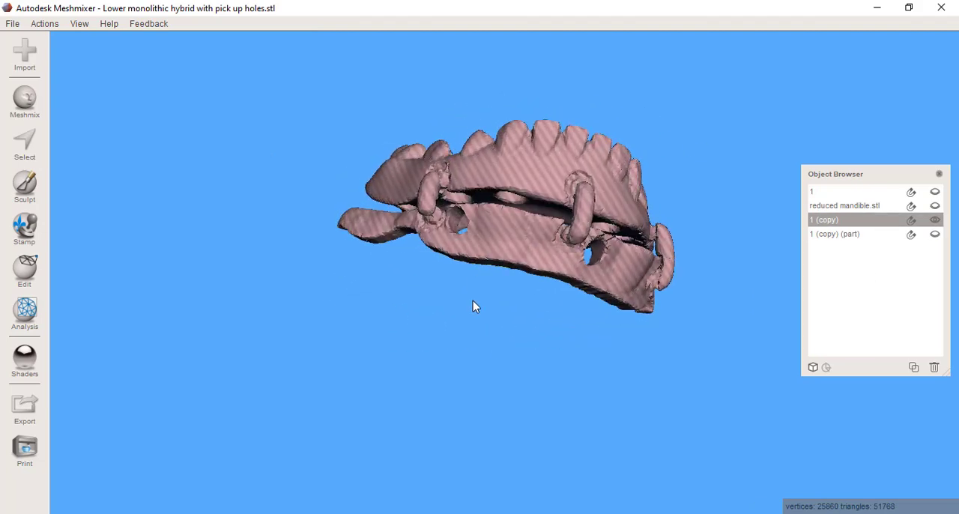
pyautogui.moveTo(472, 306); pyautogui.dragTo(442, 330)
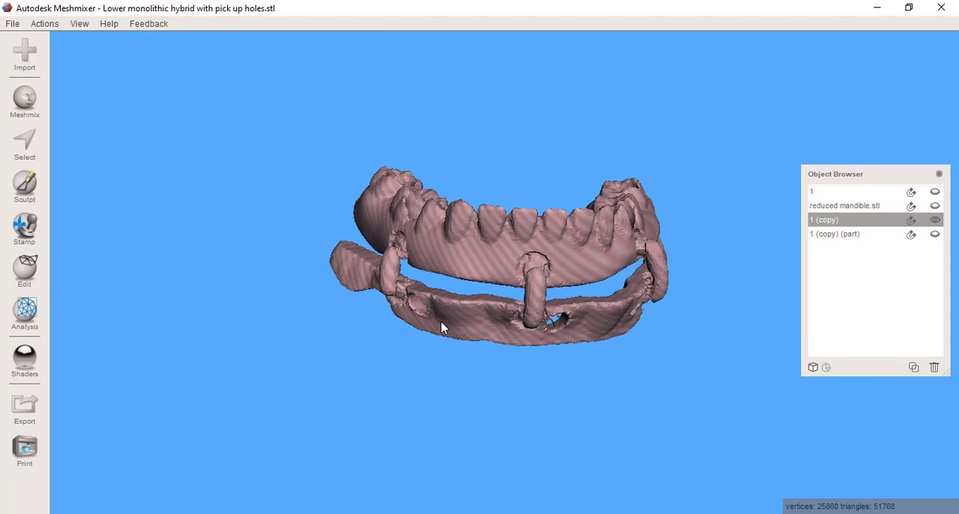
pyautogui.moveTo(442, 327); pyautogui.dragTo(484, 247)
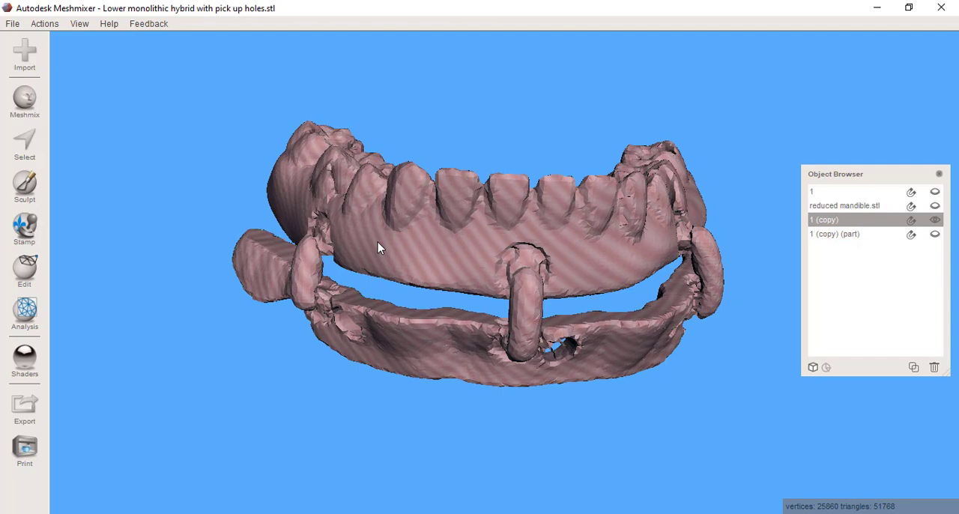
pyautogui.moveTo(24, 142)
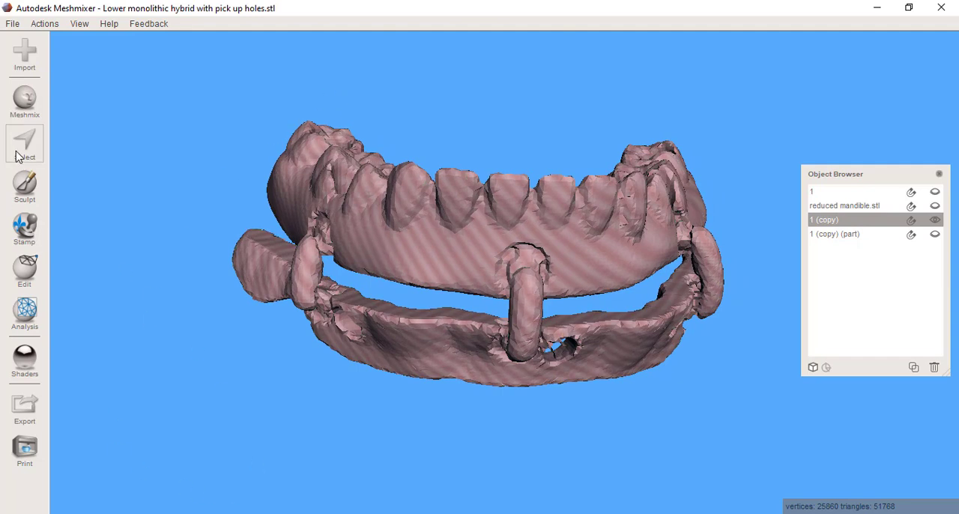
# - Flip the normals of the remaining tooth portion of 1 (copy) and exit Select
pyautogui.click(24, 141)
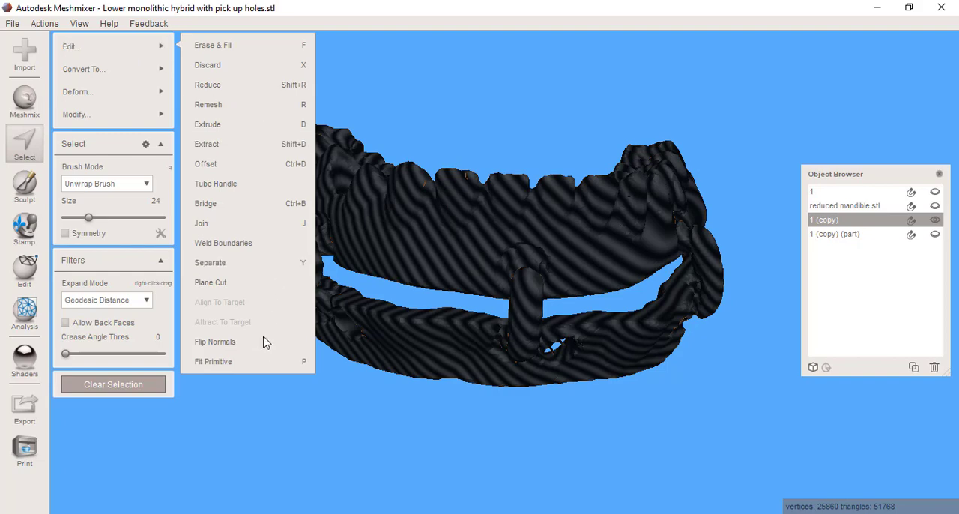
pyautogui.click(215, 342)
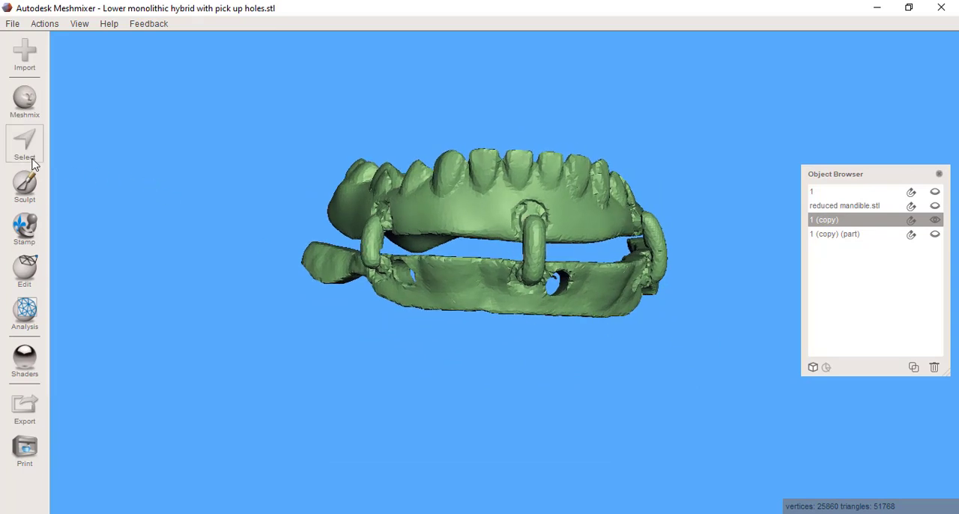
pyautogui.click(25, 143)
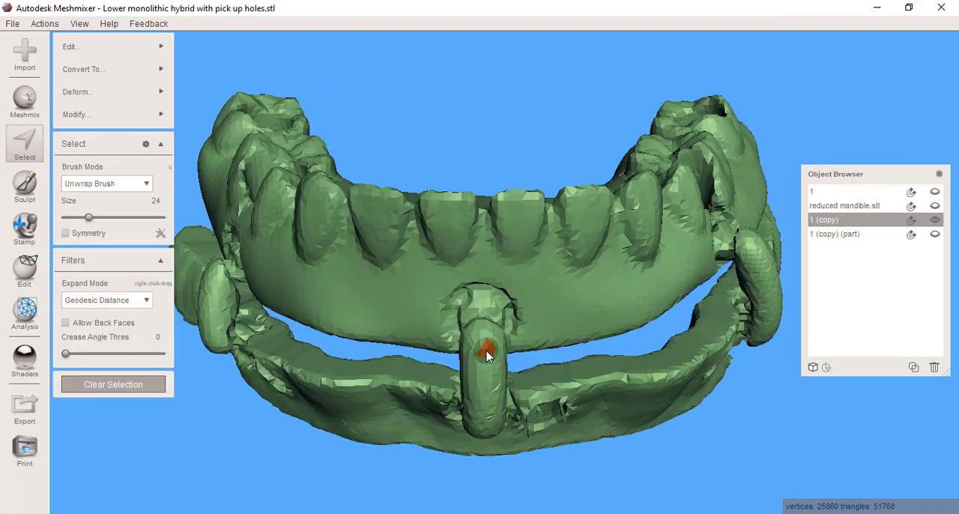
pyautogui.click(25, 143)
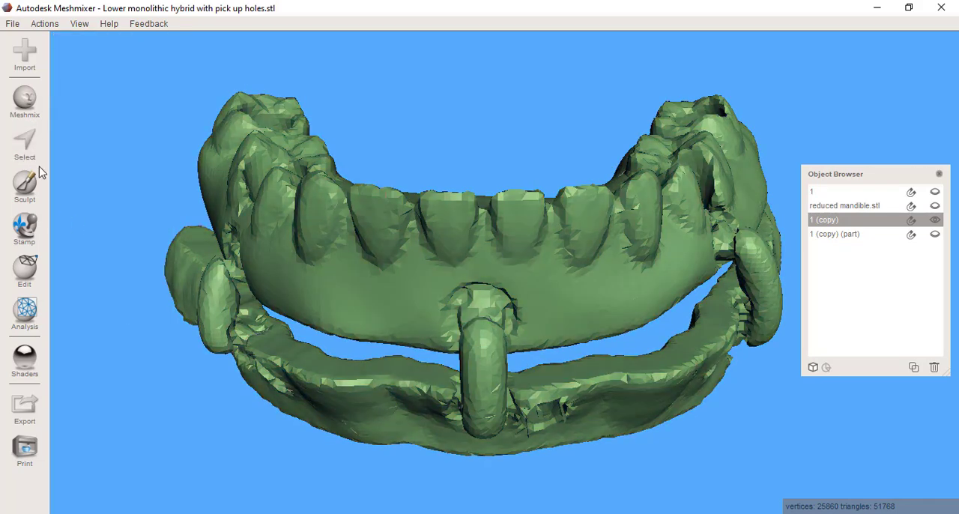
pyautogui.click(24, 143)
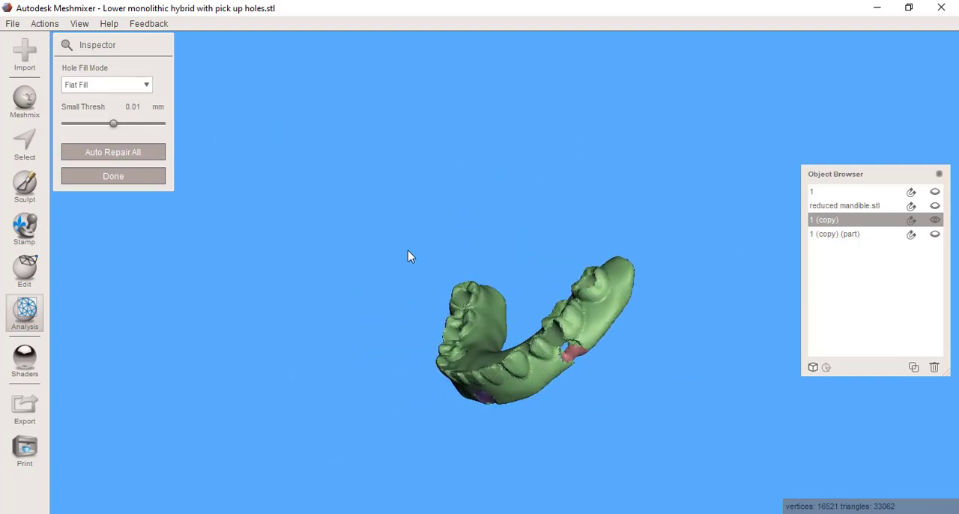
# - Orbit the tooth portion to review holes flagged by Inspector, then switch to selecting mesh parts
pyautogui.moveTo(409, 256); pyautogui.dragTo(395, 287)
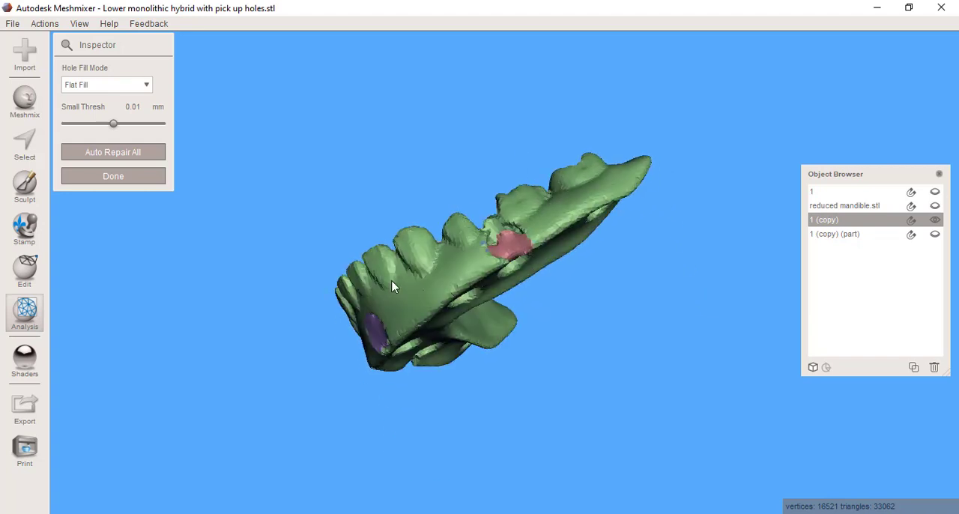
pyautogui.moveTo(395, 286); pyautogui.dragTo(262, 439)
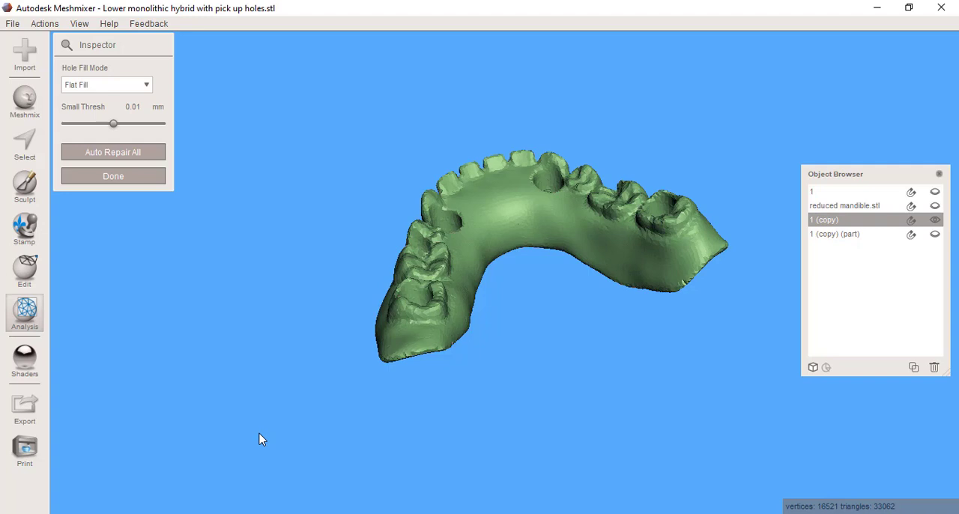
pyautogui.moveTo(262, 439); pyautogui.dragTo(299, 360)
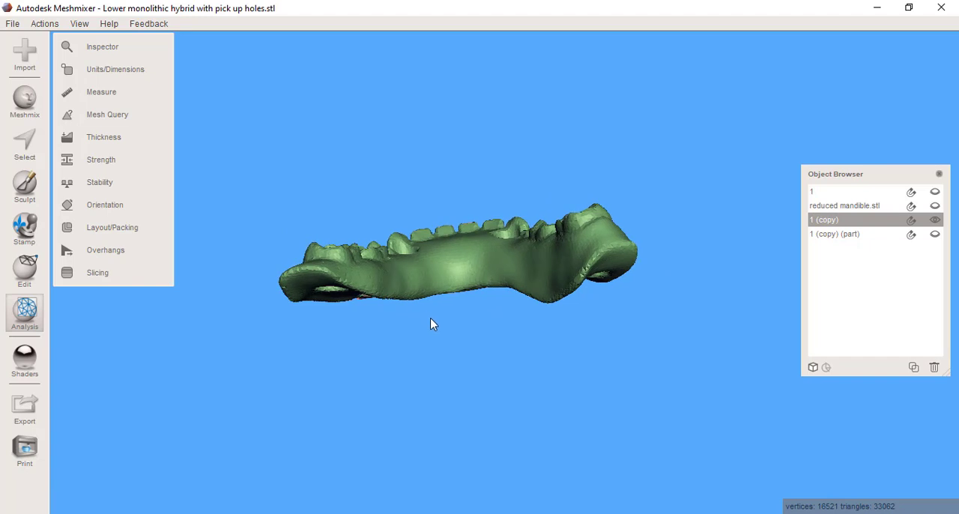
pyautogui.moveTo(26, 299)
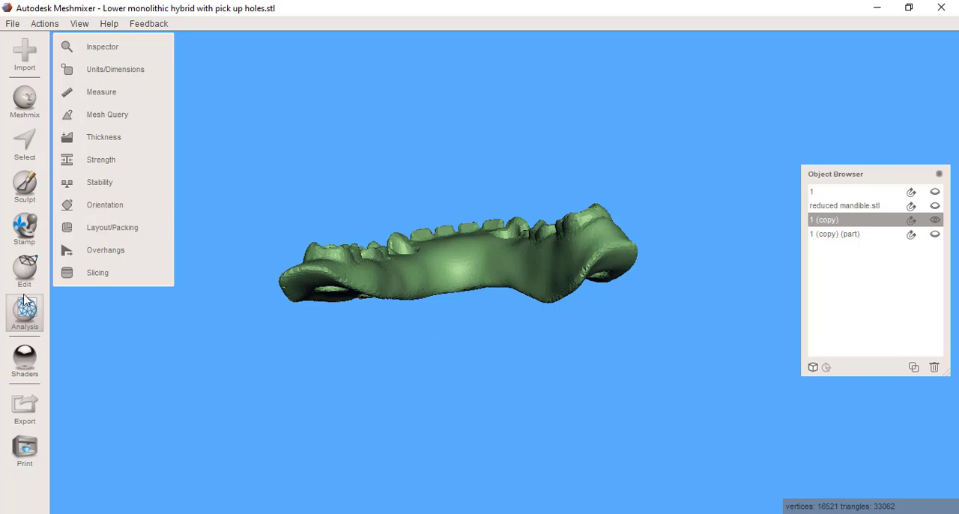
pyautogui.moveTo(25, 142)
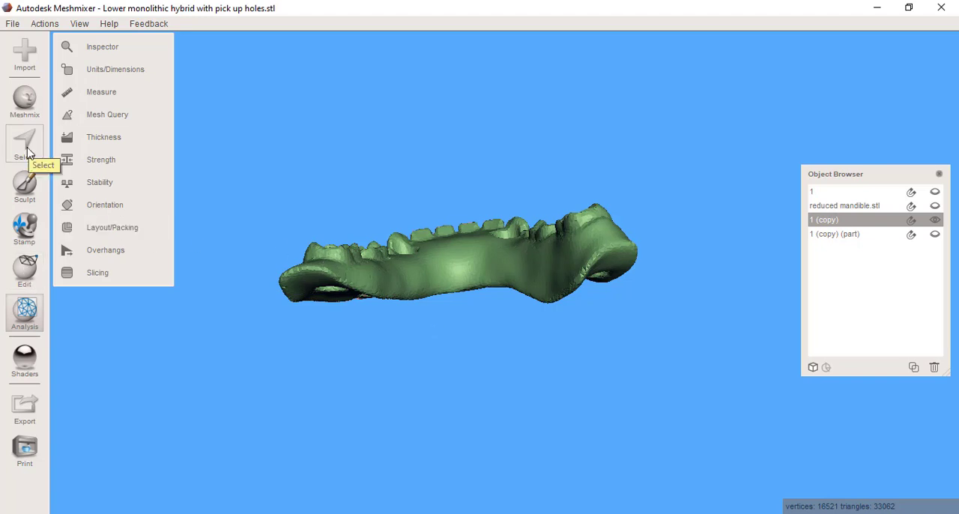
pyautogui.moveTo(39, 164)
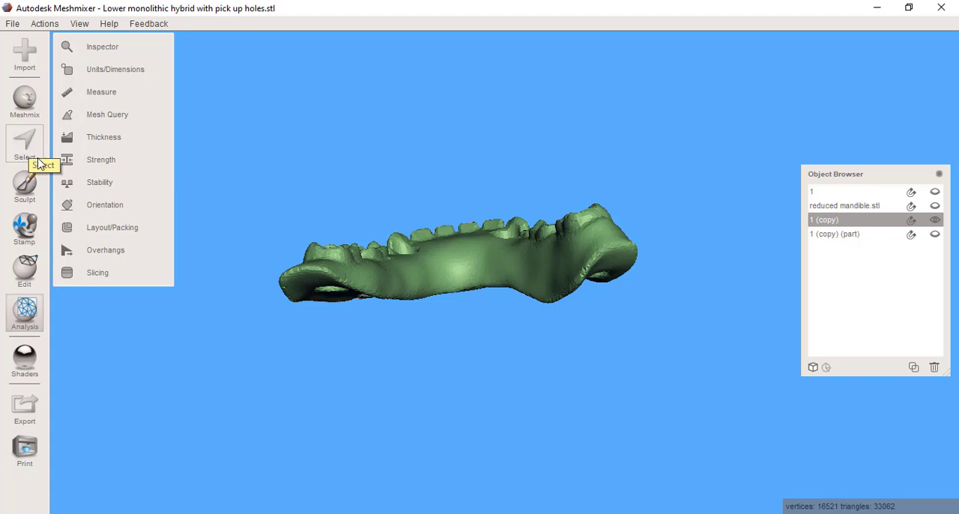
pyautogui.click(24, 101)
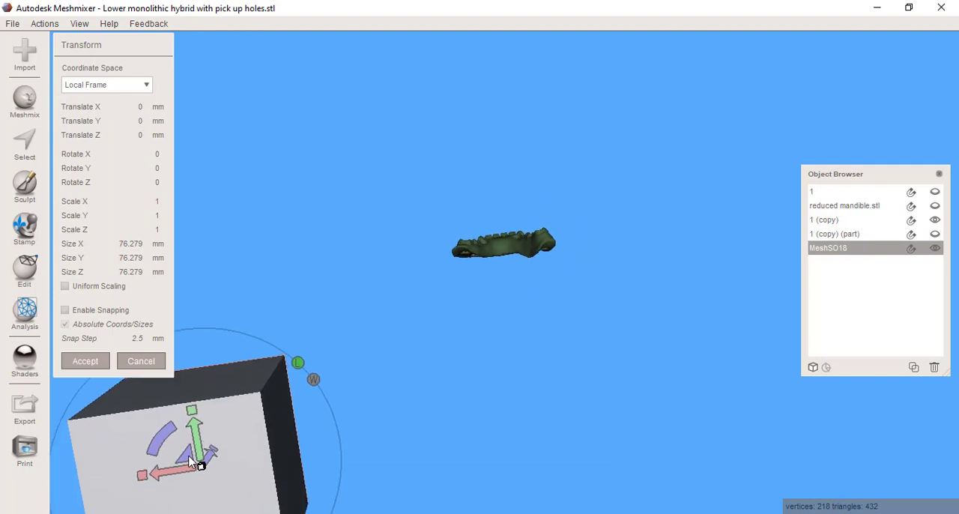
# - Position box MeshSO18, flattened to Scale Y 0.0485, level through the arch and accept
pyautogui.moveTo(198, 464); pyautogui.dragTo(225, 285)
pyautogui.write('3.7')
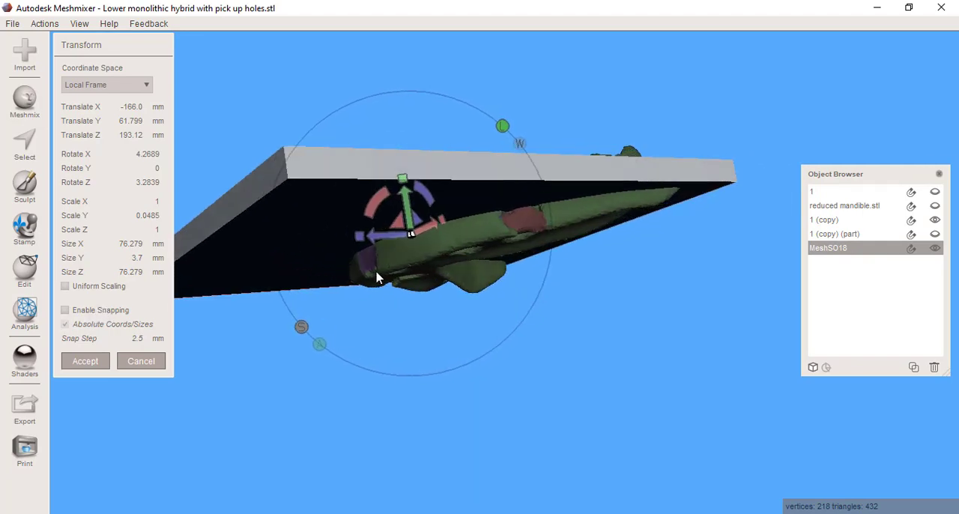
pyautogui.moveTo(379, 278); pyautogui.dragTo(576, 410)
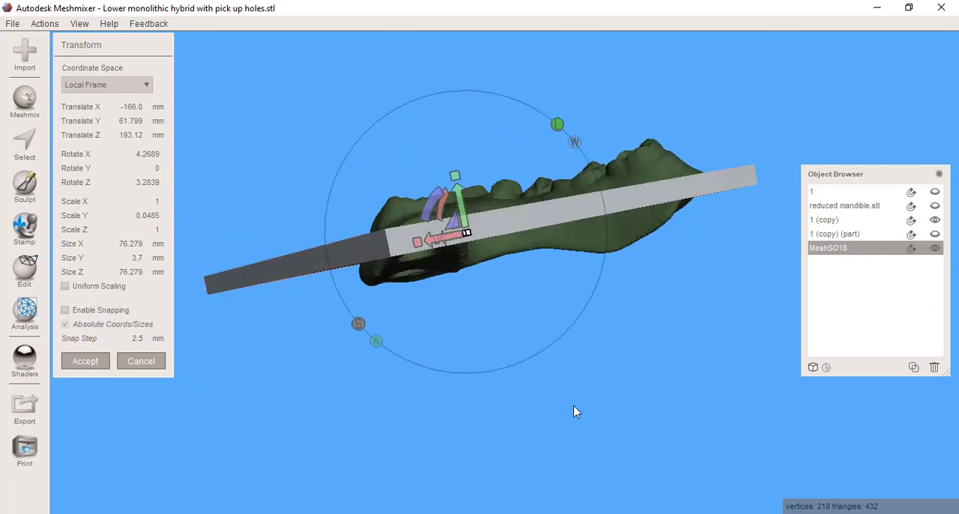
pyautogui.moveTo(574, 411); pyautogui.dragTo(487, 456)
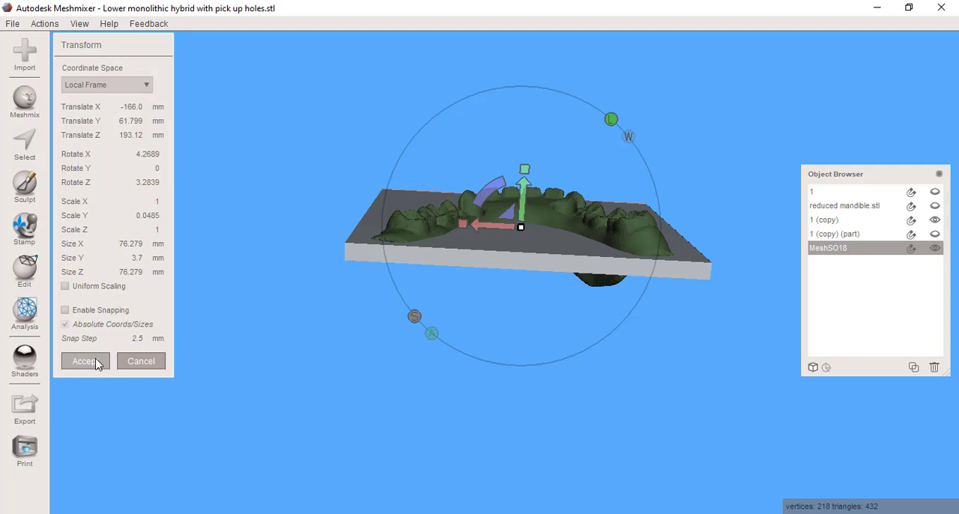
pyautogui.click(85, 361)
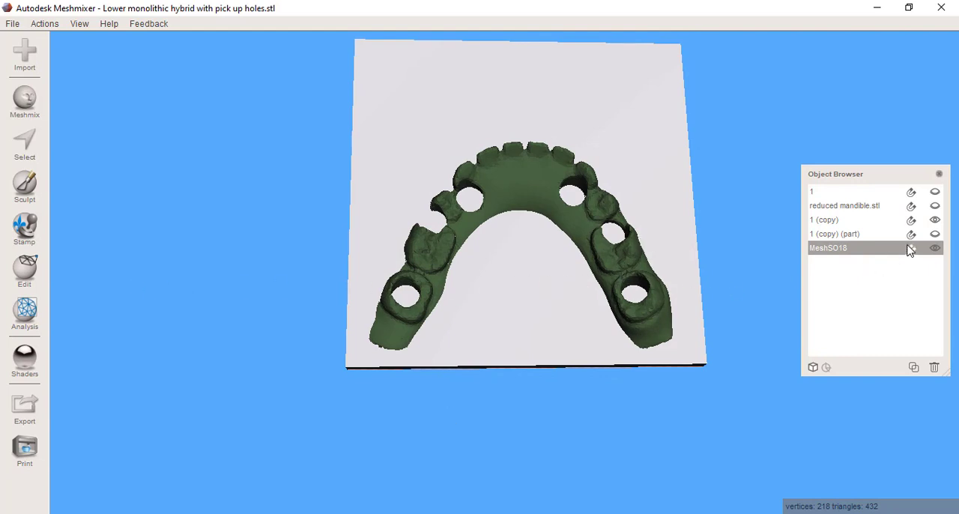
pyautogui.moveTo(528, 305)
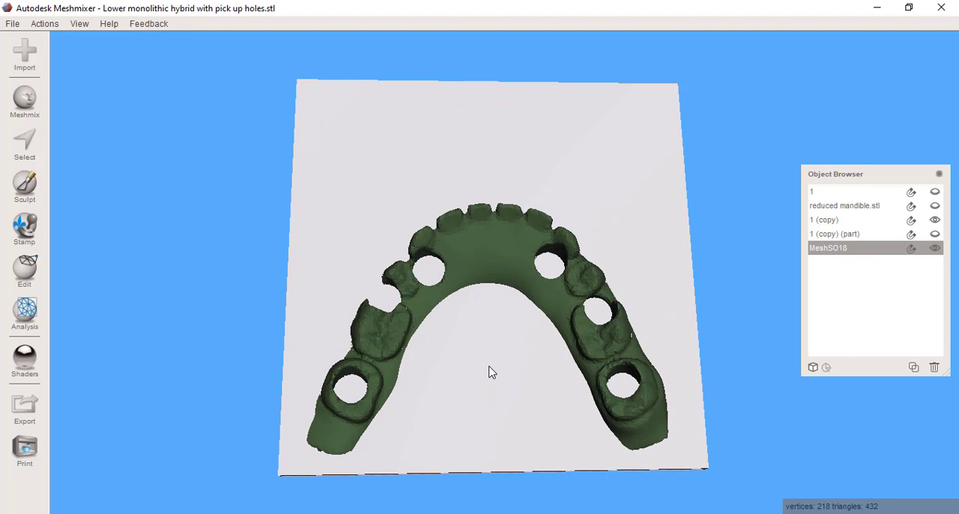
pyautogui.moveTo(214, 284)
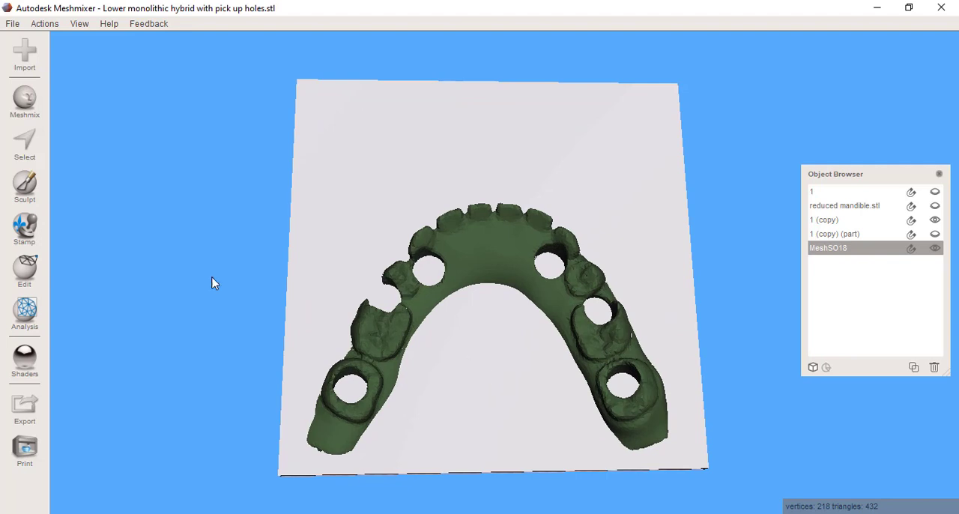
# - Clear the selection and Make Solid the slab with Fast settings, creating 'MeshSO18 (solid)'
pyautogui.click(24, 142)
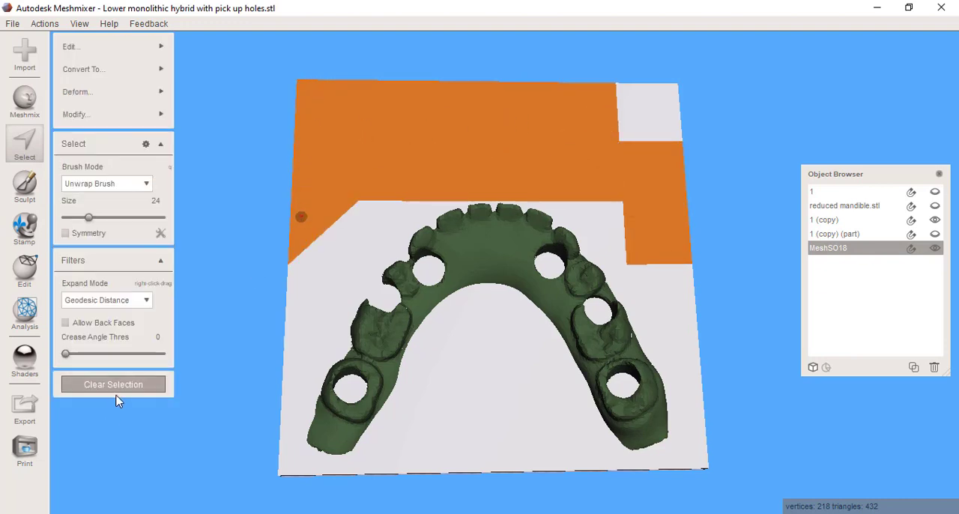
pyautogui.click(114, 384)
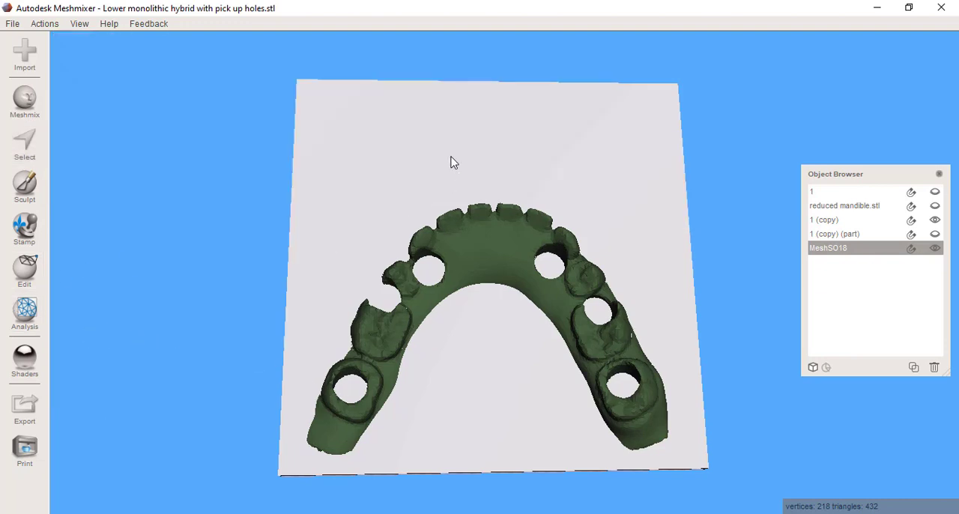
pyautogui.click(24, 270)
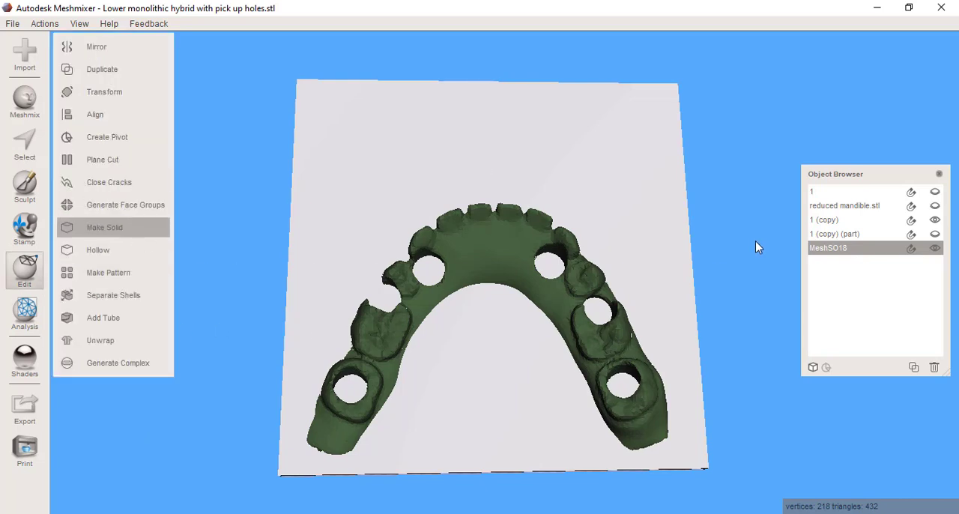
pyautogui.click(104, 227)
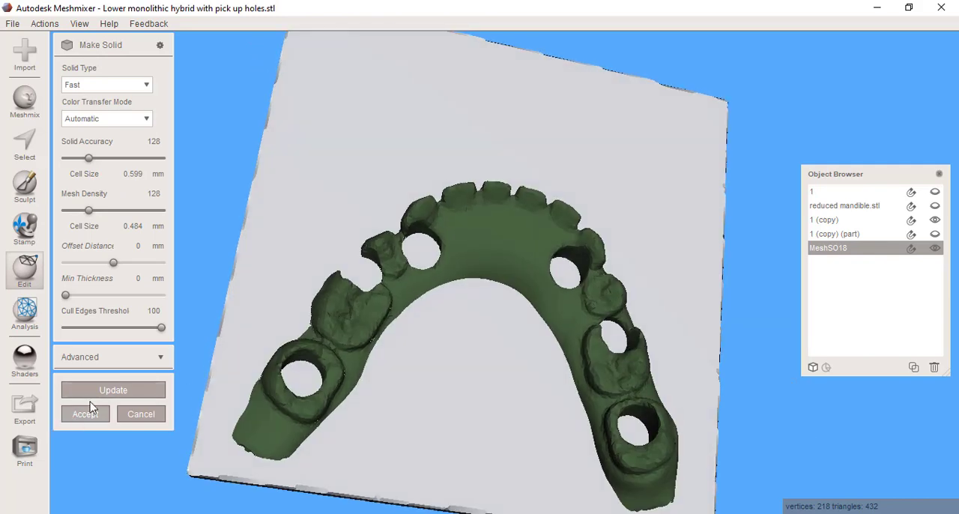
pyautogui.click(85, 413)
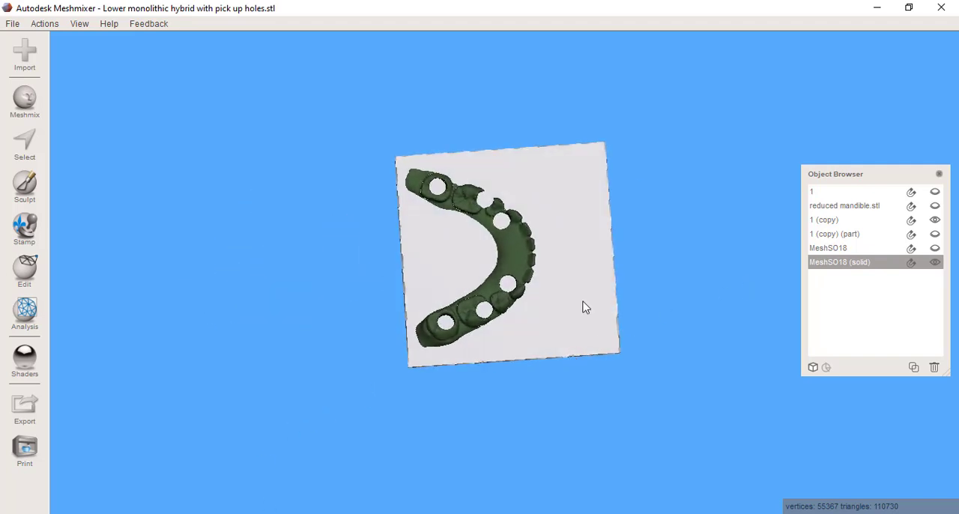
# - Select 1 (copy) and MeshSO18 (solid) and preview their Boolean Intersection
pyautogui.click(825, 220)
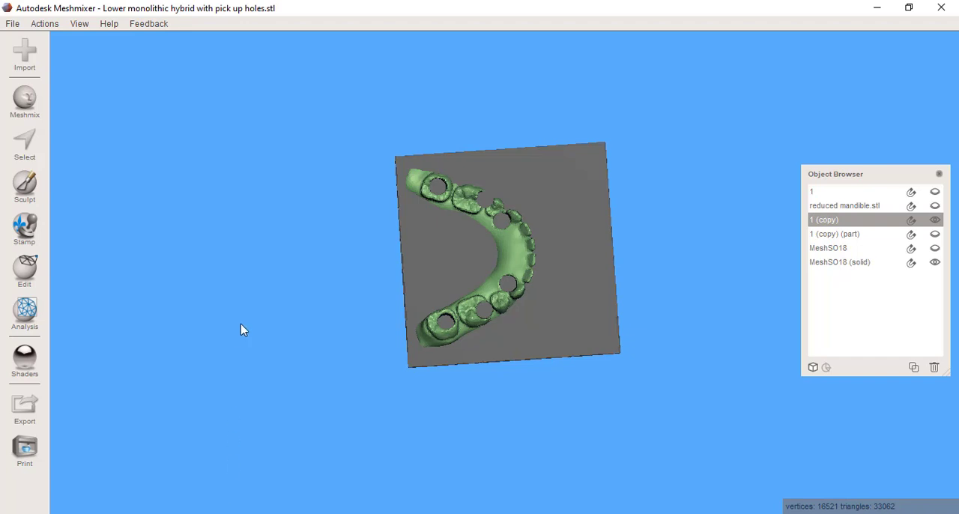
pyautogui.moveTo(511, 253)
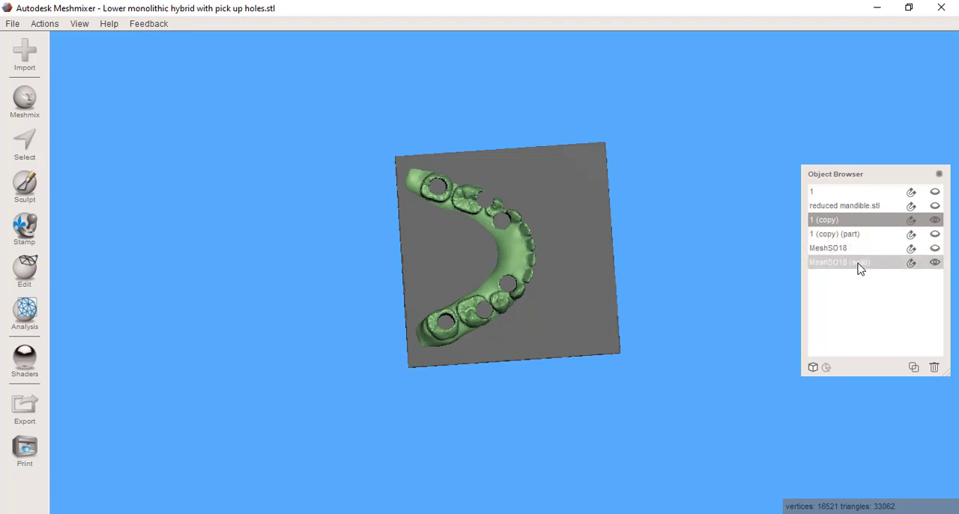
pyautogui.click(24, 272)
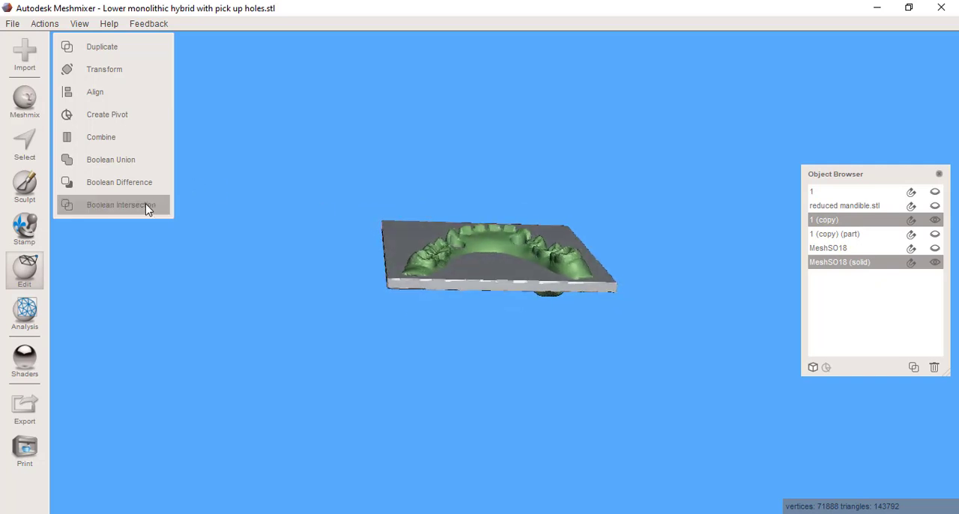
pyautogui.click(119, 205)
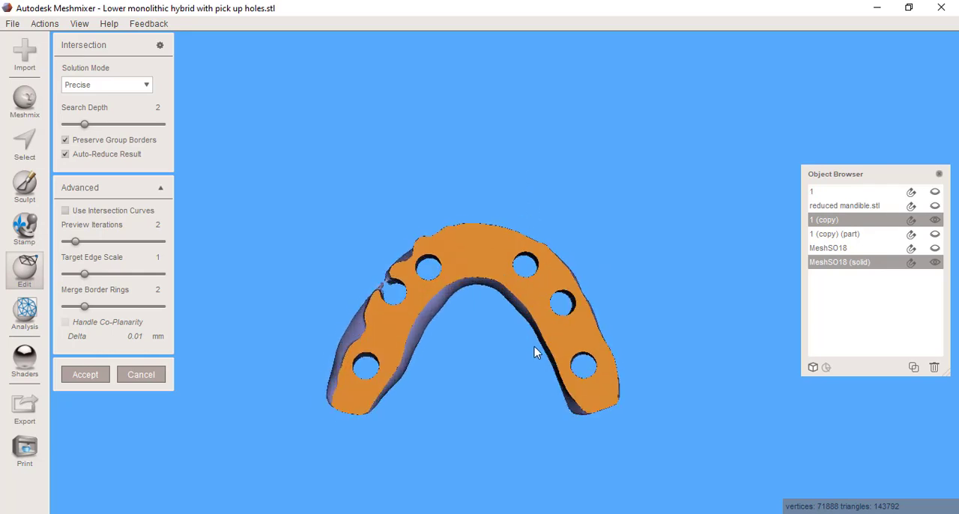
pyautogui.moveTo(536, 352); pyautogui.dragTo(544, 291)
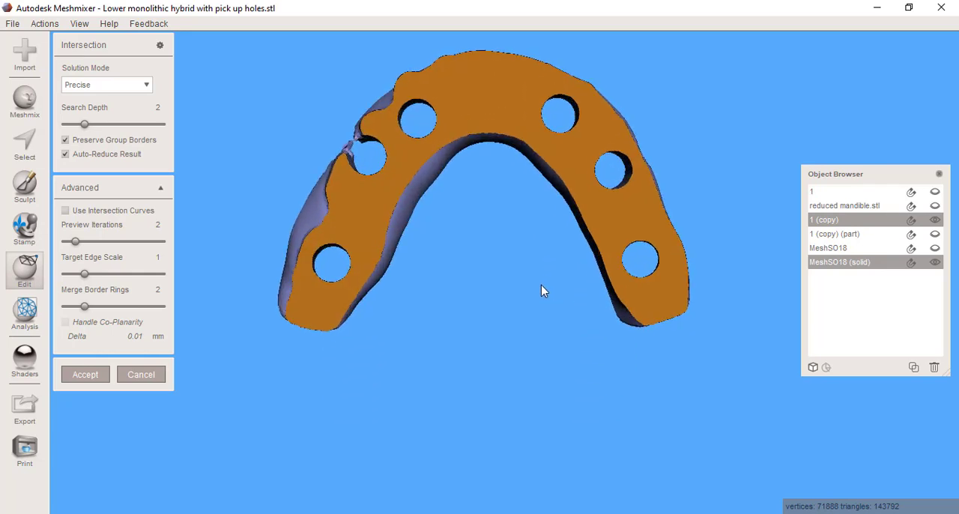
pyautogui.moveTo(544, 290); pyautogui.dragTo(558, 180)
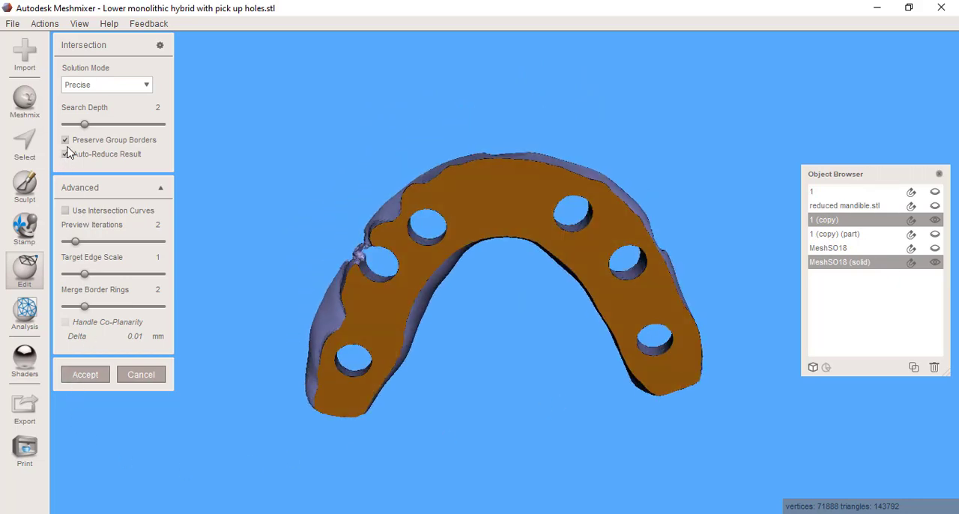
# - Turn off Auto-Reduce Result and Preserve Group Borders, and accept the intersection
pyautogui.click(65, 153)
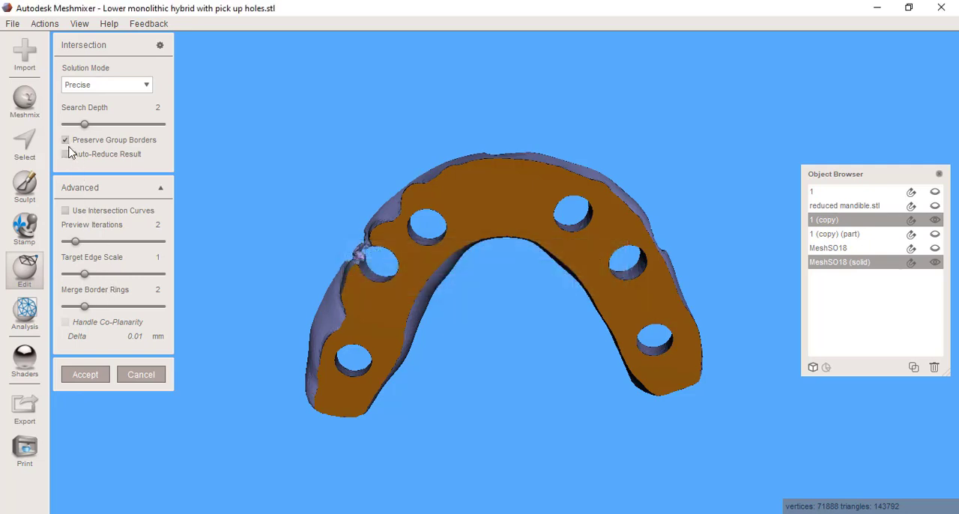
pyautogui.click(65, 140)
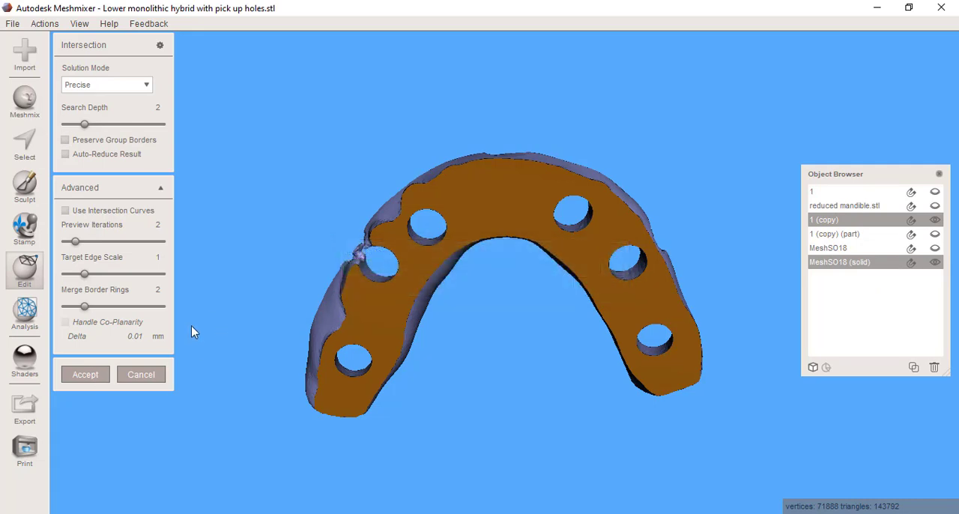
pyautogui.click(85, 374)
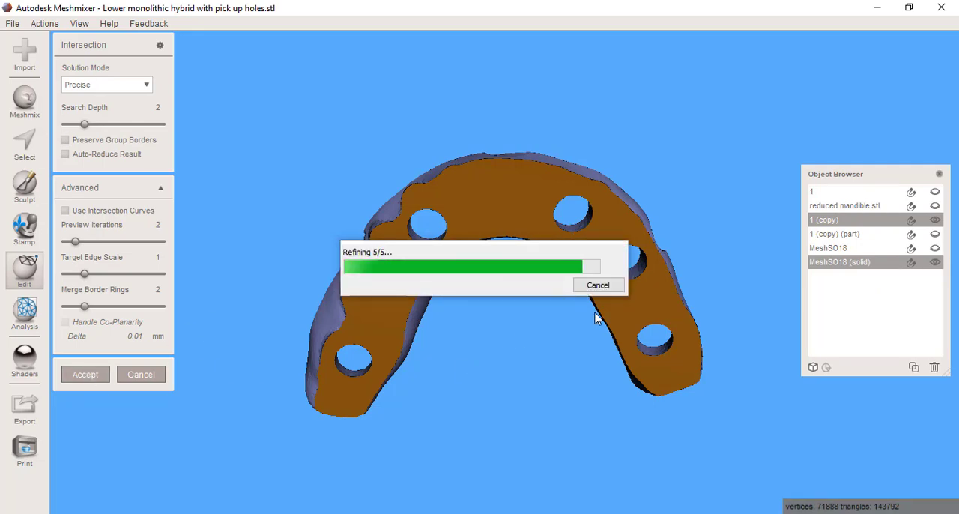
pyautogui.click(85, 374)
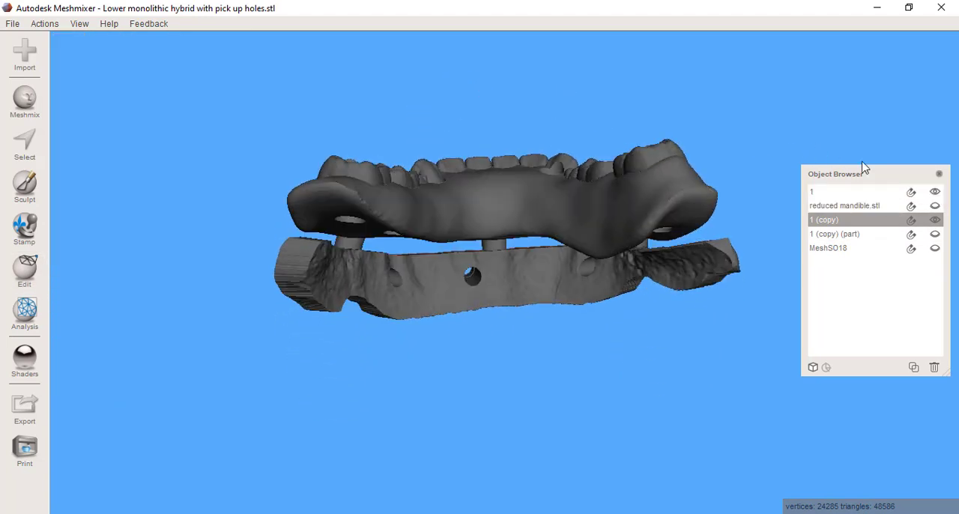
pyautogui.click(934, 219)
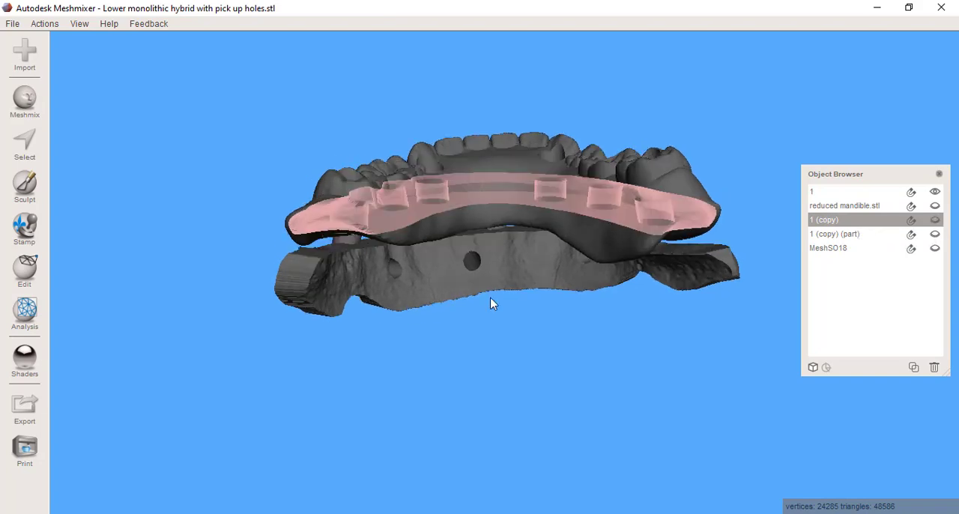
pyautogui.moveTo(493, 304); pyautogui.dragTo(500, 420)
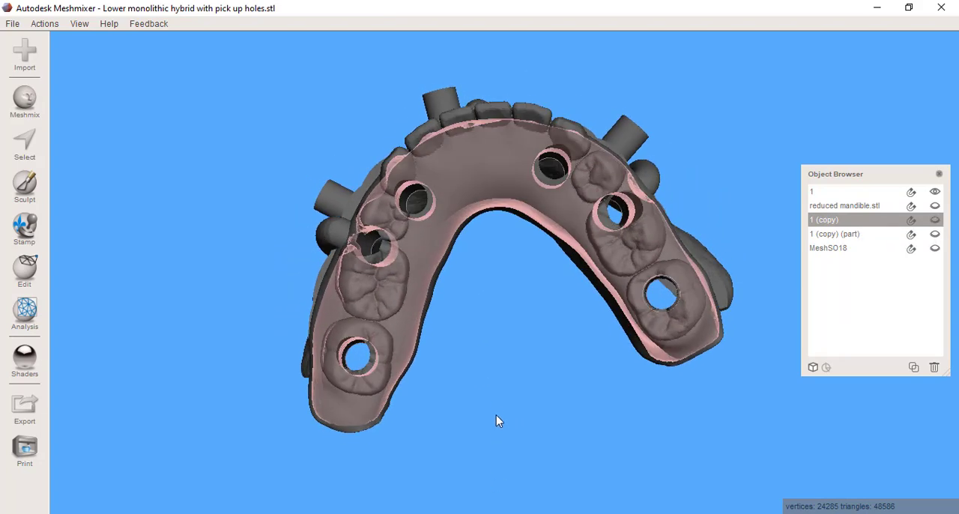
pyautogui.moveTo(500, 300); pyautogui.dragTo(353, 235)
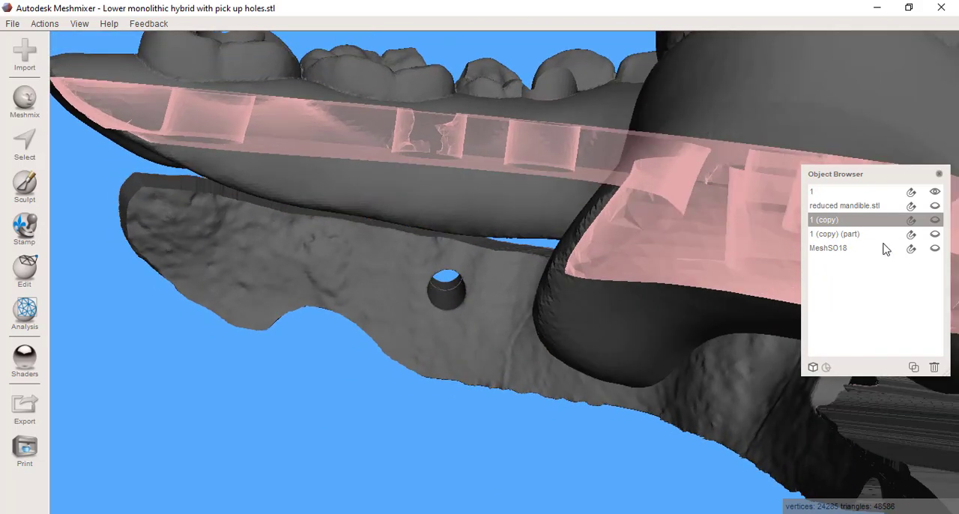
pyautogui.click(935, 192)
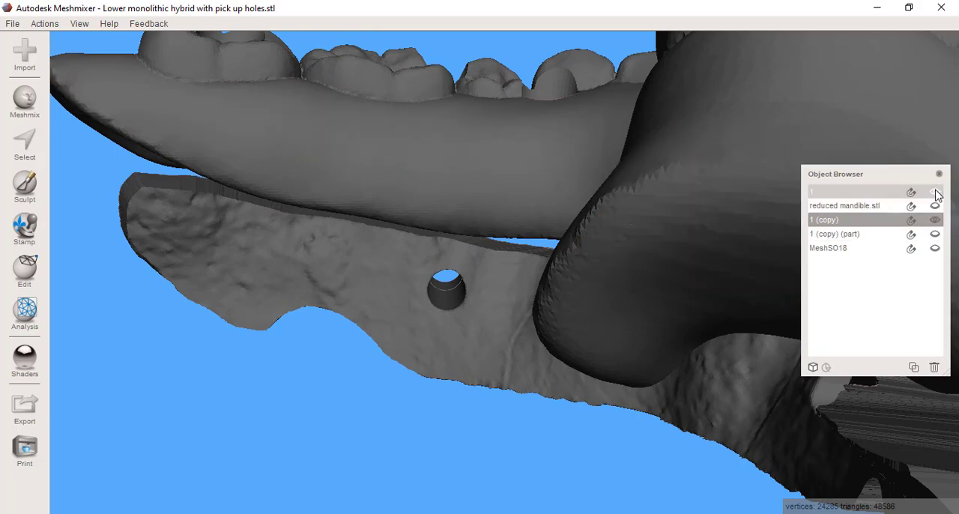
pyautogui.click(933, 193)
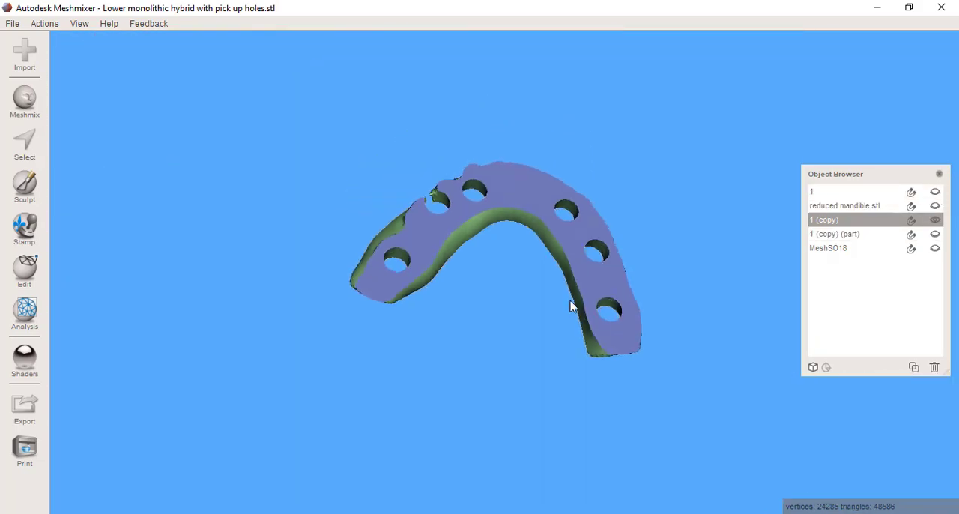
pyautogui.moveTo(570, 306); pyautogui.dragTo(577, 334)
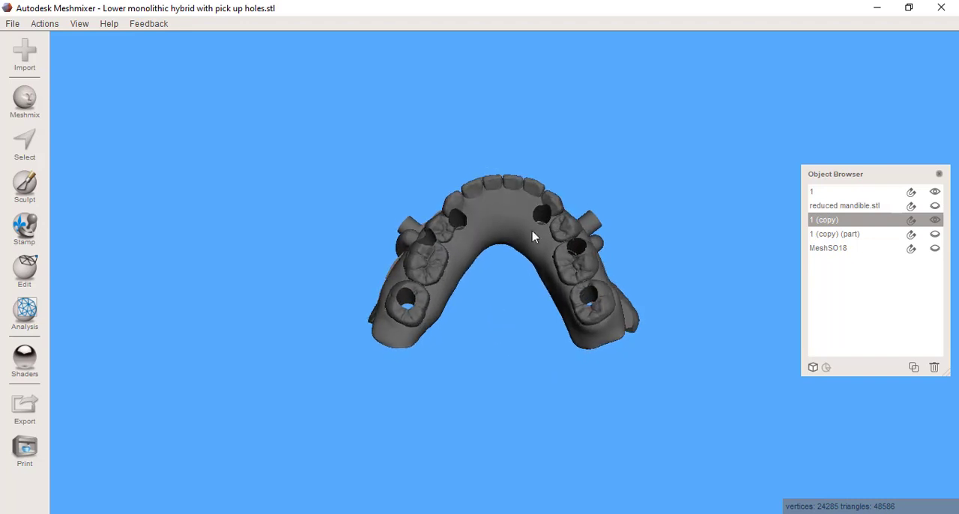
pyautogui.moveTo(532, 236); pyautogui.dragTo(545, 310)
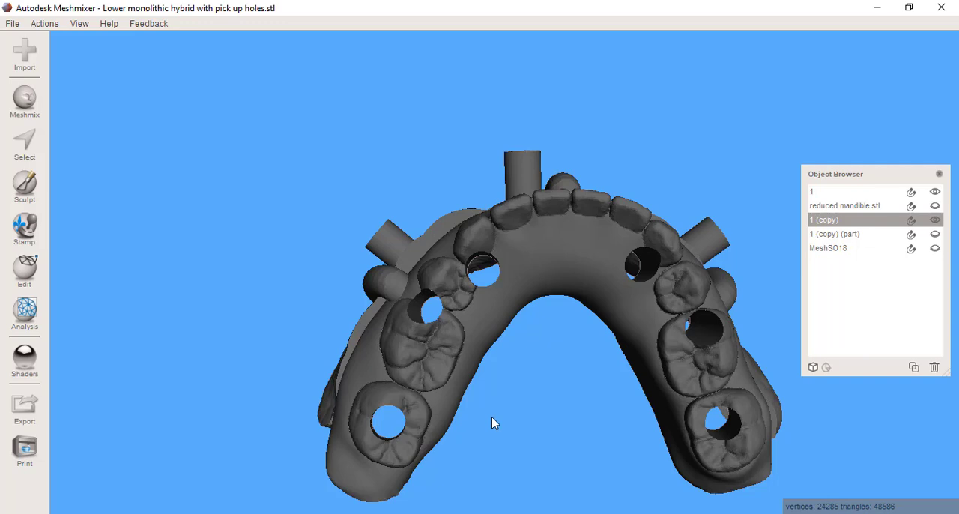
pyautogui.moveTo(892, 220)
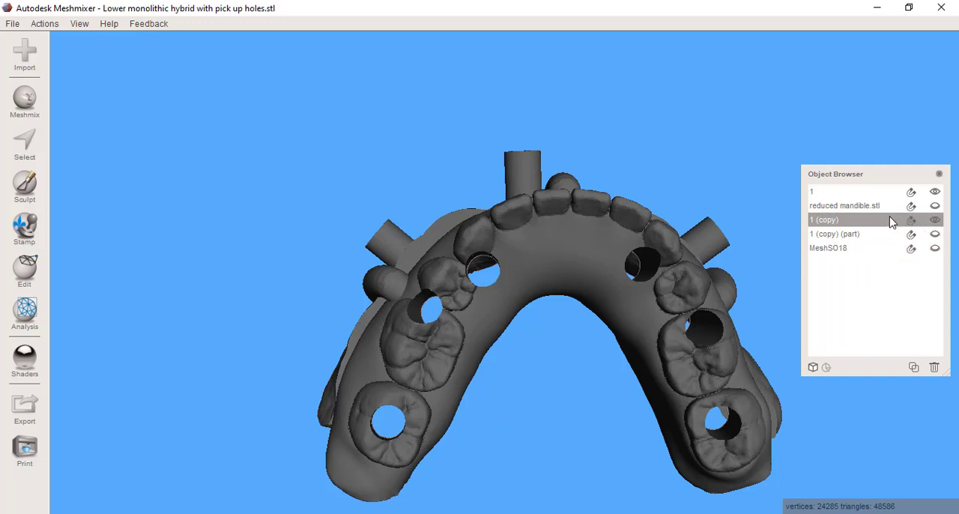
# - Hide object 1 in the Object Browser so only band 1 (copy) with its screw holes shows
pyautogui.click(832, 219)
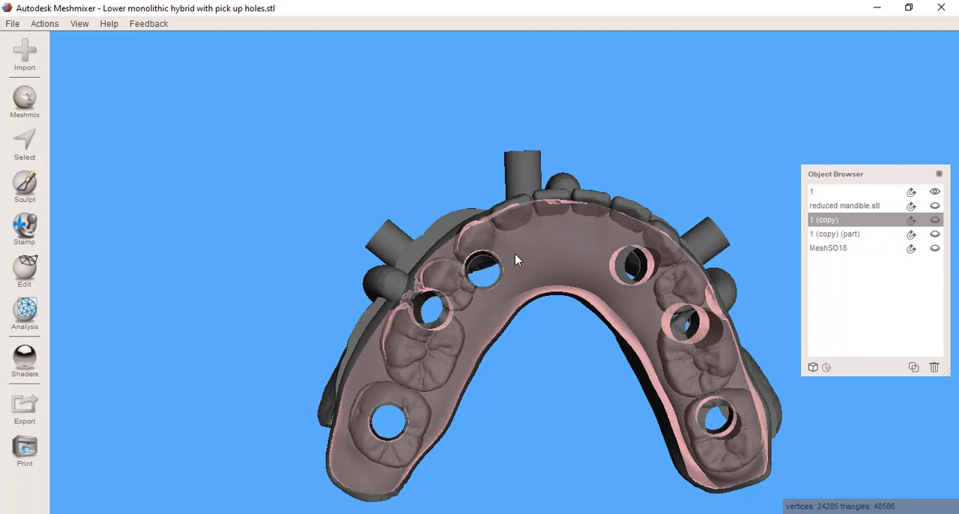
pyautogui.moveTo(696, 328)
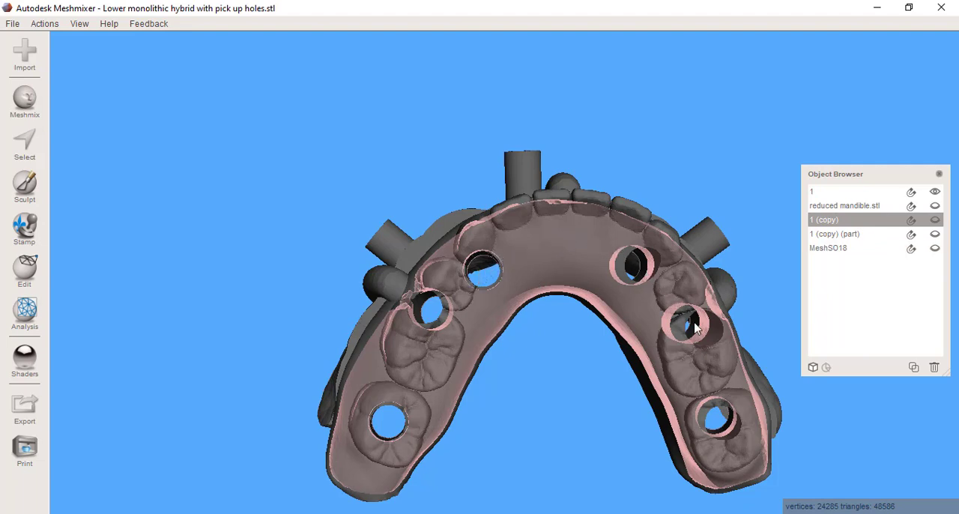
pyautogui.click(933, 194)
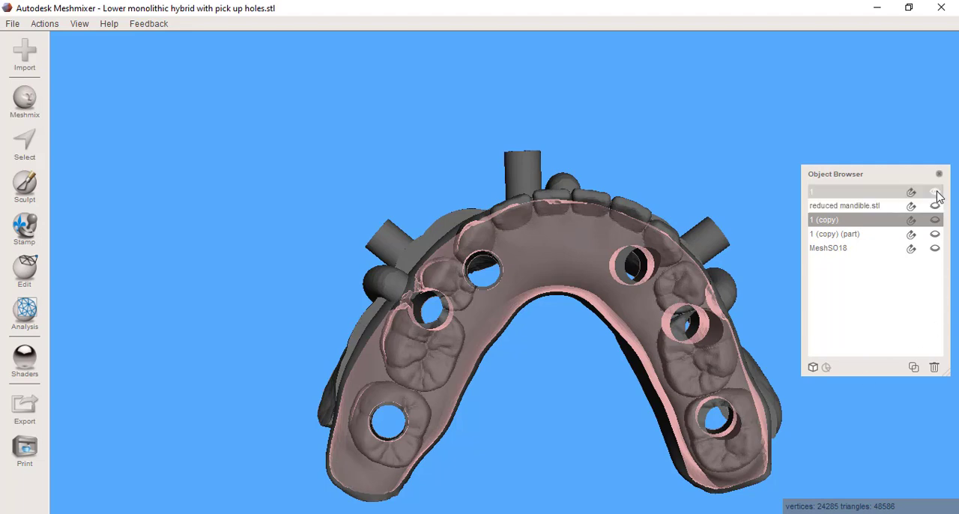
pyautogui.click(935, 192)
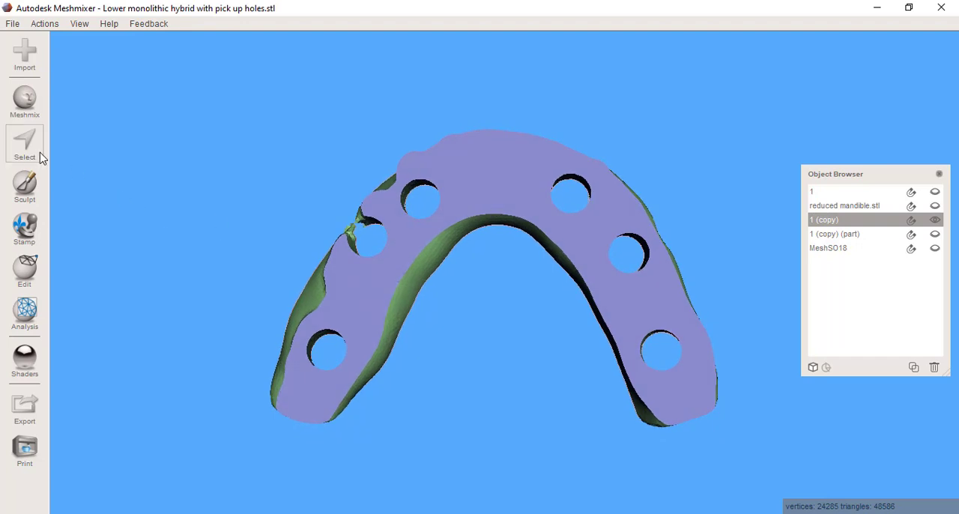
# - Plane-cut the back edge of band 1 (copy) straight through the row of upper holes
pyautogui.click(24, 271)
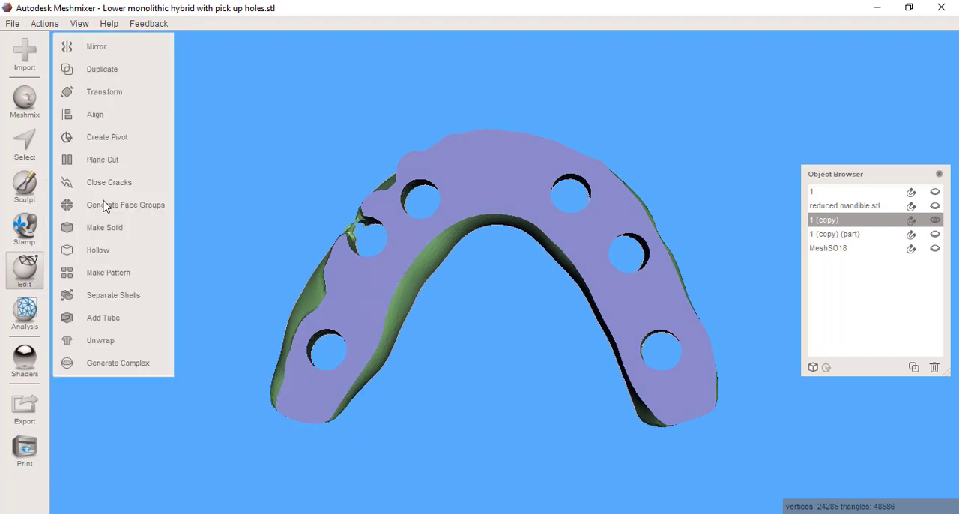
pyautogui.click(102, 159)
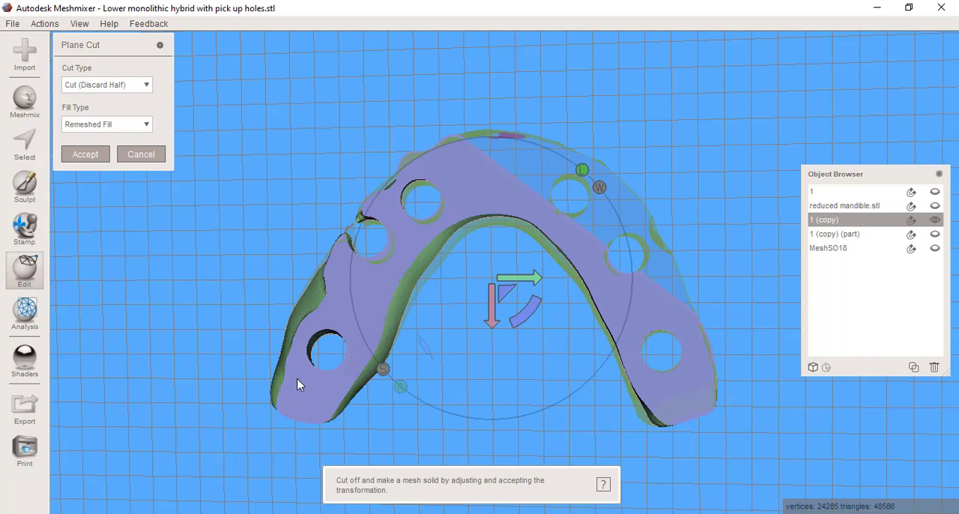
pyautogui.moveTo(402, 201)
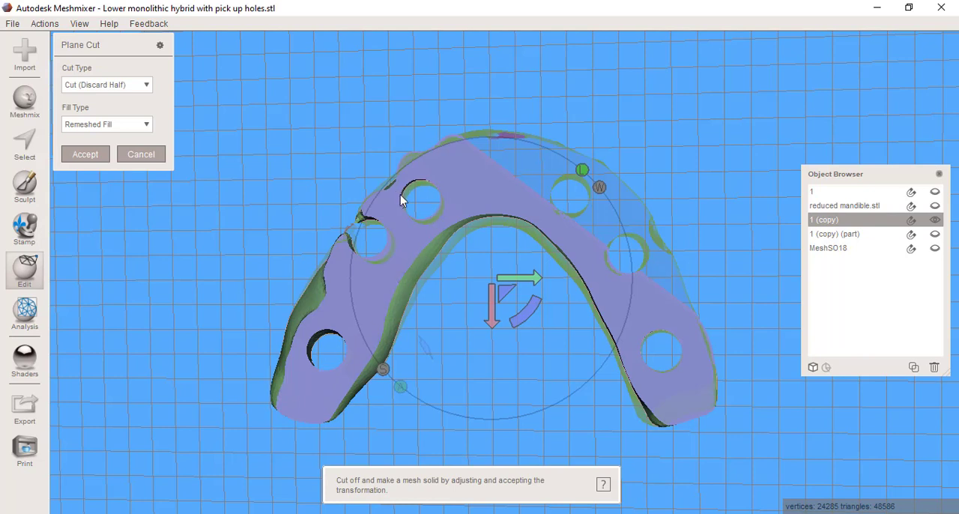
pyautogui.moveTo(401, 197); pyautogui.dragTo(652, 202)
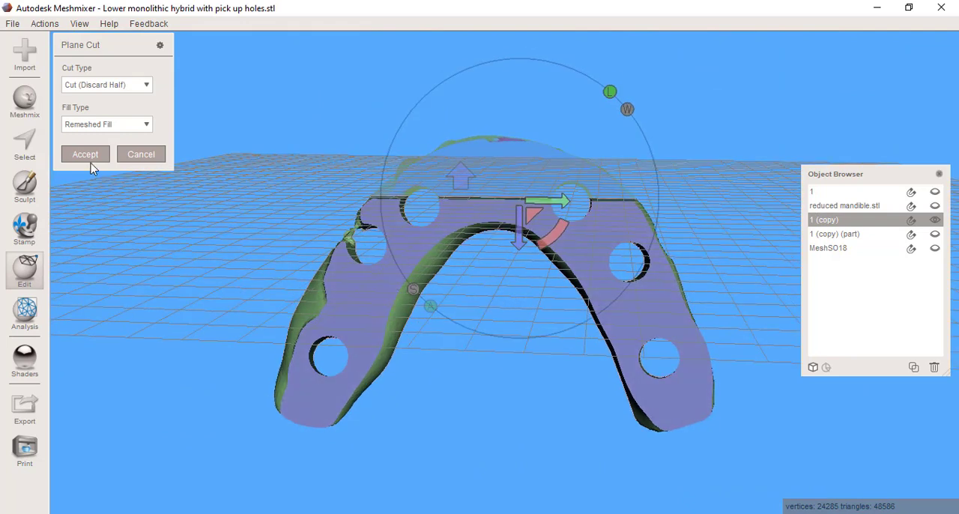
pyautogui.click(84, 154)
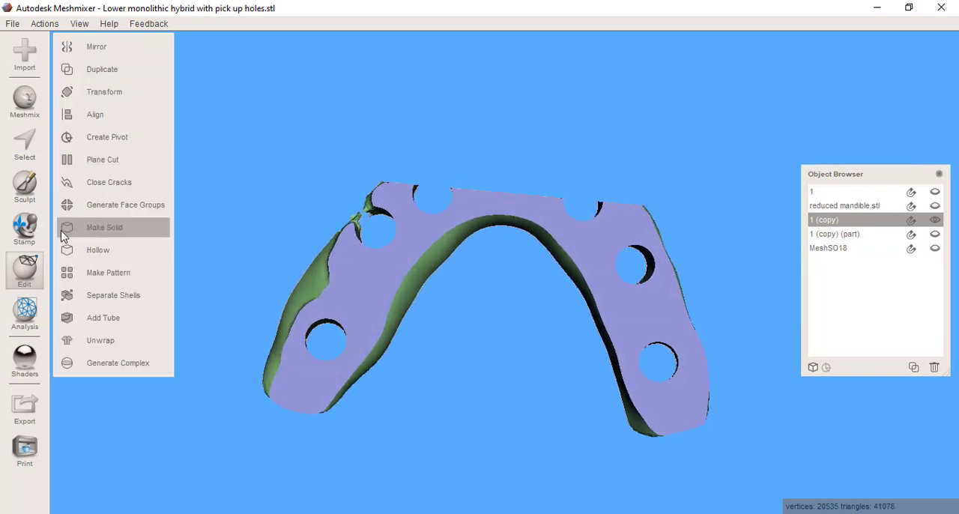
# - Plane-cut the right end of the bar at an angle through its end hole
pyautogui.click(103, 159)
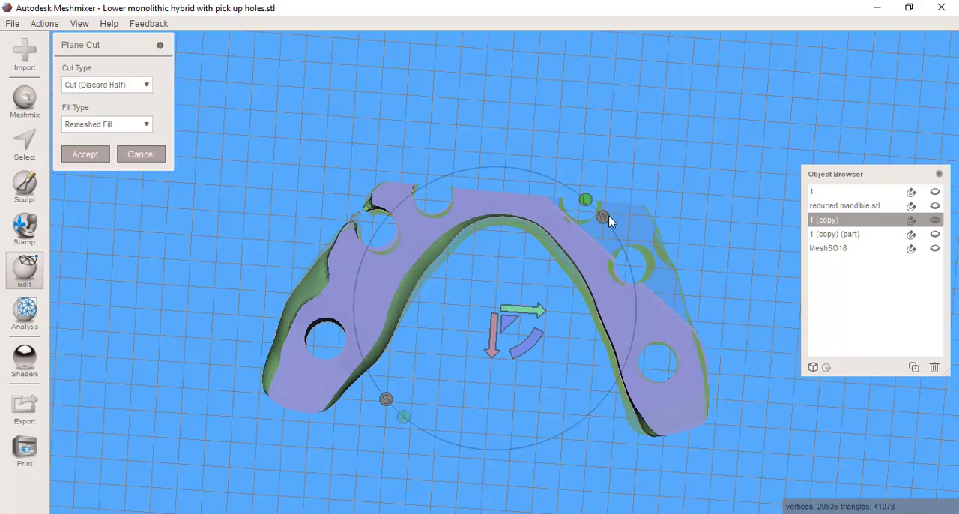
pyautogui.moveTo(607, 217); pyautogui.dragTo(483, 235)
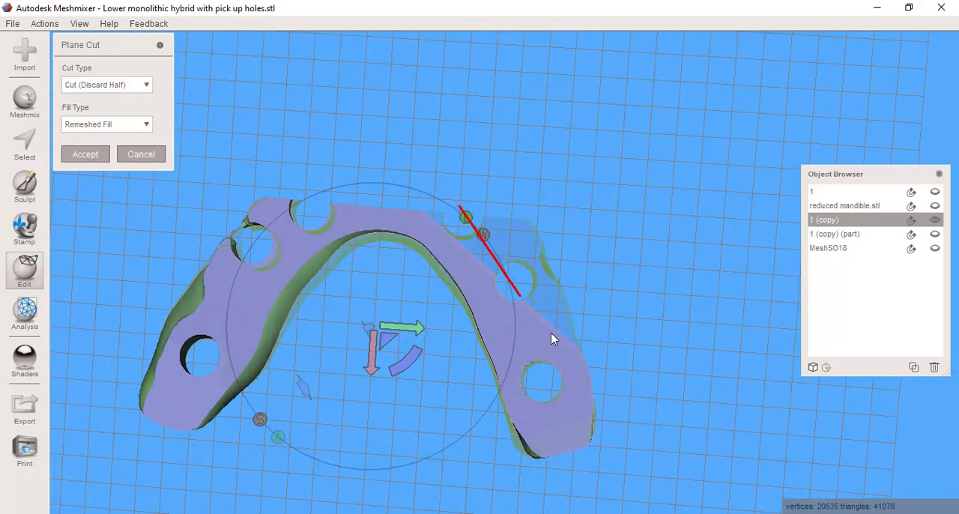
pyautogui.moveTo(520, 294); pyautogui.dragTo(674, 513)
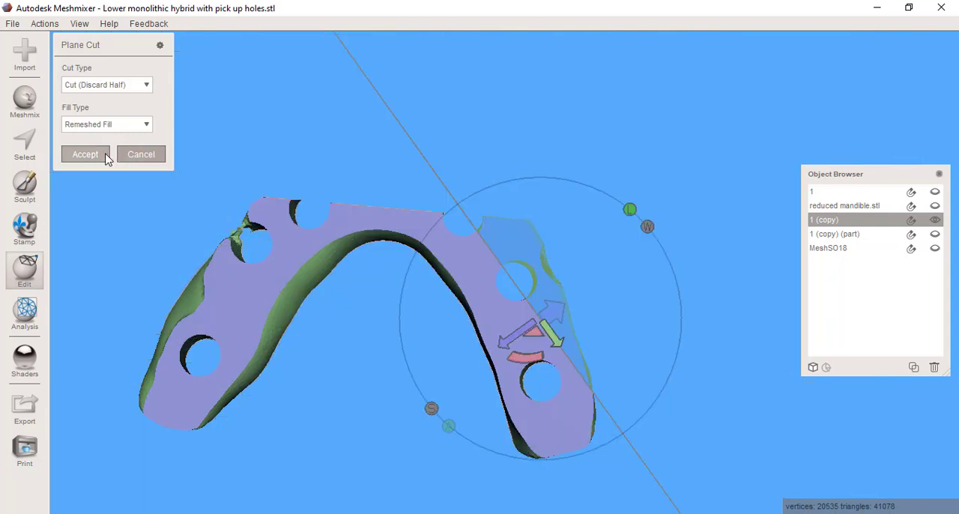
pyautogui.click(85, 155)
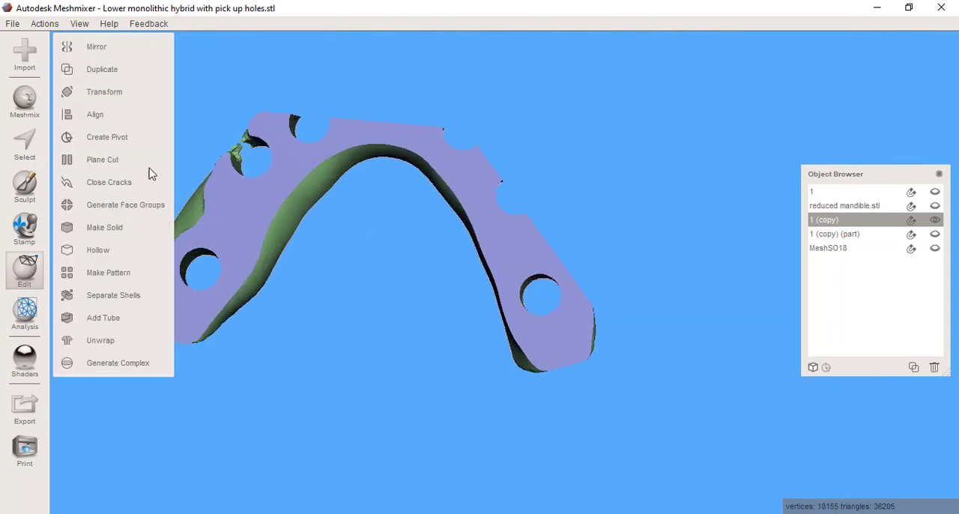
# - Plane-cut the left section and then the remaining left end through the left hole
pyautogui.click(103, 159)
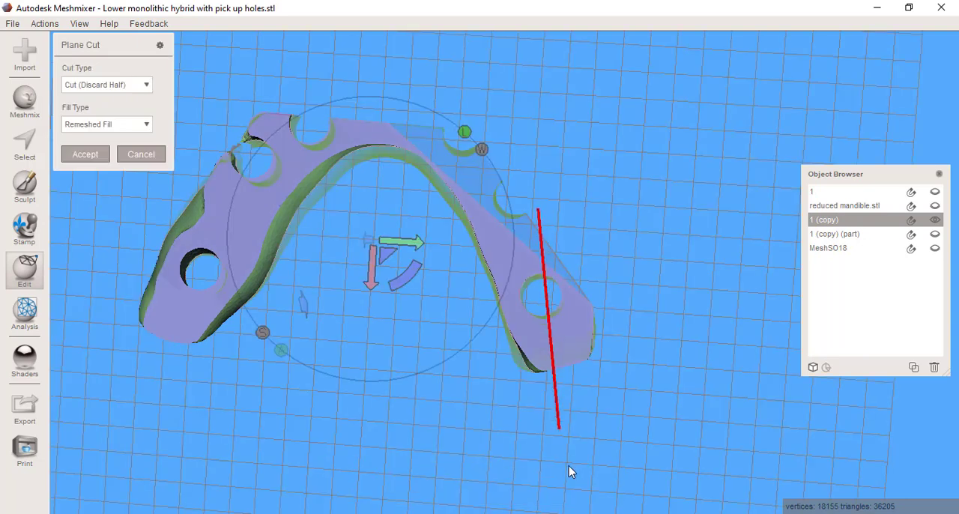
pyautogui.moveTo(558, 427); pyautogui.dragTo(570, 474)
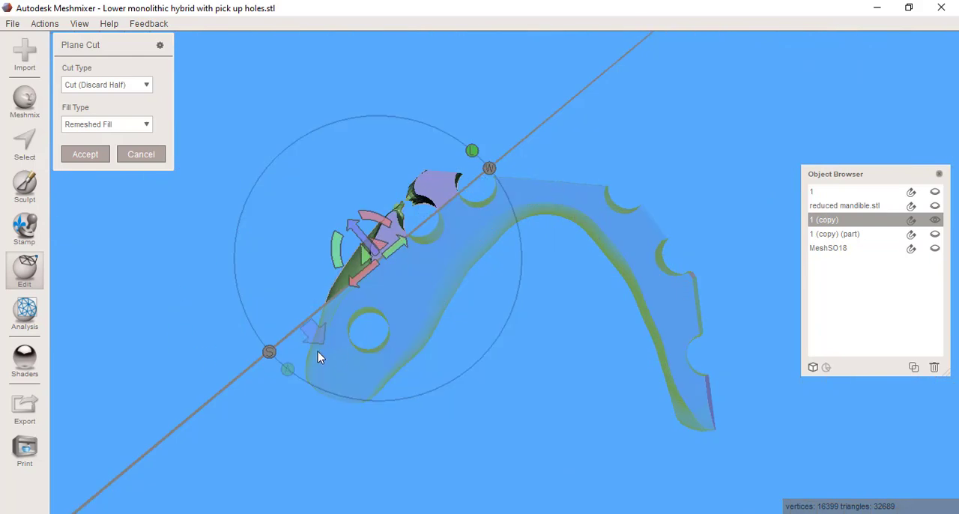
pyautogui.click(85, 154)
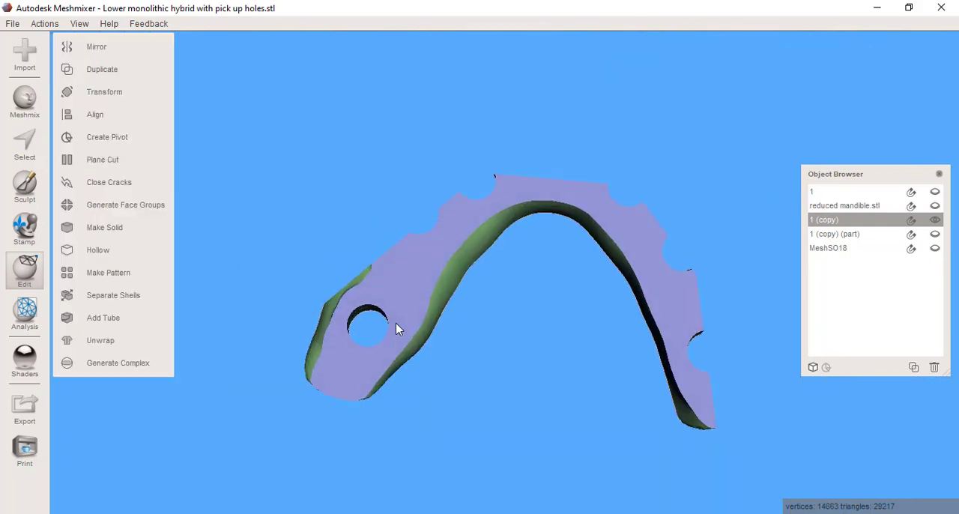
pyautogui.moveTo(397, 330); pyautogui.dragTo(405, 324)
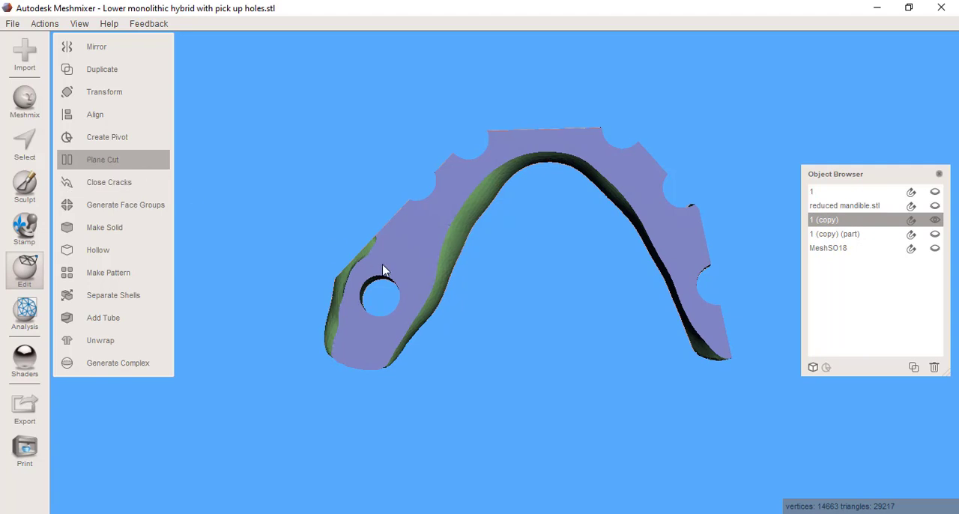
pyautogui.click(102, 159)
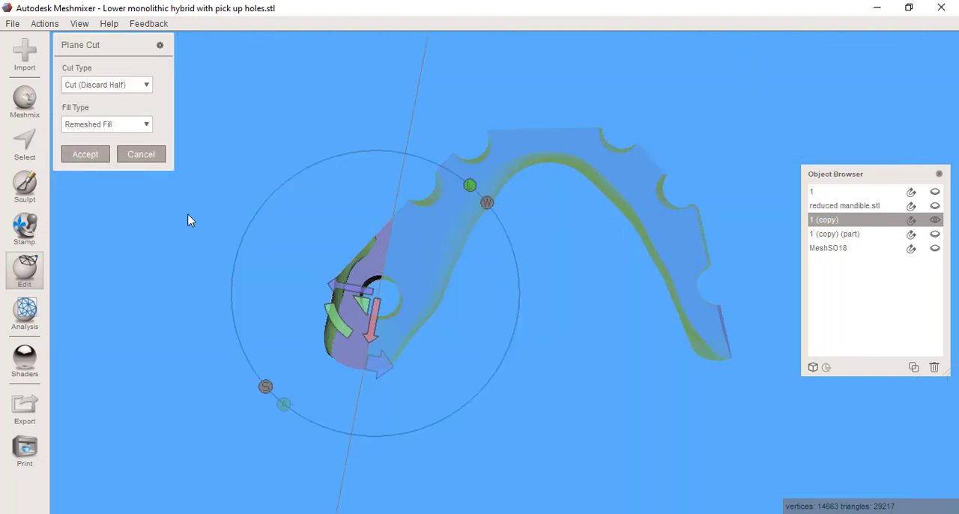
pyautogui.click(84, 153)
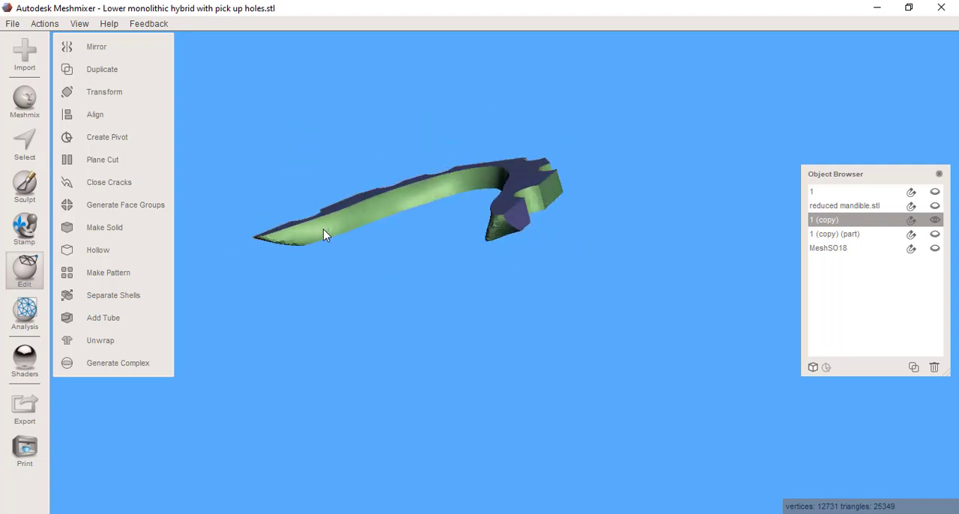
# - Orbit around the flat cut faces and open the Inspector to look for holes
pyautogui.moveTo(325, 234); pyautogui.dragTo(440, 352)
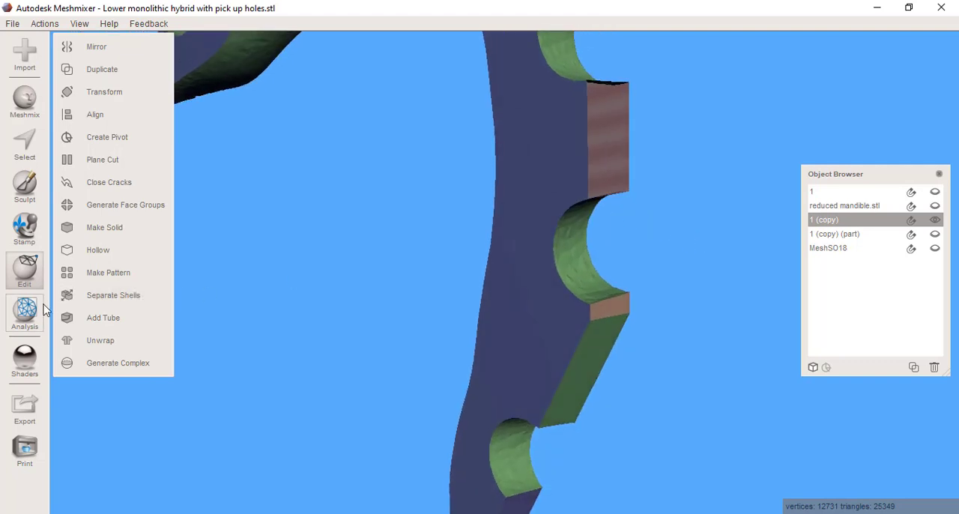
pyautogui.click(24, 313)
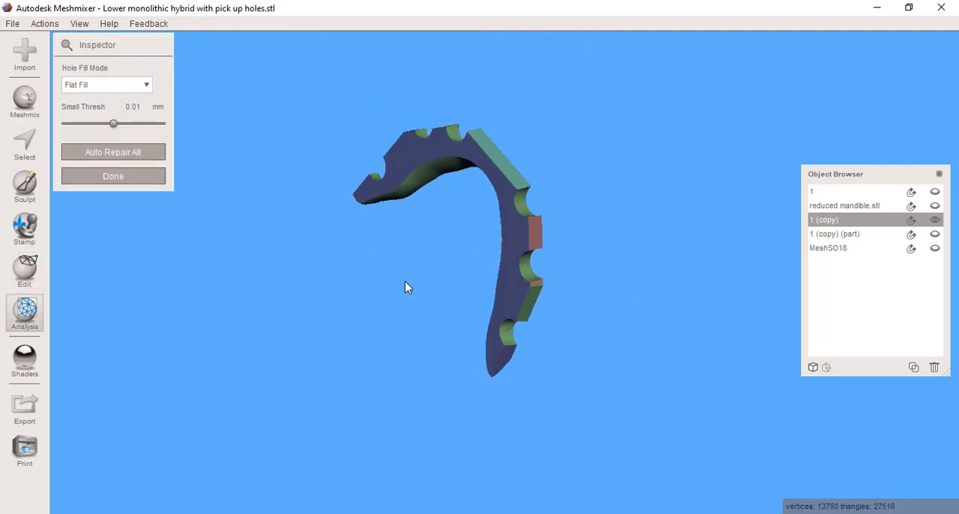
pyautogui.moveTo(408, 287); pyautogui.dragTo(557, 265)
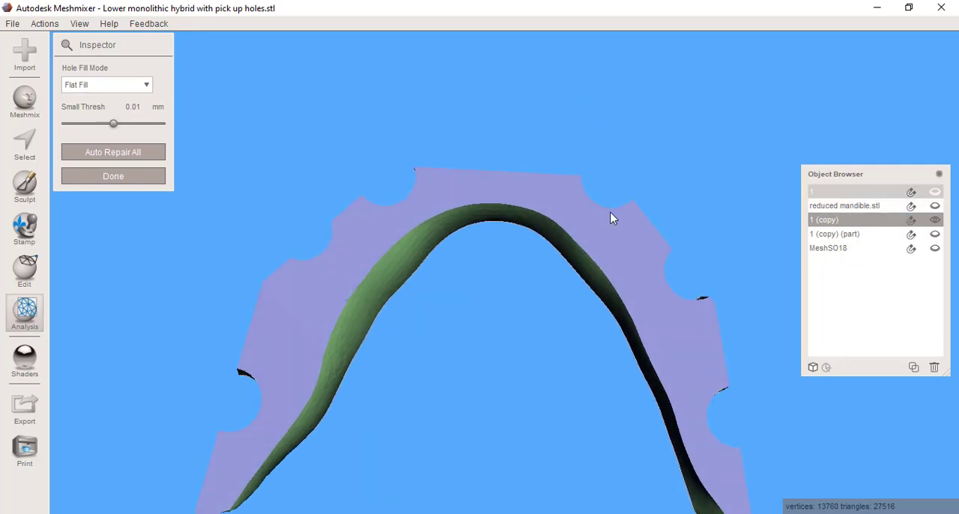
# - Show object 1 to overlay the full restoration on the trimmed bar, then hide it again
pyautogui.click(113, 176)
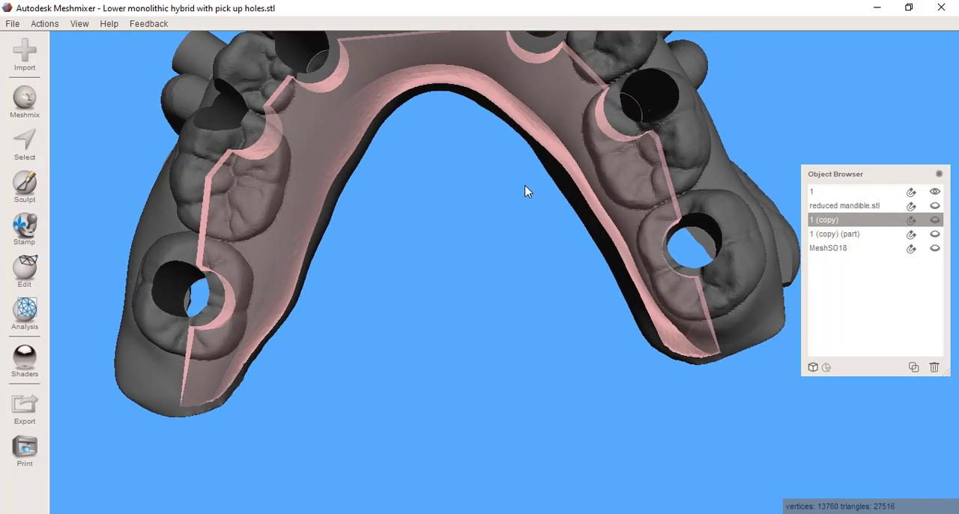
pyautogui.moveTo(524, 191); pyautogui.dragTo(517, 289)
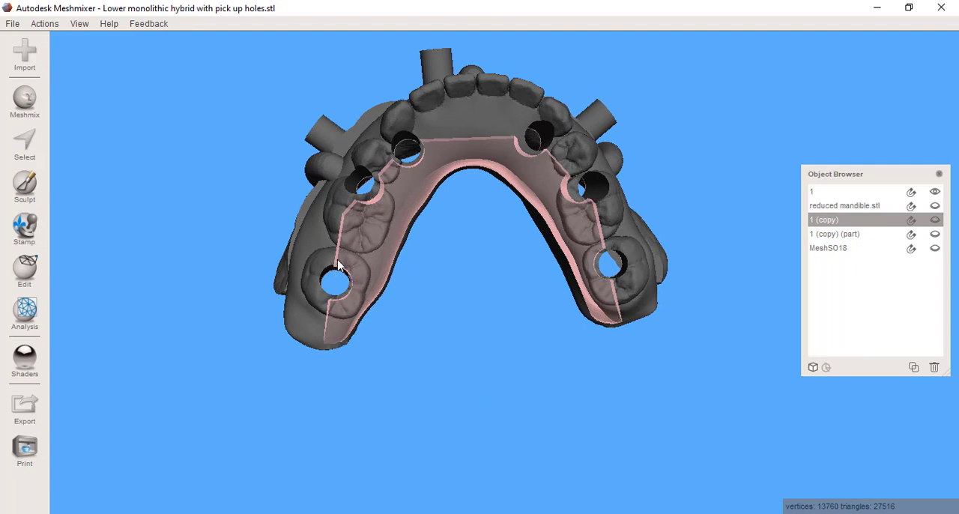
pyautogui.moveTo(601, 253)
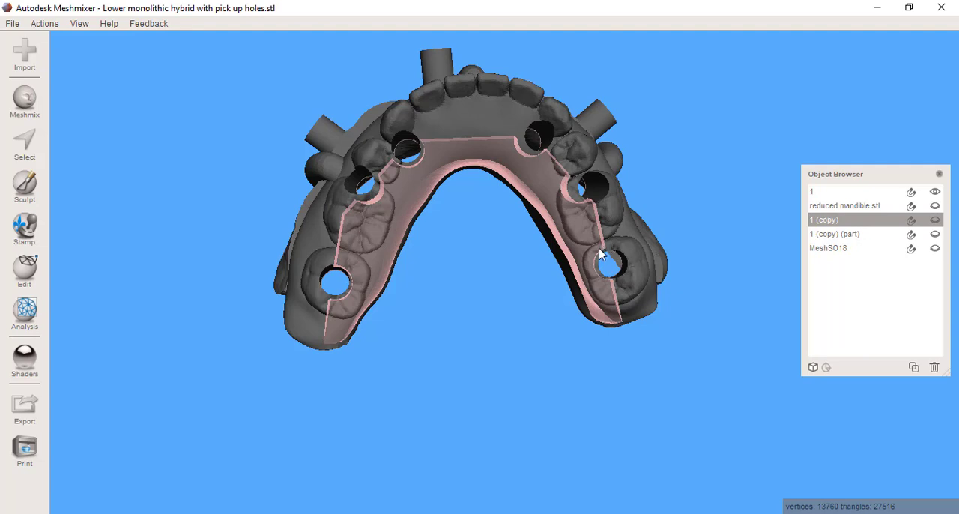
pyautogui.moveTo(564, 191)
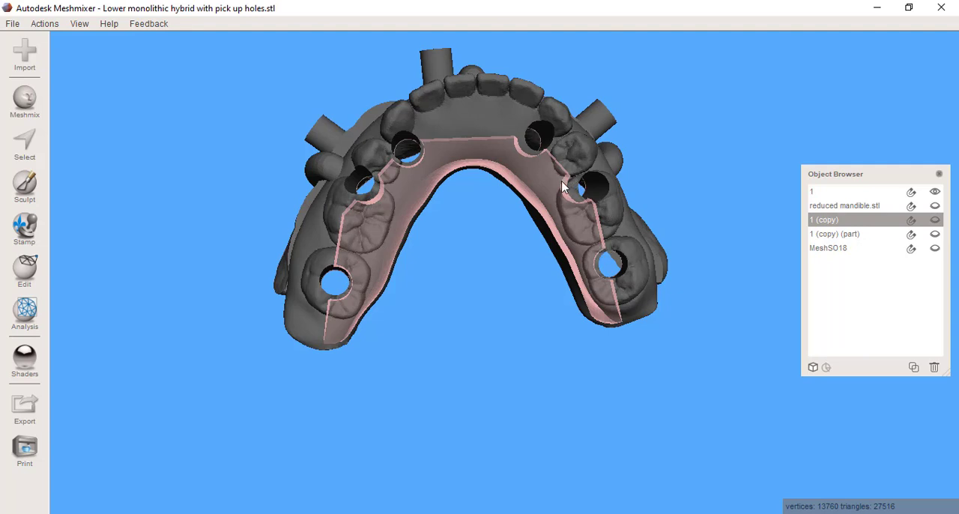
pyautogui.click(934, 192)
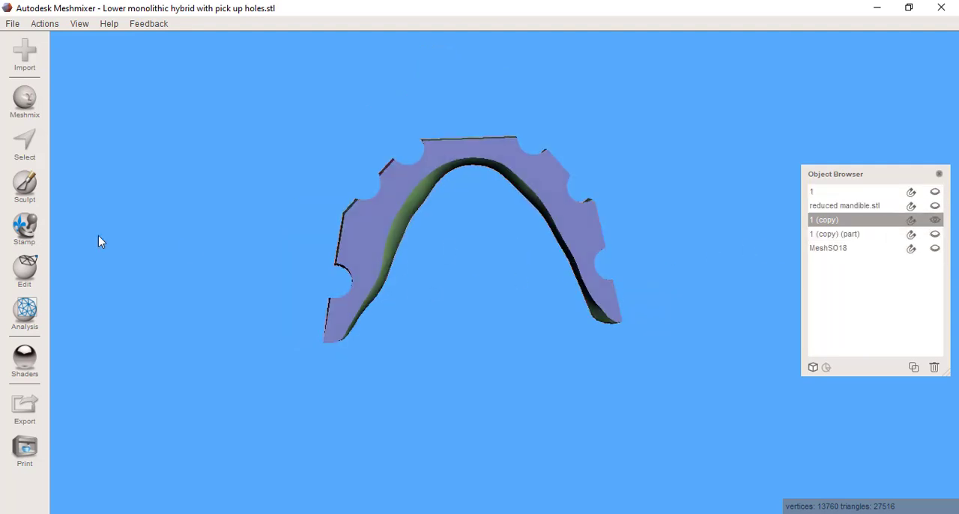
# - Lasso-select and remove the left end of band 1 (copy), leaving 12,633 vertices
pyautogui.click(25, 143)
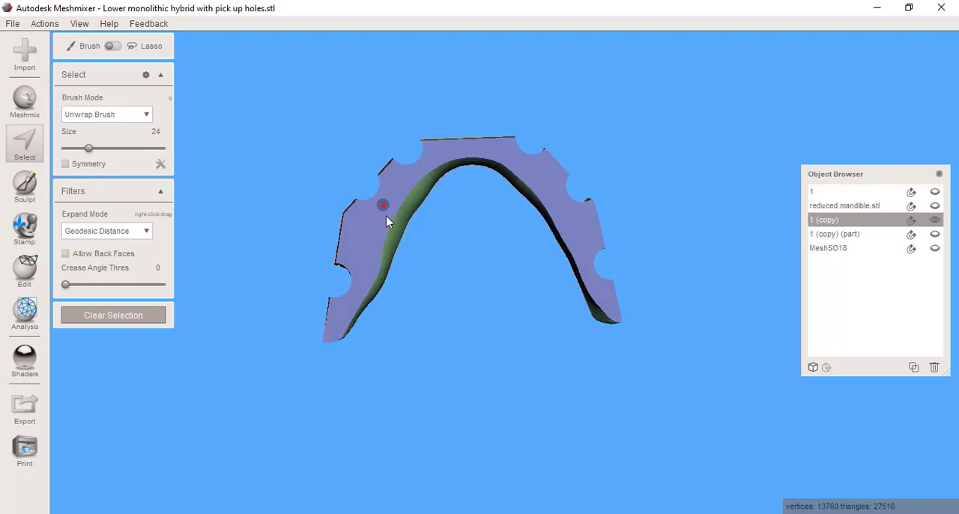
pyautogui.moveTo(376, 164)
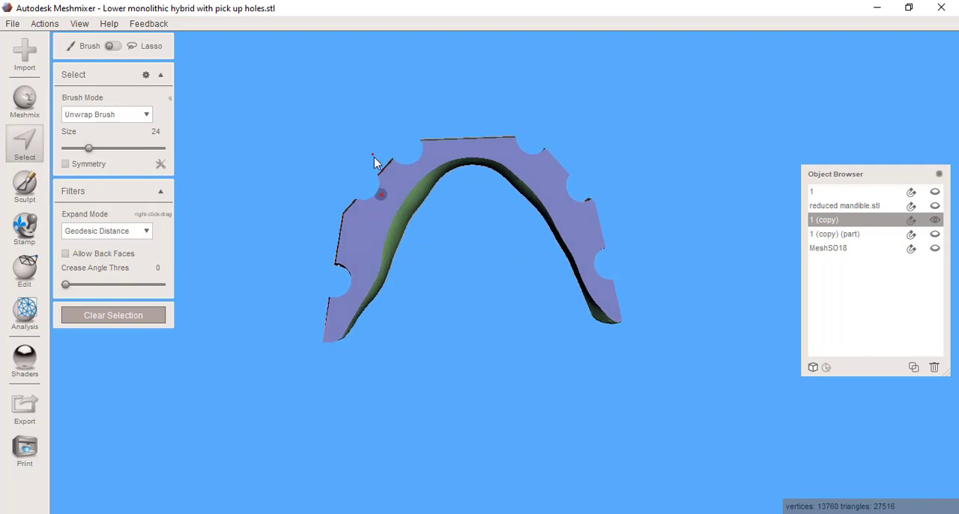
pyautogui.moveTo(374, 158); pyautogui.dragTo(378, 198)
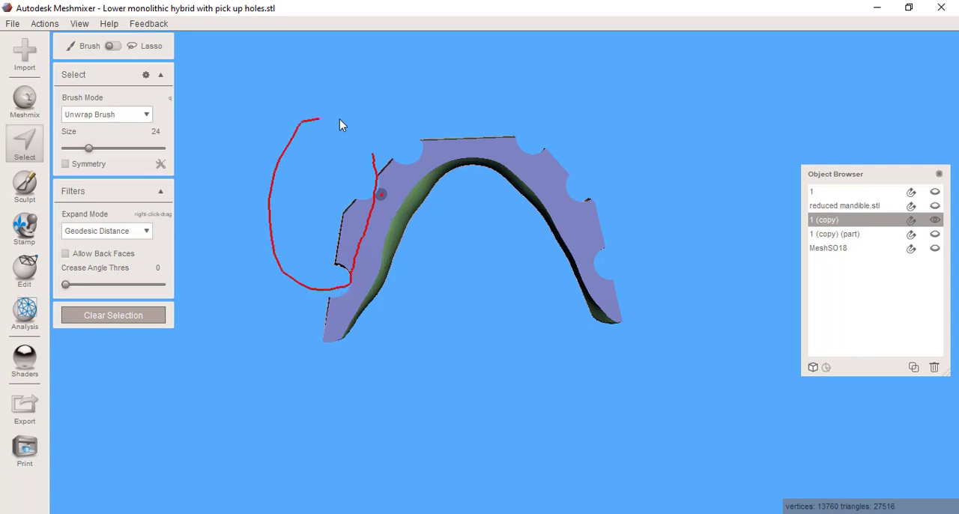
pyautogui.moveTo(318, 119); pyautogui.dragTo(374, 157)
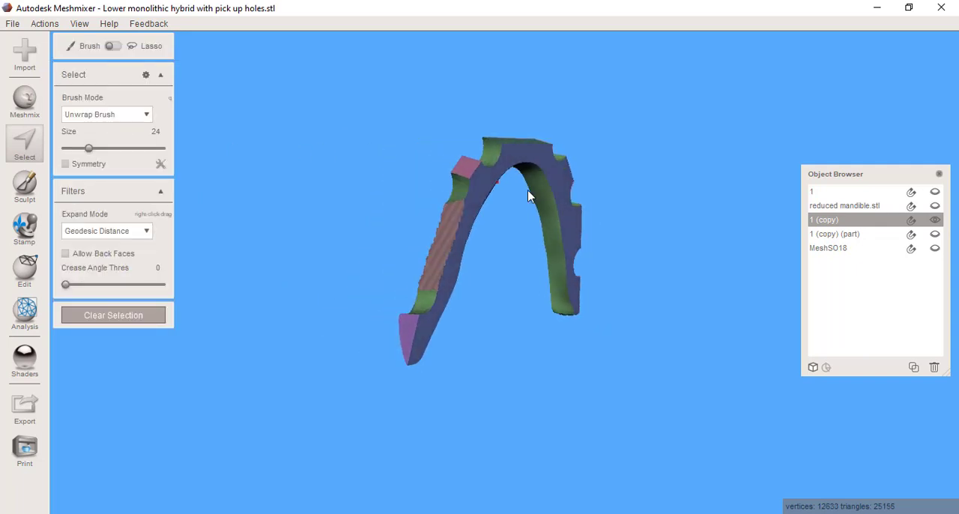
pyautogui.moveTo(528, 196); pyautogui.dragTo(461, 232)
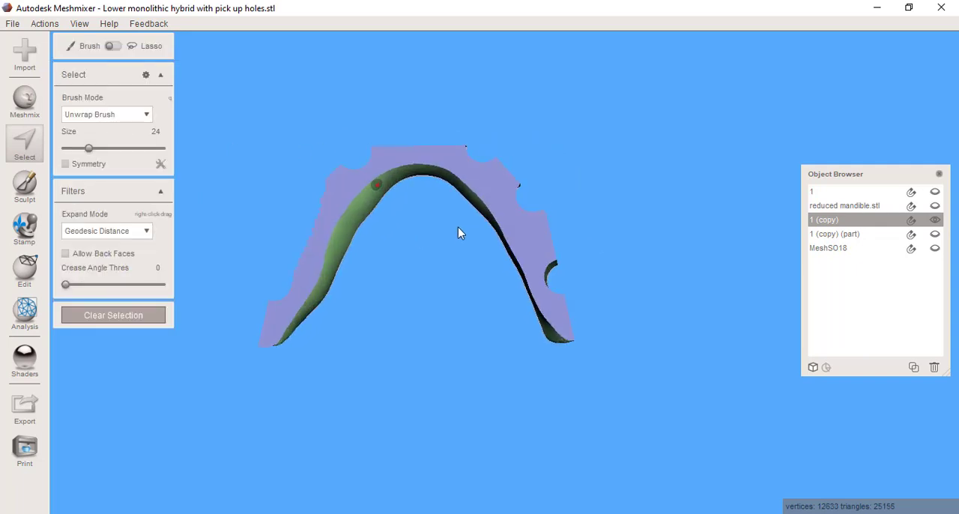
# - Trace a boundary stroke along the bar's upper edge from the left end down the right side
pyautogui.moveTo(461, 232); pyautogui.dragTo(322, 207)
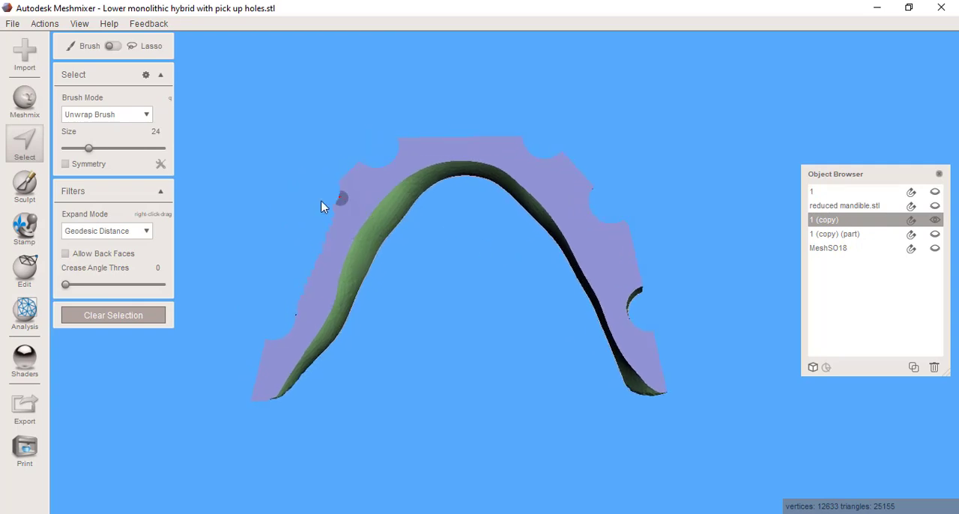
pyautogui.click(338, 189)
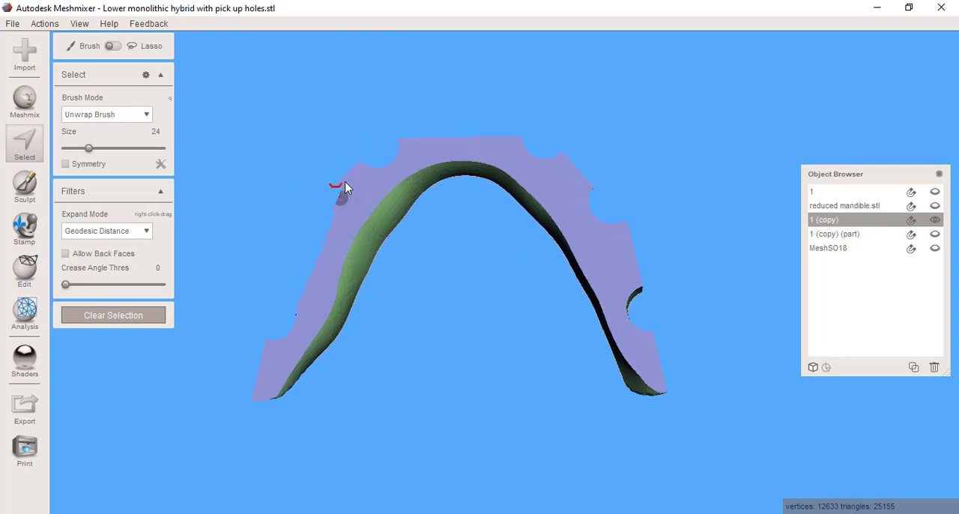
pyautogui.moveTo(334, 186); pyautogui.dragTo(382, 178)
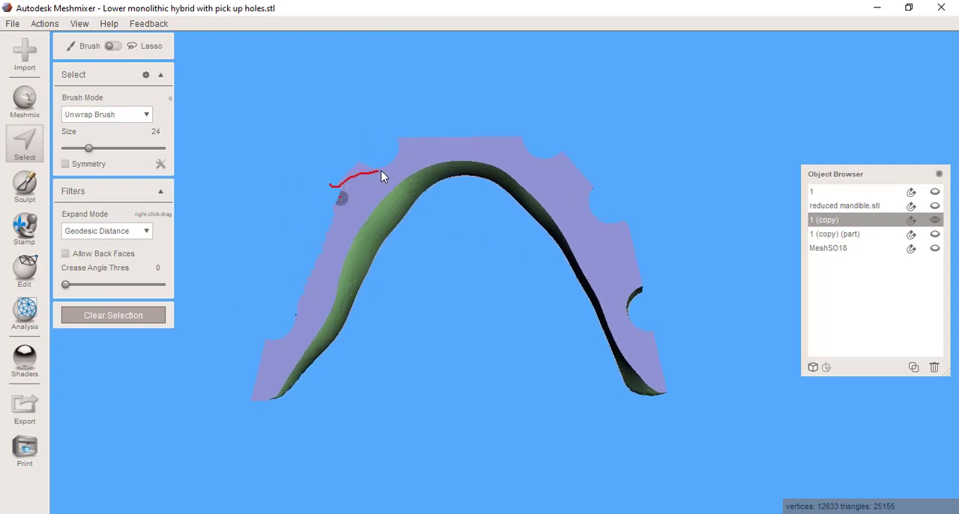
pyautogui.moveTo(382, 176); pyautogui.dragTo(442, 131)
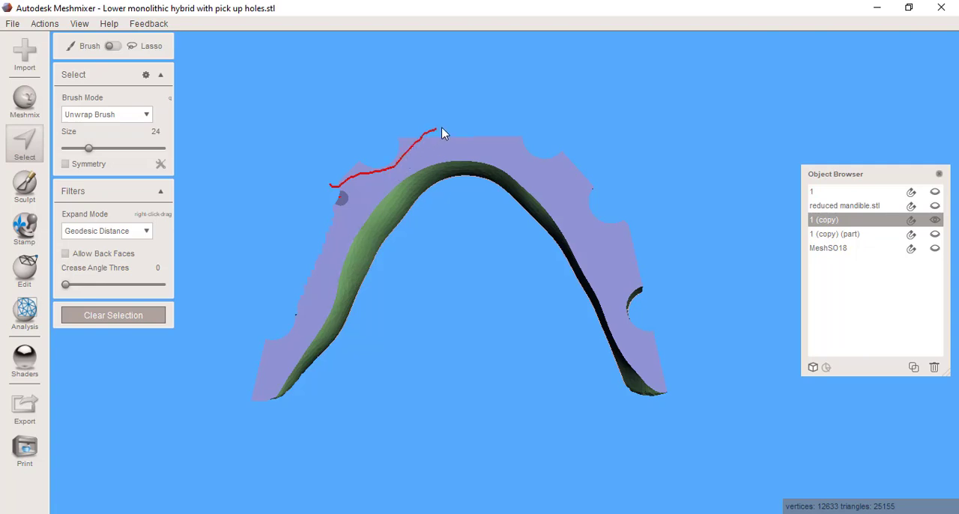
pyautogui.moveTo(435, 131); pyautogui.dragTo(520, 143)
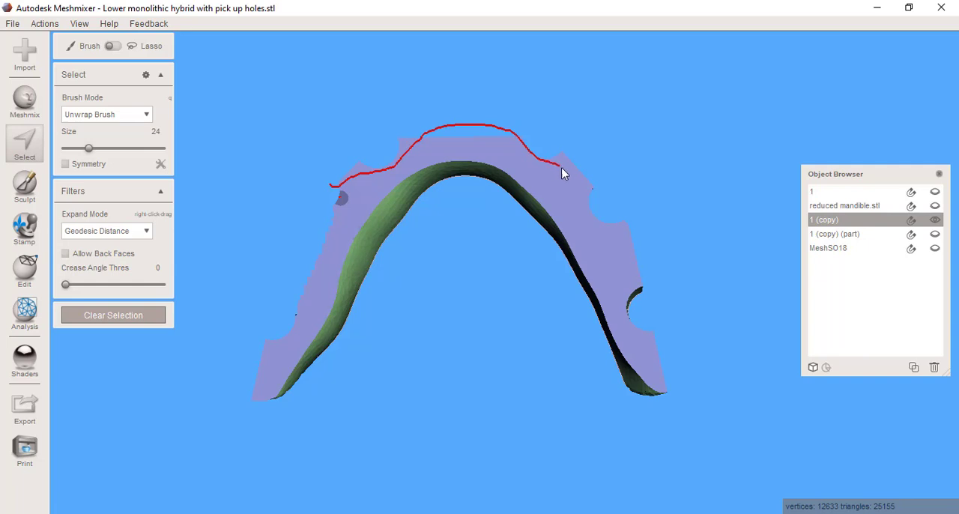
pyautogui.moveTo(562, 163); pyautogui.dragTo(592, 214)
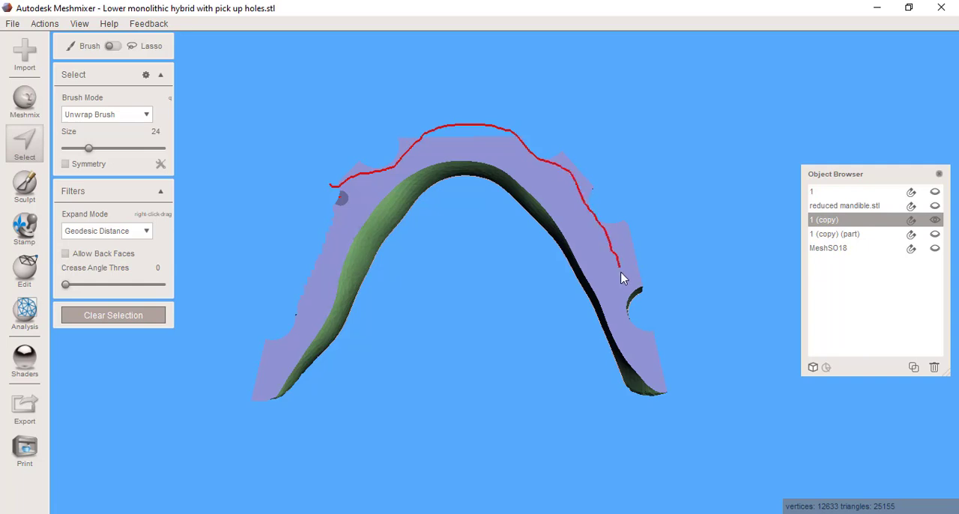
# - Close the traced loop around the right end, cutting away the outer flange (9,694 vertices)
pyautogui.moveTo(618, 266); pyautogui.dragTo(671, 326)
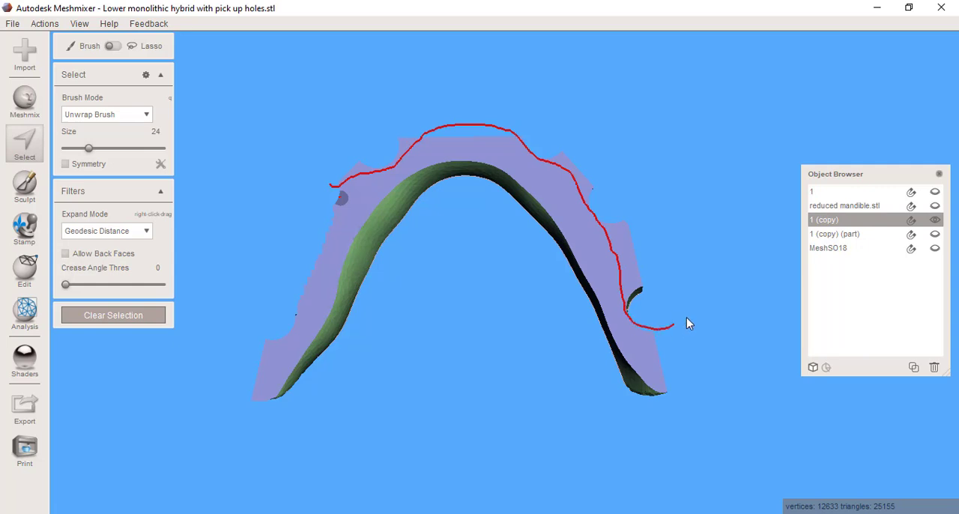
pyautogui.moveTo(671, 327); pyautogui.dragTo(334, 186)
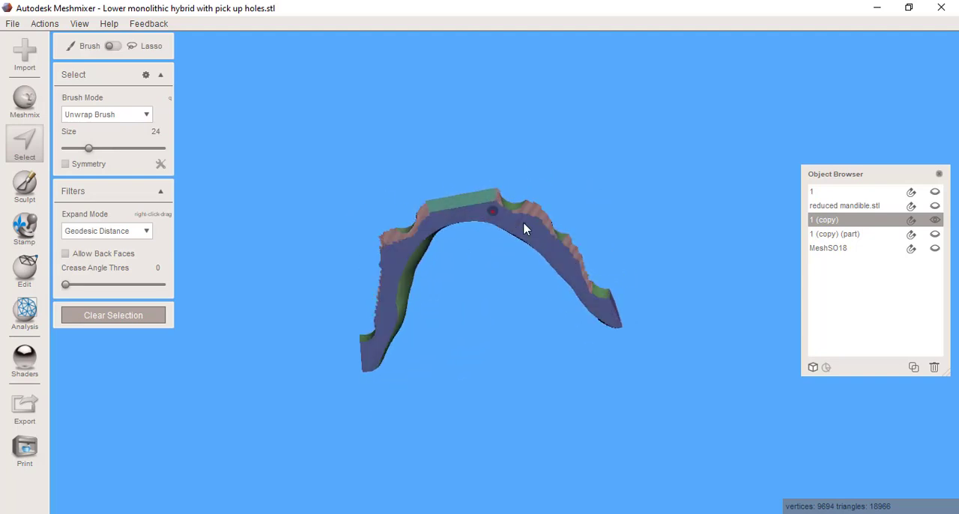
# - Run Inspector Auto Repair All to fill band 1 (copy)'s open edges, giving 11,113 vertices
pyautogui.click(24, 313)
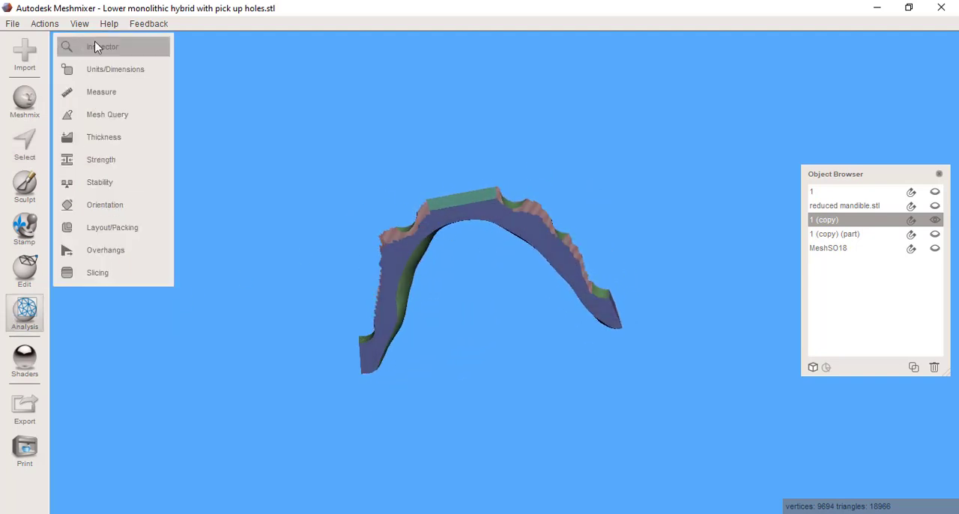
pyautogui.click(109, 49)
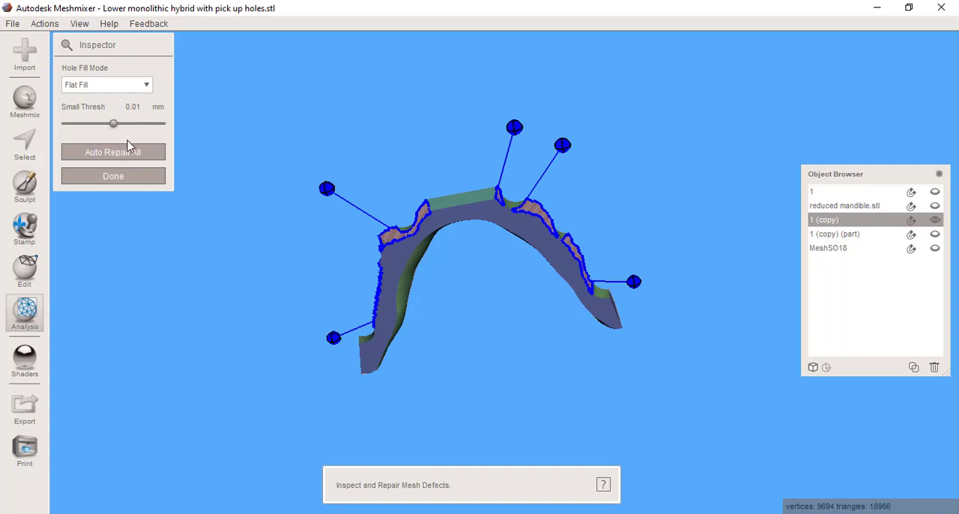
pyautogui.click(113, 151)
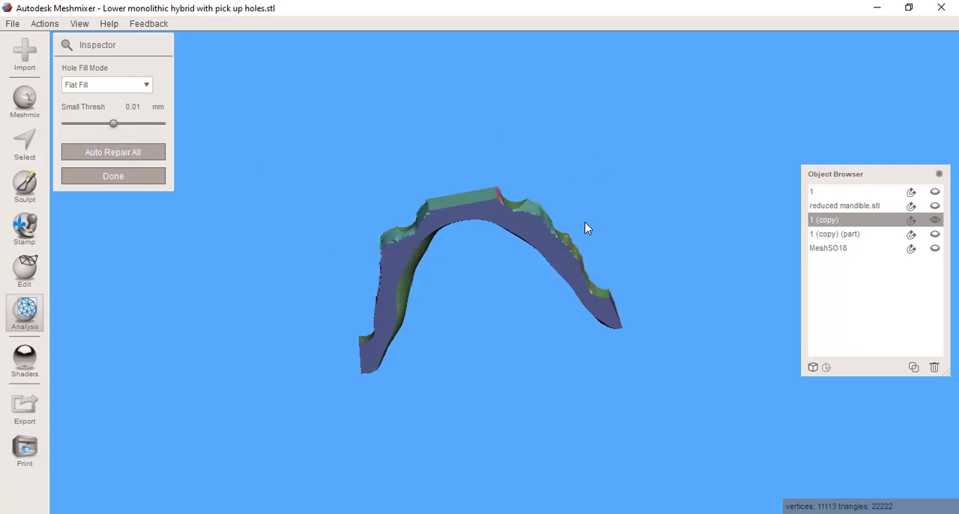
pyautogui.moveTo(585, 229); pyautogui.dragTo(528, 200)
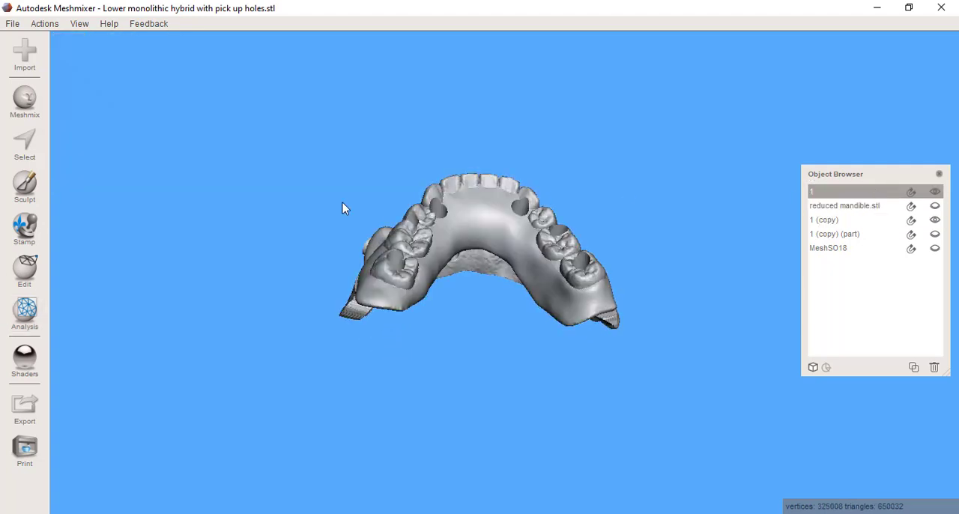
pyautogui.click(24, 361)
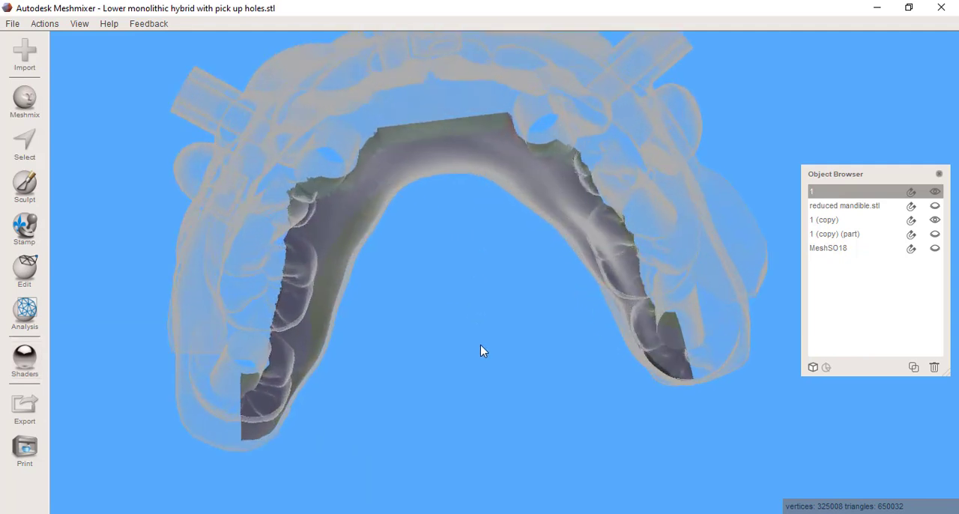
pyautogui.moveTo(483, 350); pyautogui.dragTo(503, 303)
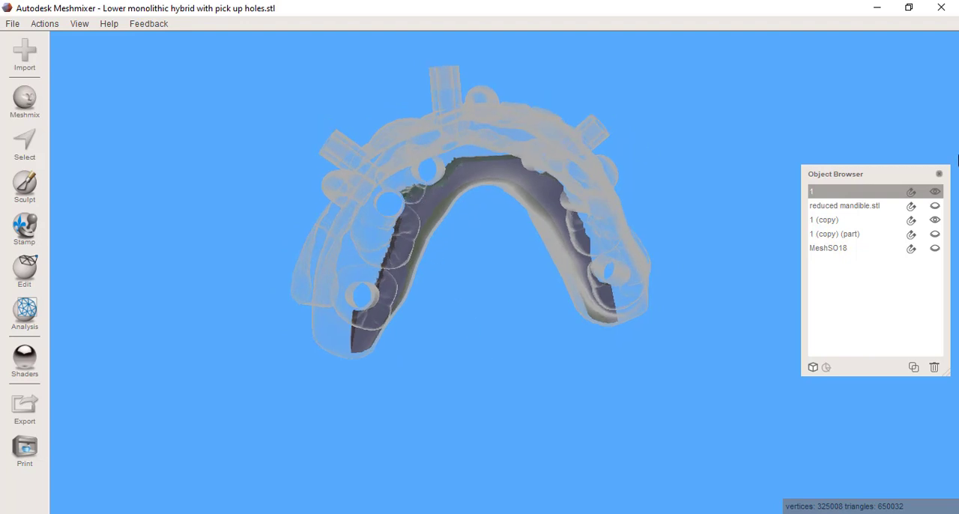
pyautogui.click(834, 234)
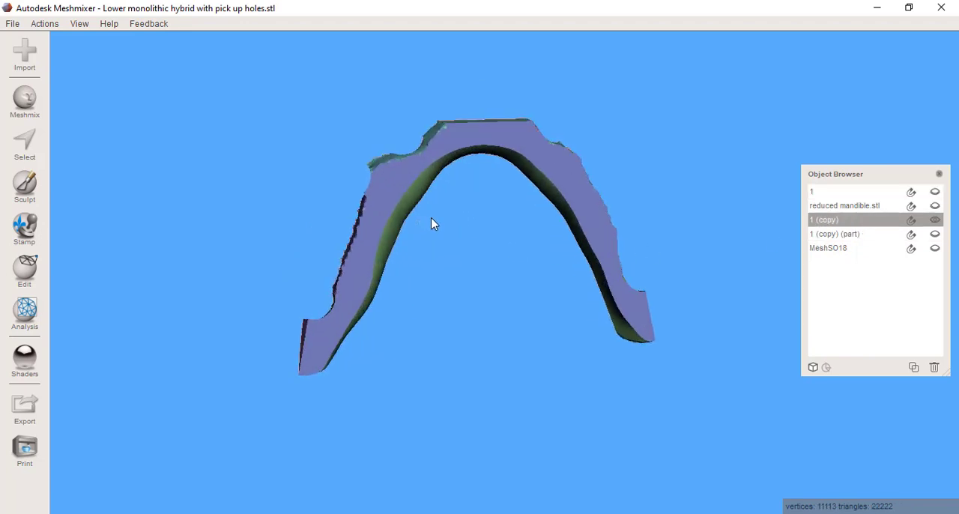
# - Plane-cut the upper-left end of band 1 (copy), discarding half, leaving 10,921 vertices
pyautogui.moveTo(431, 223); pyautogui.dragTo(420, 261)
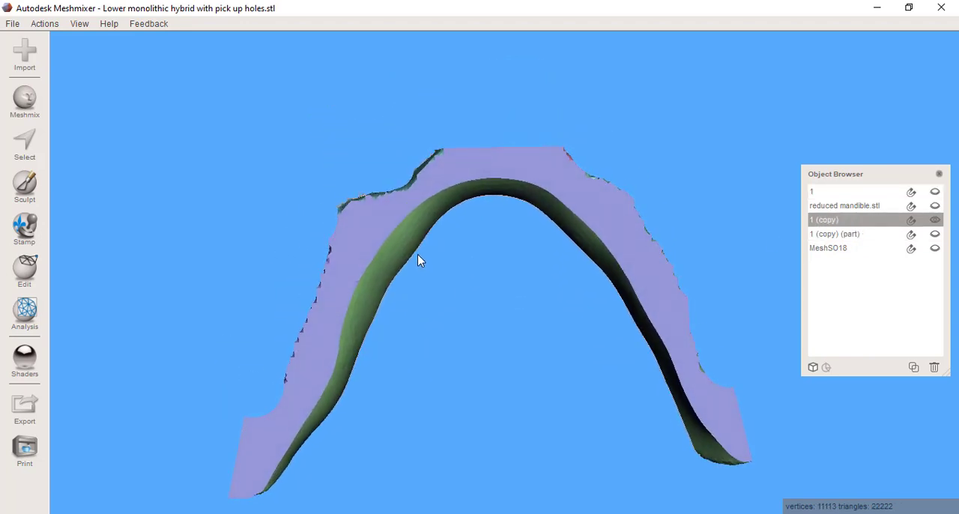
pyautogui.click(24, 272)
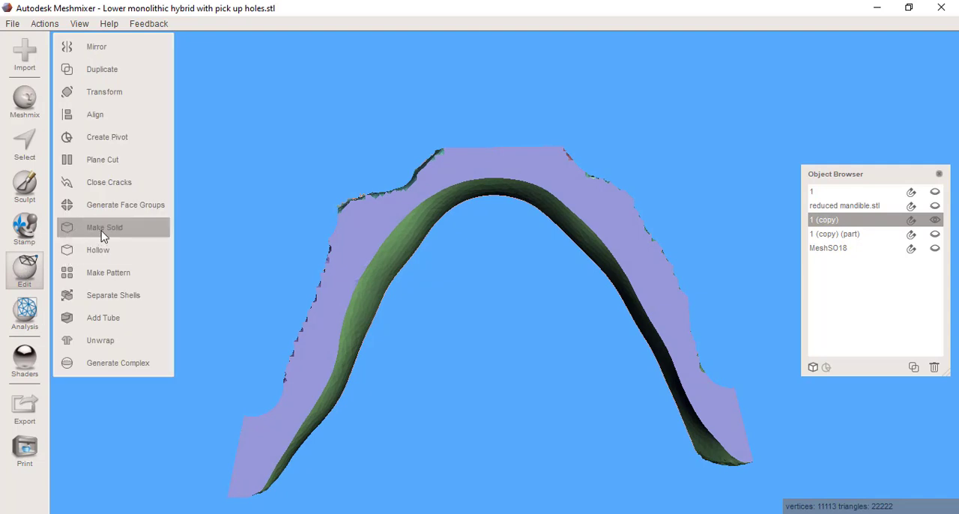
pyautogui.click(103, 159)
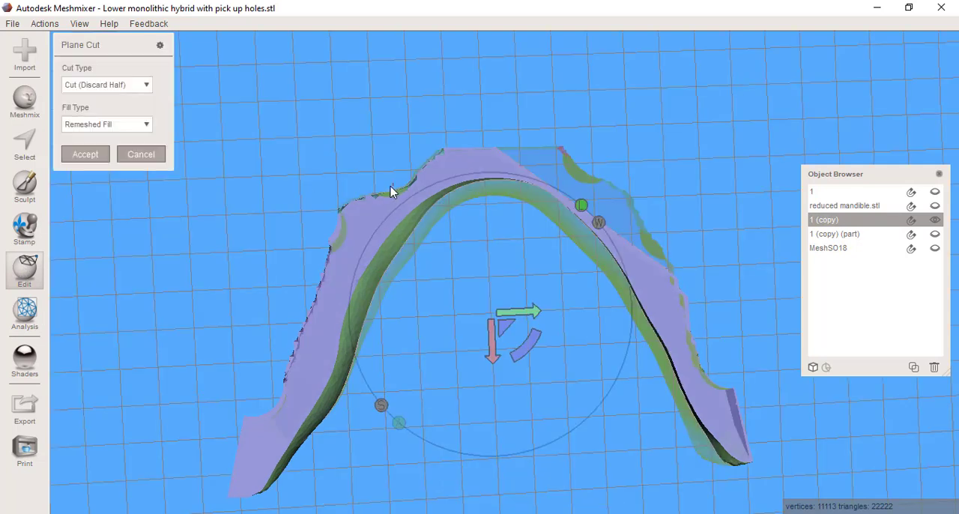
pyautogui.moveTo(390, 187); pyautogui.dragTo(317, 264)
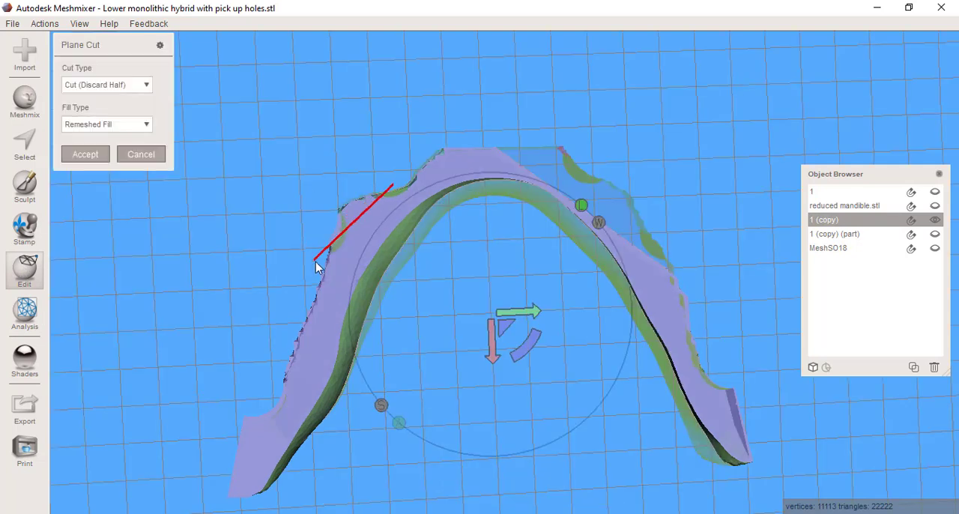
pyautogui.moveTo(315, 266); pyautogui.dragTo(292, 322)
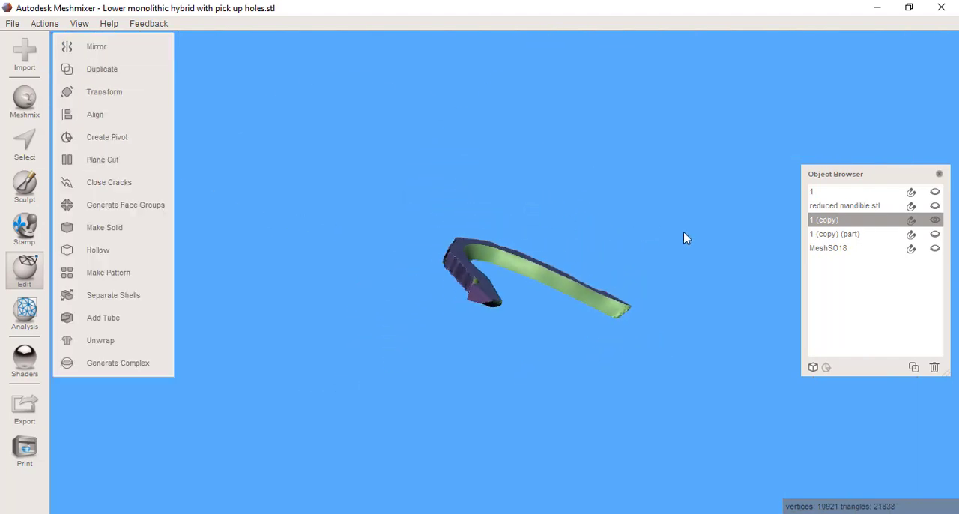
pyautogui.moveTo(684, 238); pyautogui.dragTo(556, 364)
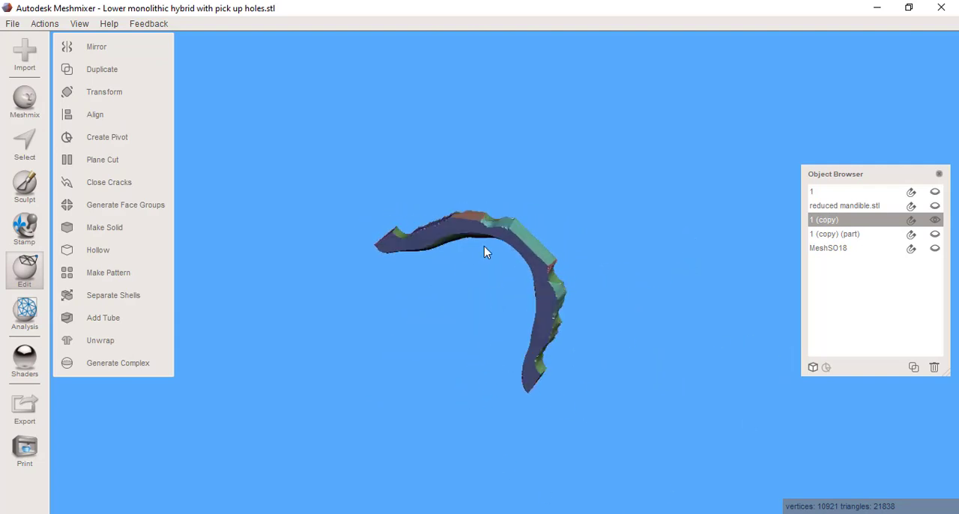
pyautogui.moveTo(483, 251); pyautogui.dragTo(524, 315)
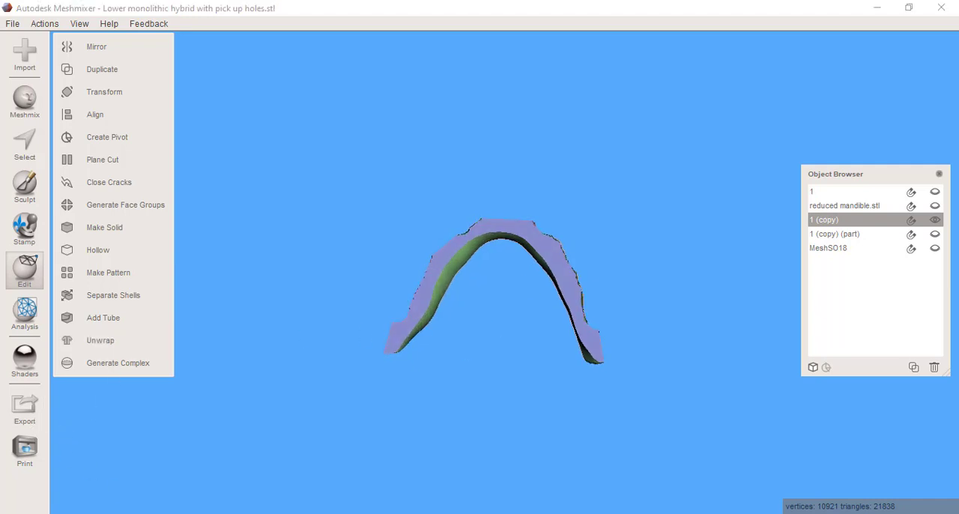
# - Start the STL export of band 1 (copy), typing 'trilo' for the file name
pyautogui.click(24, 408)
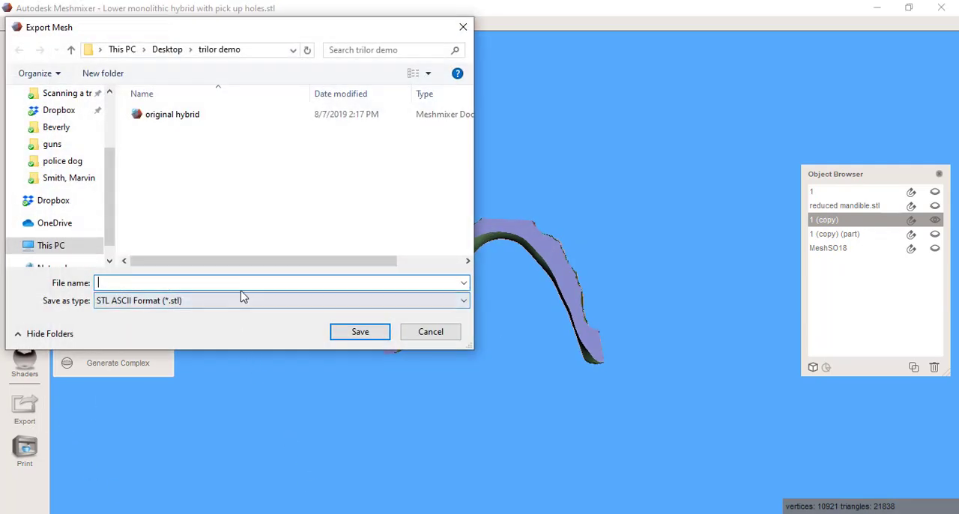
pyautogui.write('trilo')
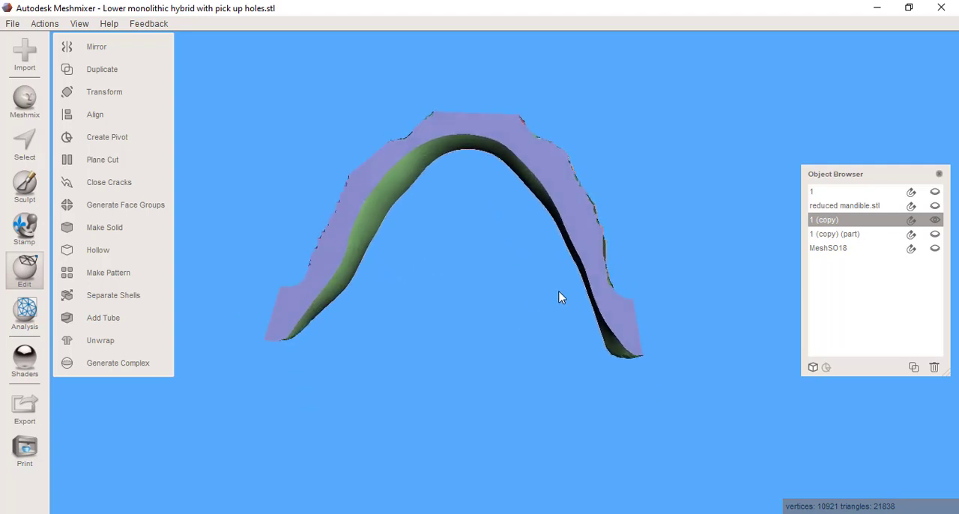
# - Show hybrid model 1 in solid shading to check the piece, then hide it
pyautogui.click(934, 192)
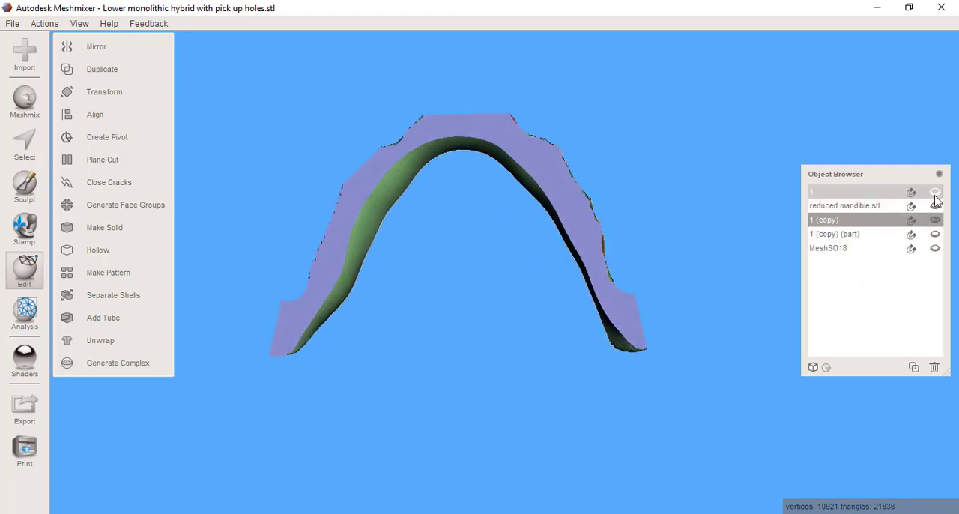
pyautogui.click(934, 212)
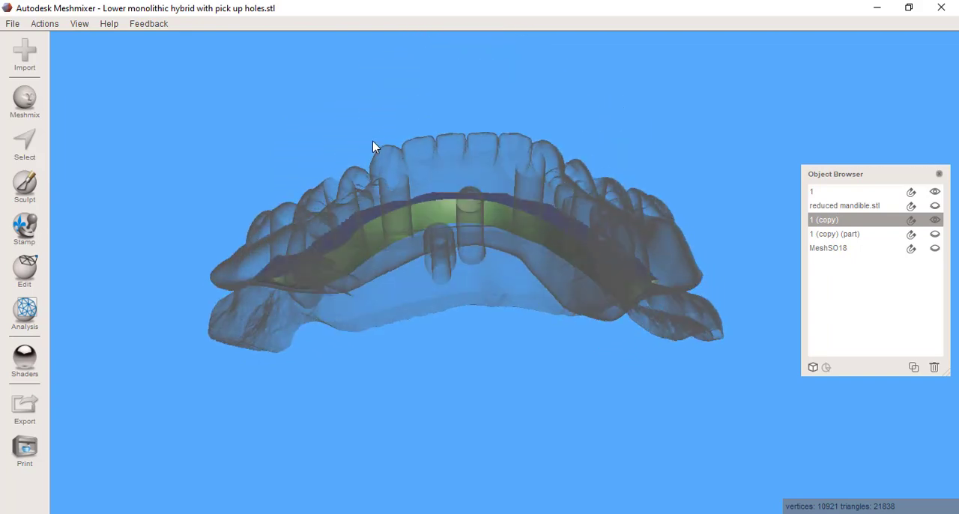
pyautogui.moveTo(374, 147); pyautogui.dragTo(360, 110)
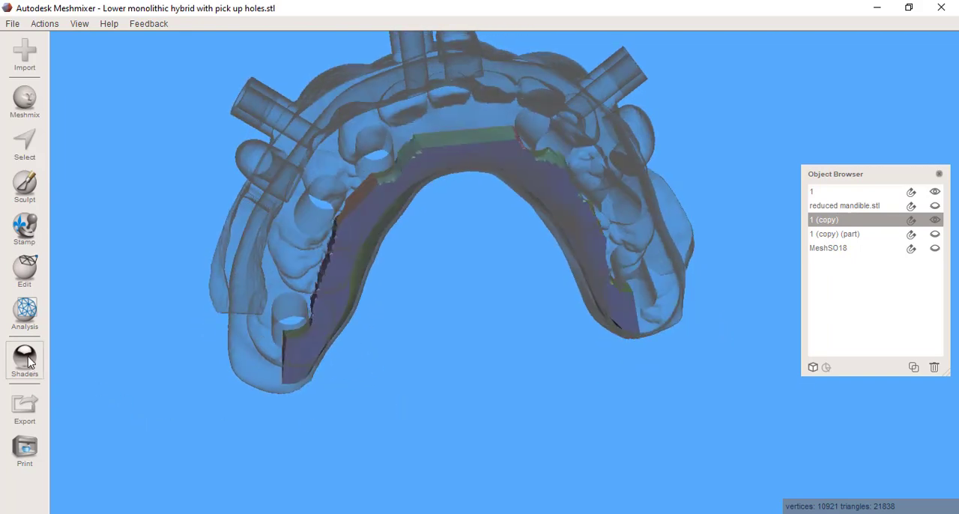
pyautogui.click(24, 359)
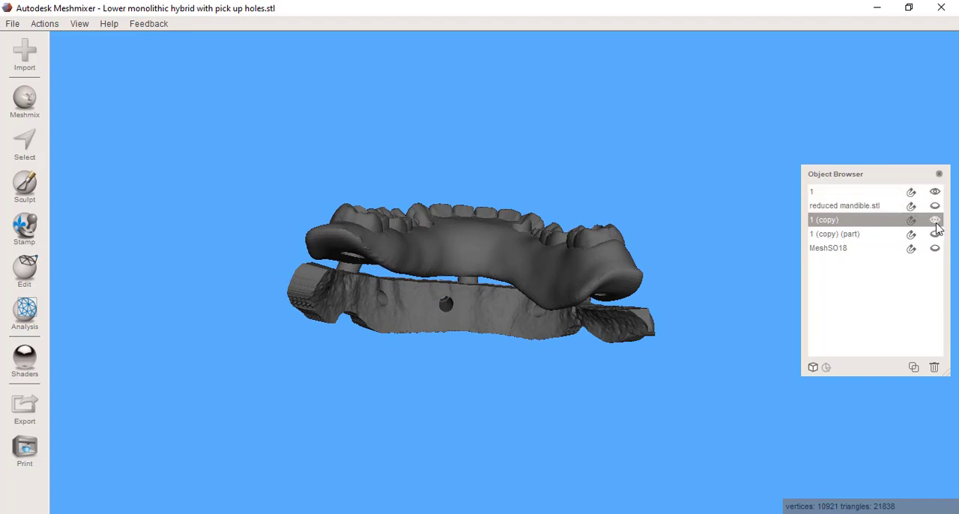
pyautogui.click(934, 220)
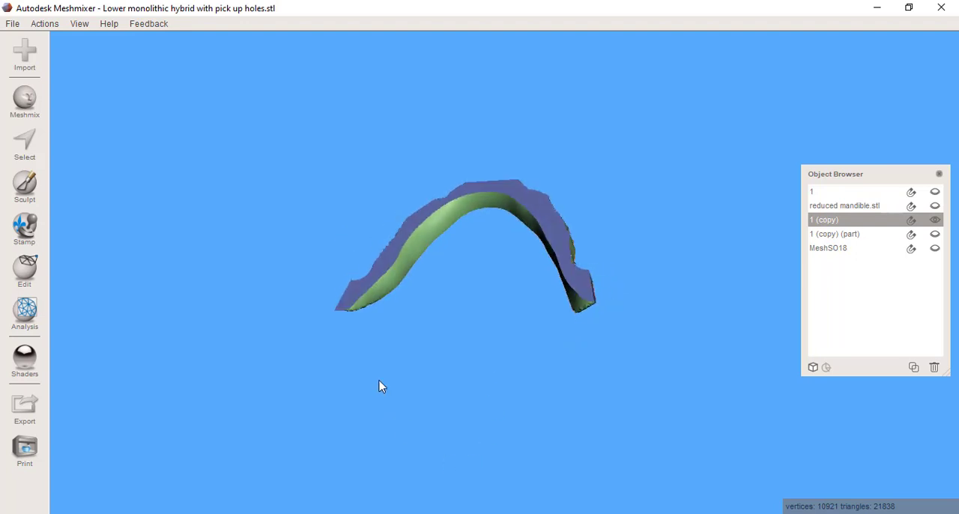
# - Orbit the copied strip from below, edge-on and front, then start Select
pyautogui.moveTo(382, 387); pyautogui.dragTo(498, 407)
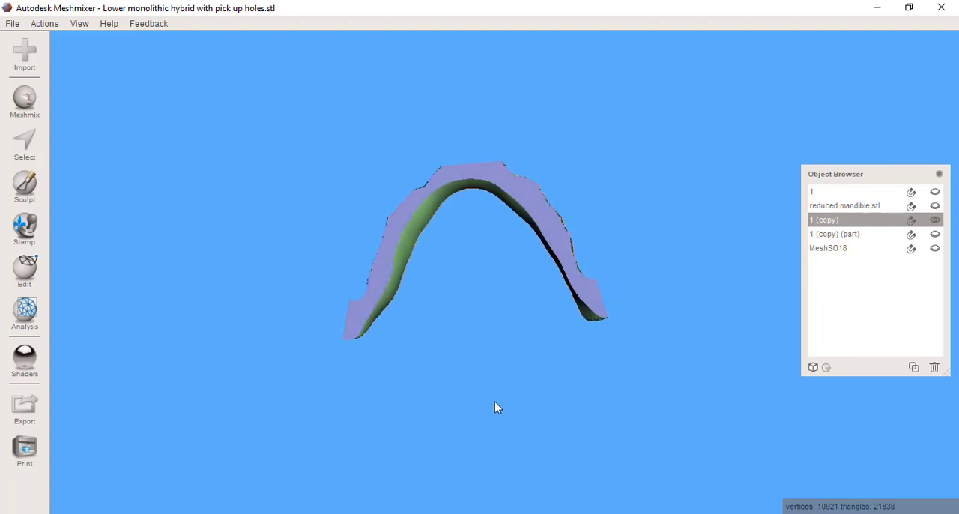
pyautogui.moveTo(494, 406); pyautogui.dragTo(465, 240)
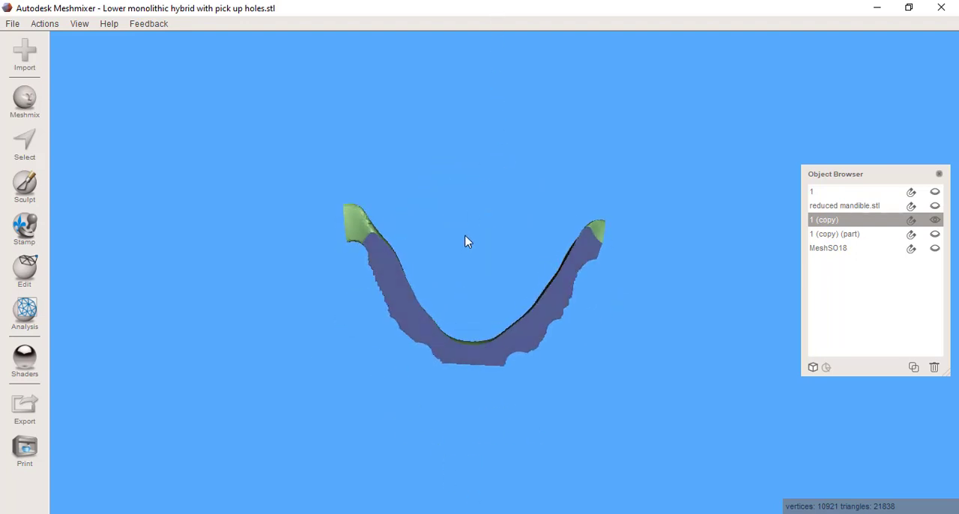
pyautogui.moveTo(469, 240); pyautogui.dragTo(460, 357)
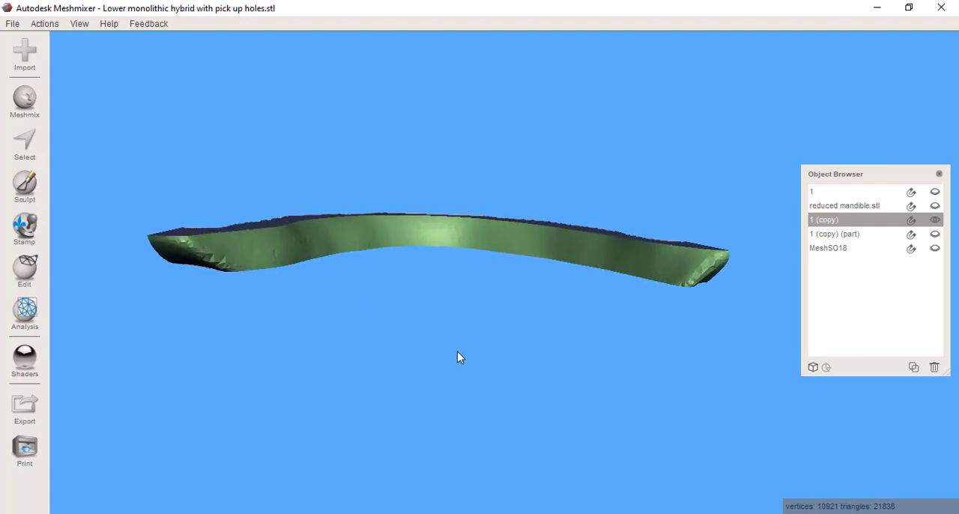
pyautogui.click(25, 142)
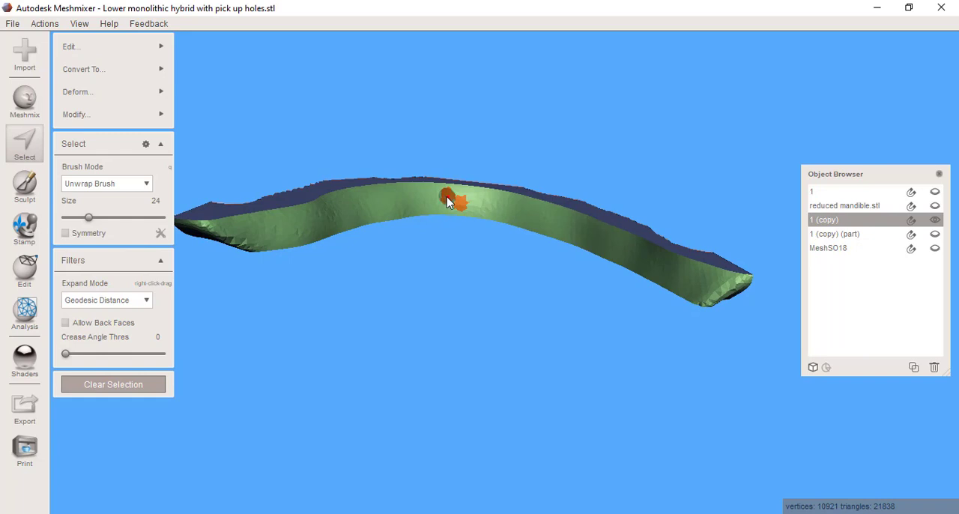
# - Paint a face band across the strip, unmarking a patch at its end, checking from several angles
pyautogui.moveTo(450, 202); pyautogui.dragTo(576, 315)
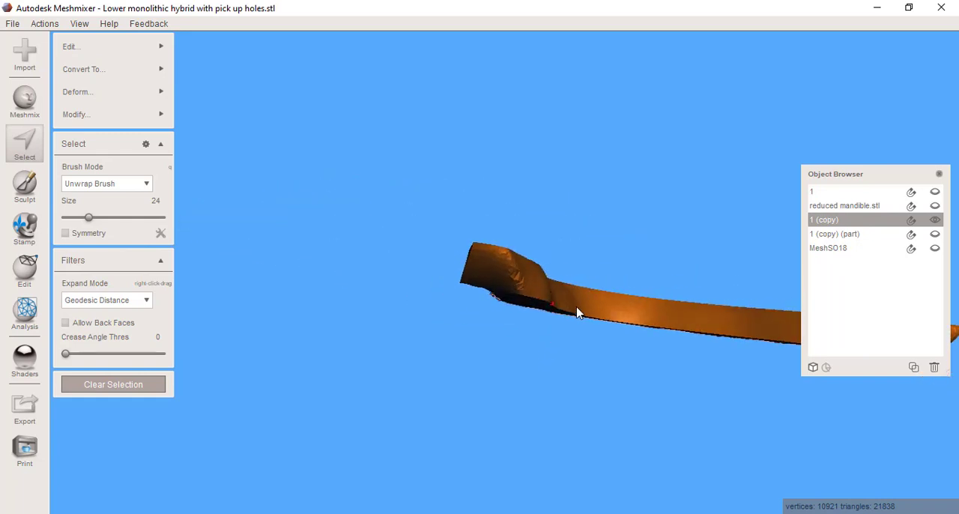
pyautogui.moveTo(577, 312); pyautogui.dragTo(600, 210)
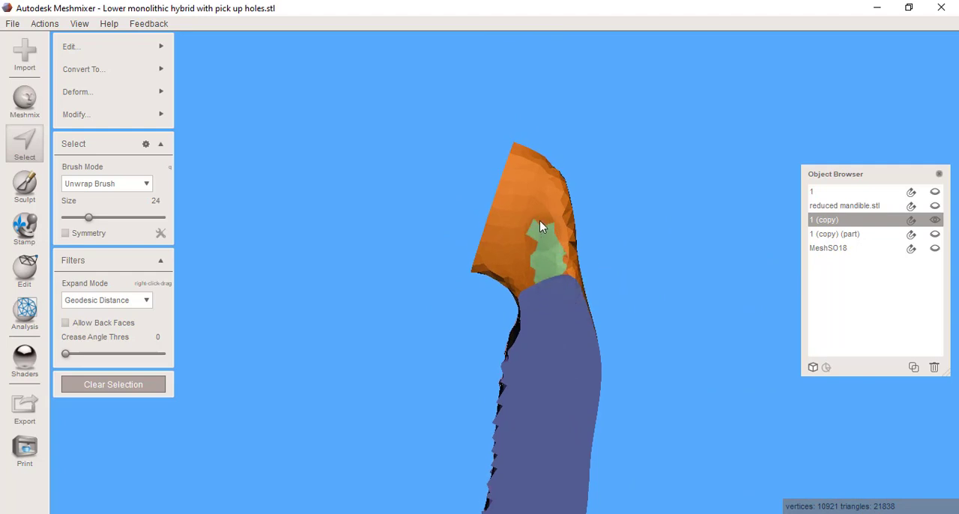
pyautogui.moveTo(543, 228); pyautogui.dragTo(513, 196)
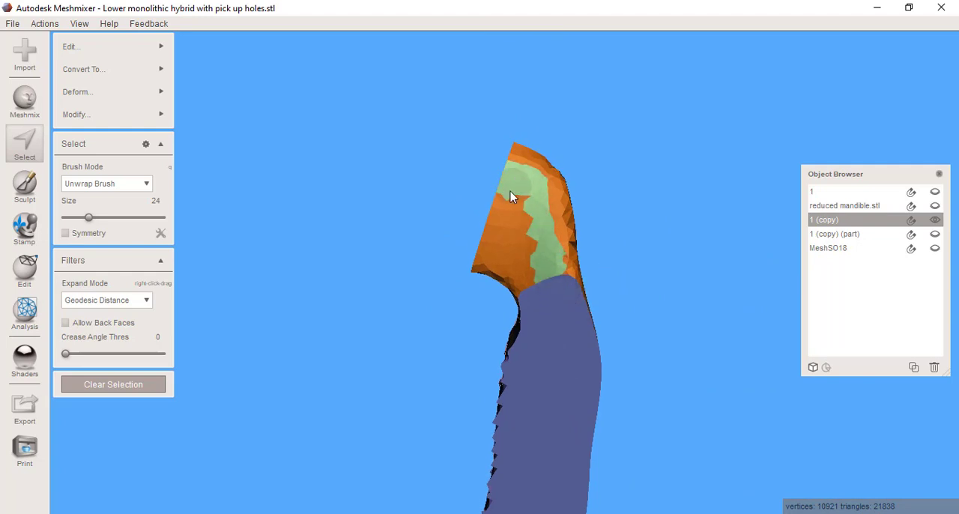
pyautogui.moveTo(513, 197); pyautogui.dragTo(524, 228)
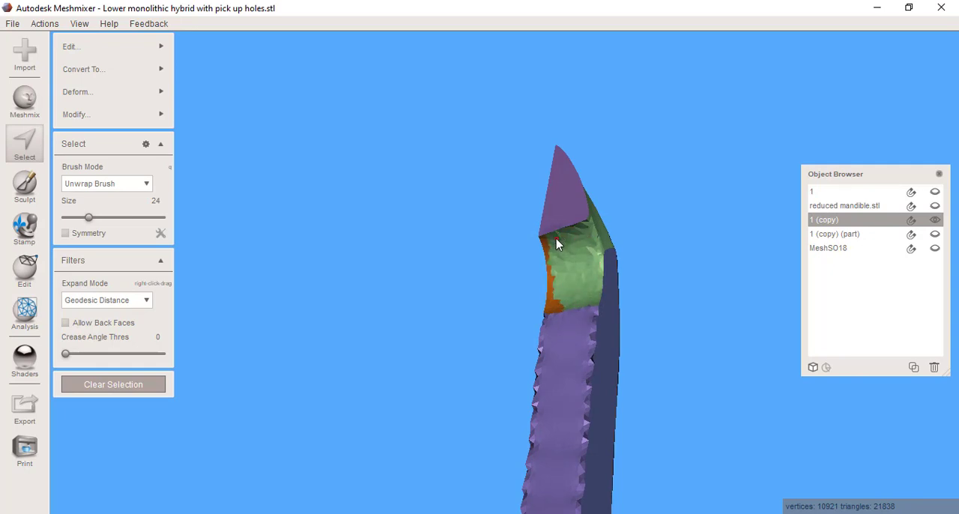
pyautogui.moveTo(558, 244); pyautogui.dragTo(551, 258)
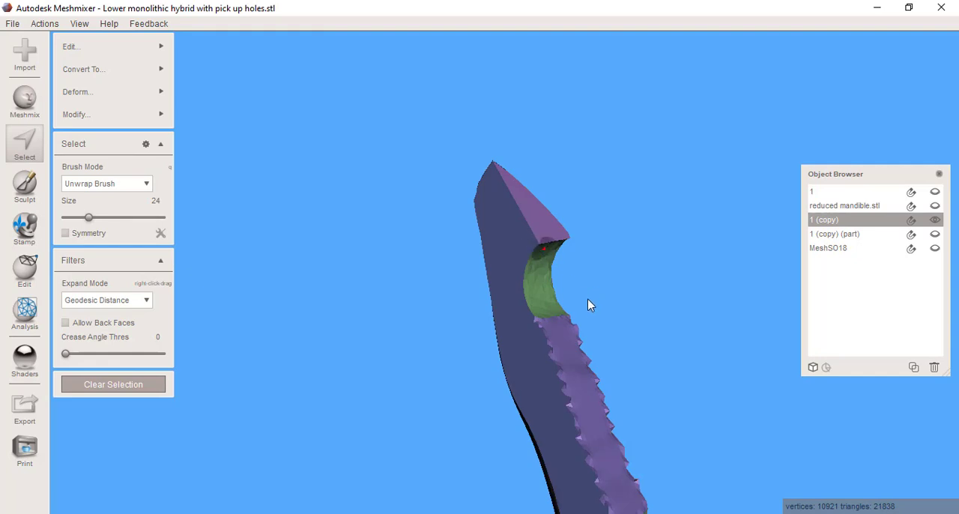
pyautogui.moveTo(588, 305); pyautogui.dragTo(599, 296)
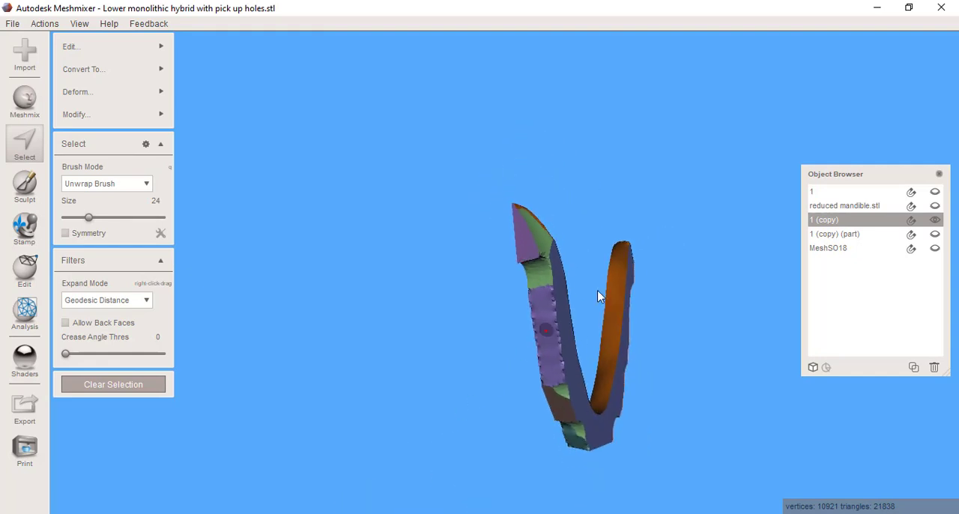
pyautogui.moveTo(599, 296); pyautogui.dragTo(618, 412)
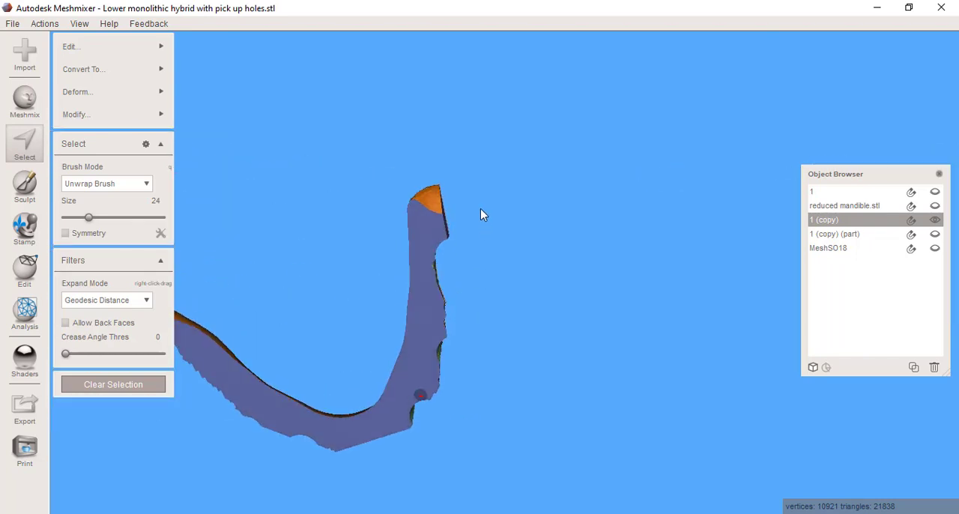
pyautogui.moveTo(483, 216); pyautogui.dragTo(577, 358)
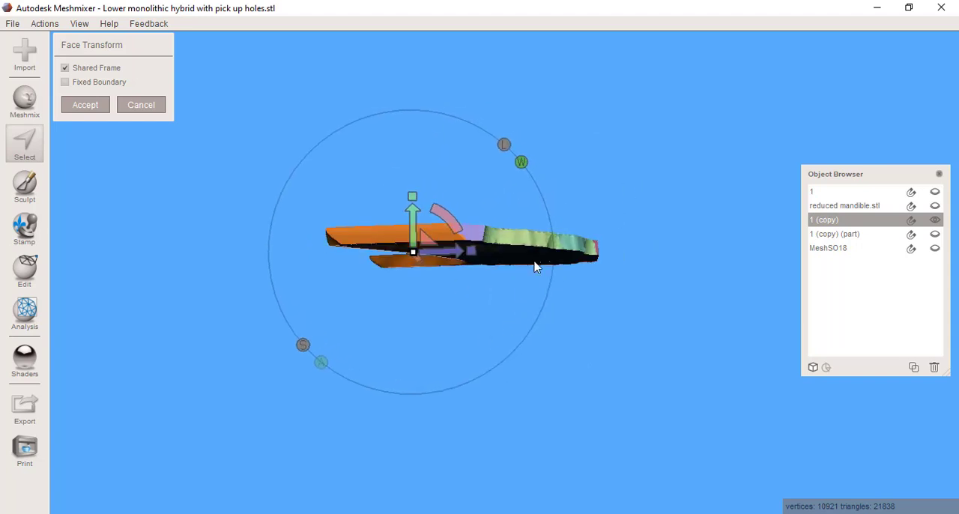
# - Drag the Face Transform gizmo to extend the marked faces into a tall wall and accept
pyautogui.moveTo(536, 268); pyautogui.dragTo(634, 353)
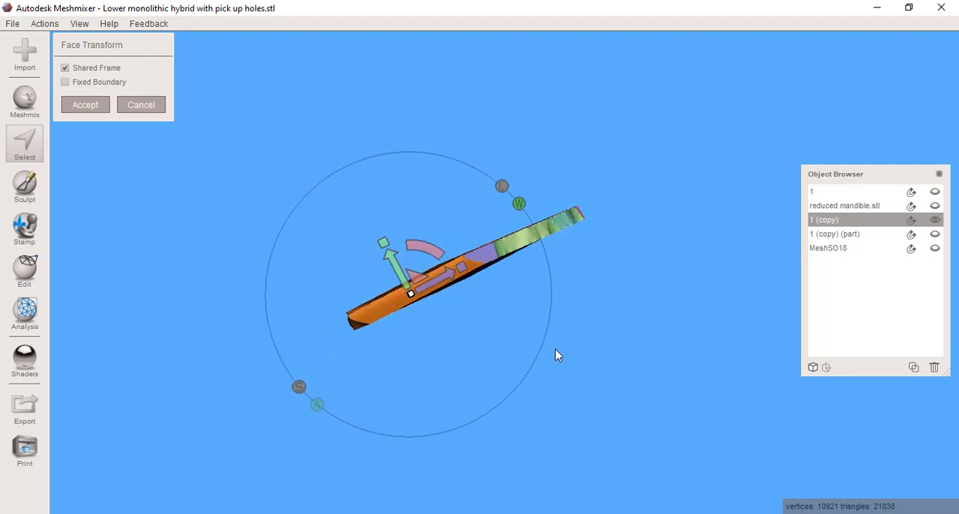
pyautogui.moveTo(484, 287)
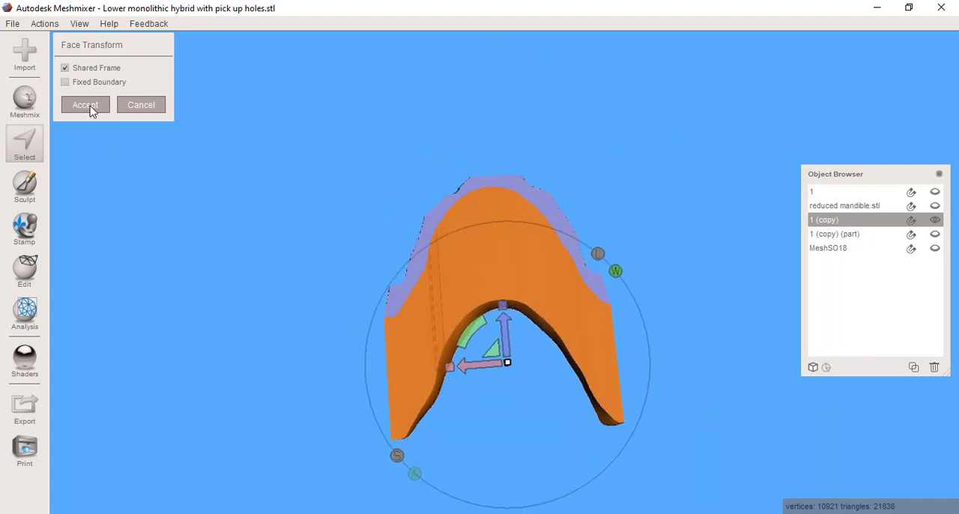
pyautogui.click(84, 104)
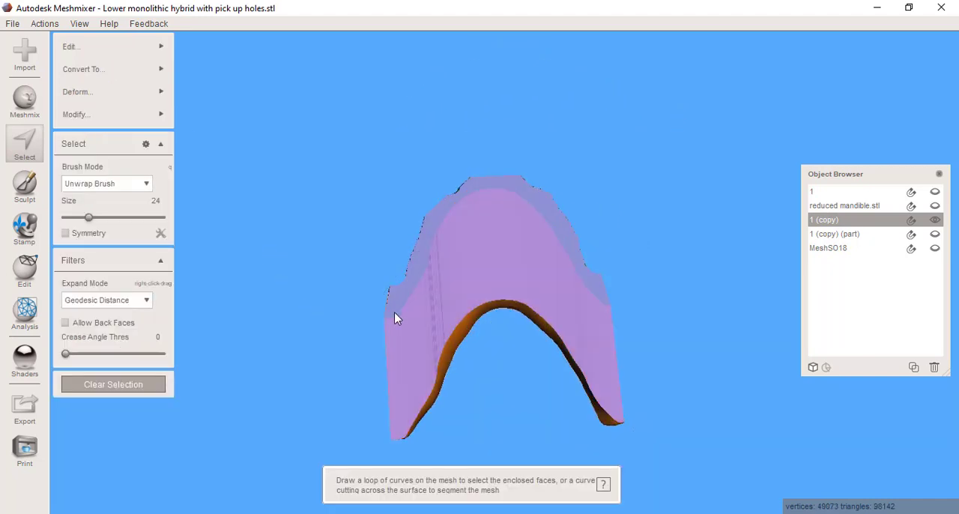
pyautogui.click(509, 289)
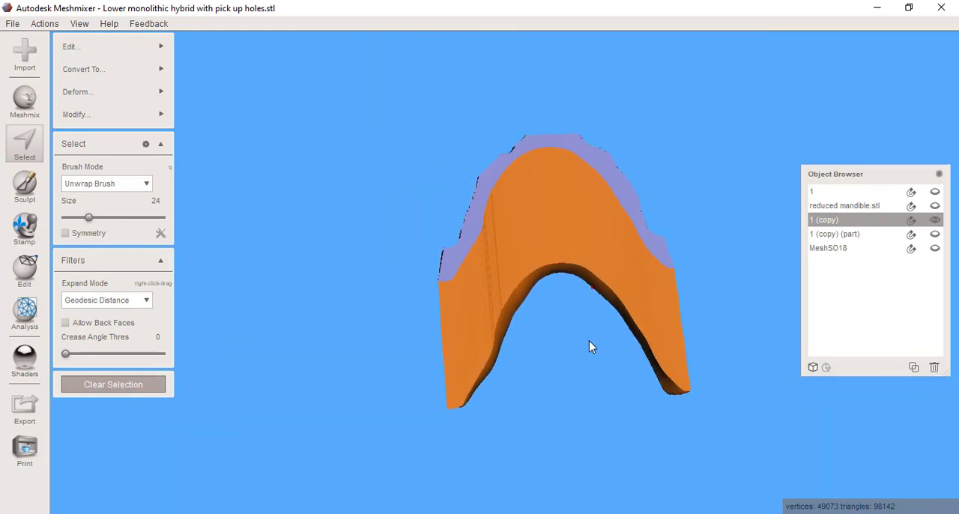
pyautogui.moveTo(592, 347); pyautogui.dragTo(304, 175)
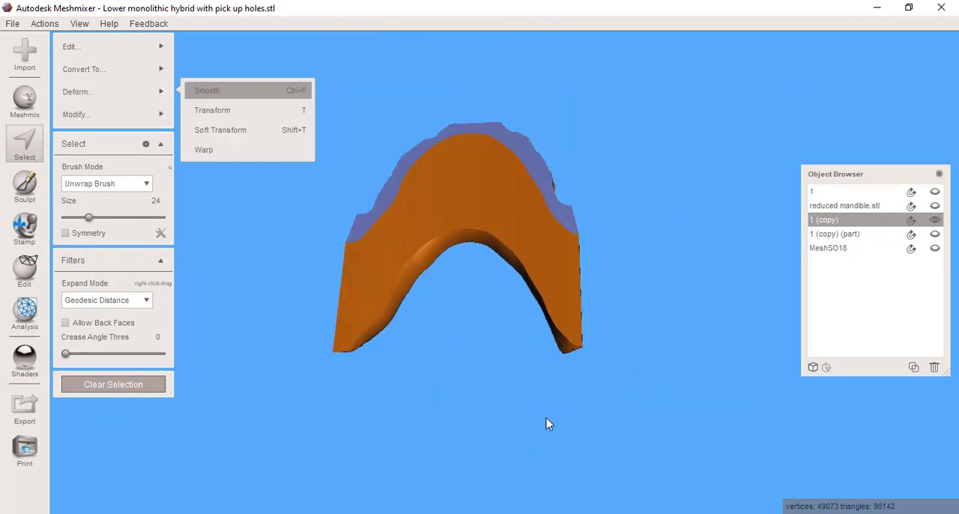
# - Apply Shape Preserving smoothing to the band 1 (copy) wall
pyautogui.click(207, 90)
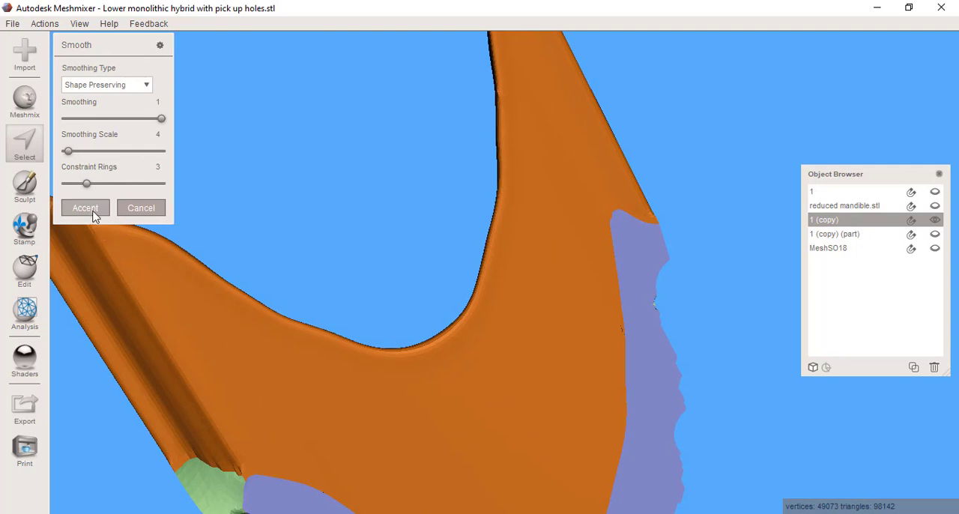
pyautogui.click(84, 207)
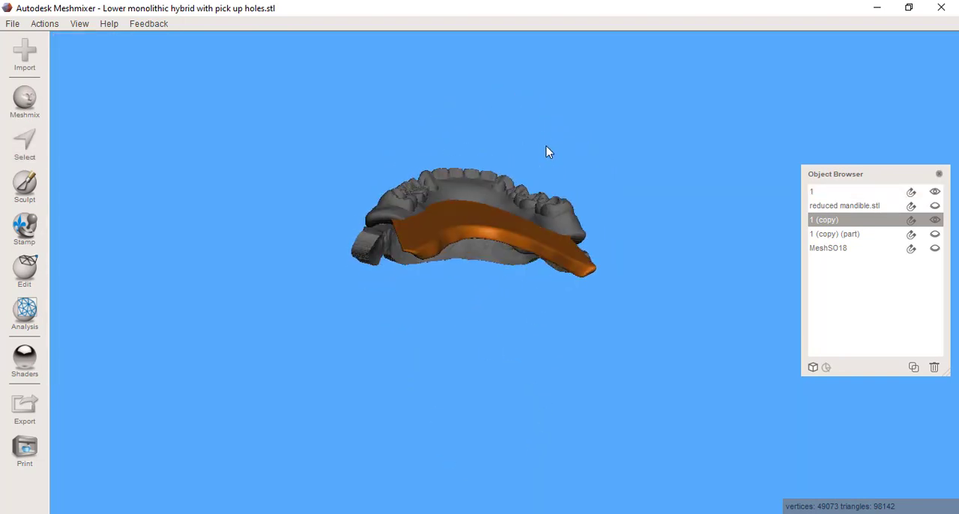
# - Exit face picking, select objects 1 and 1 (copy), and list the Edit actions
pyautogui.moveTo(547, 152); pyautogui.dragTo(524, 223)
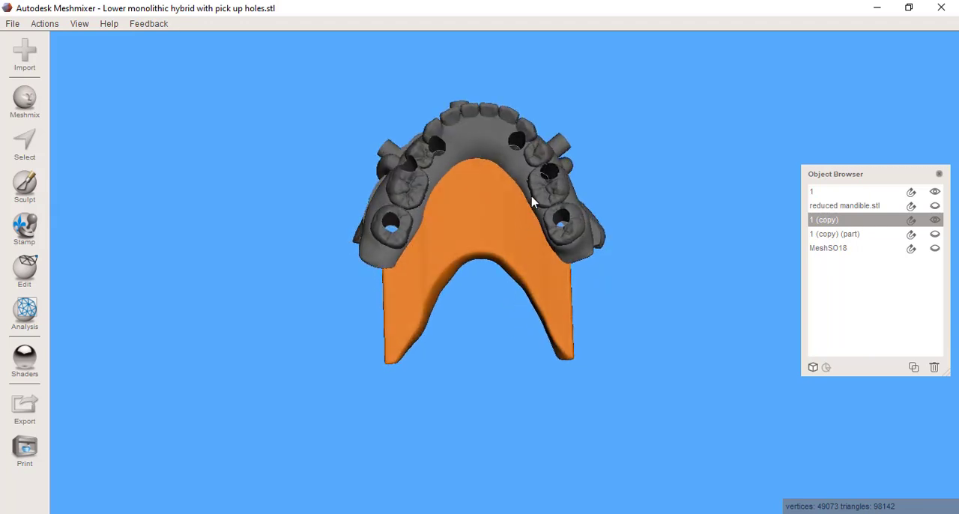
pyautogui.moveTo(212, 263)
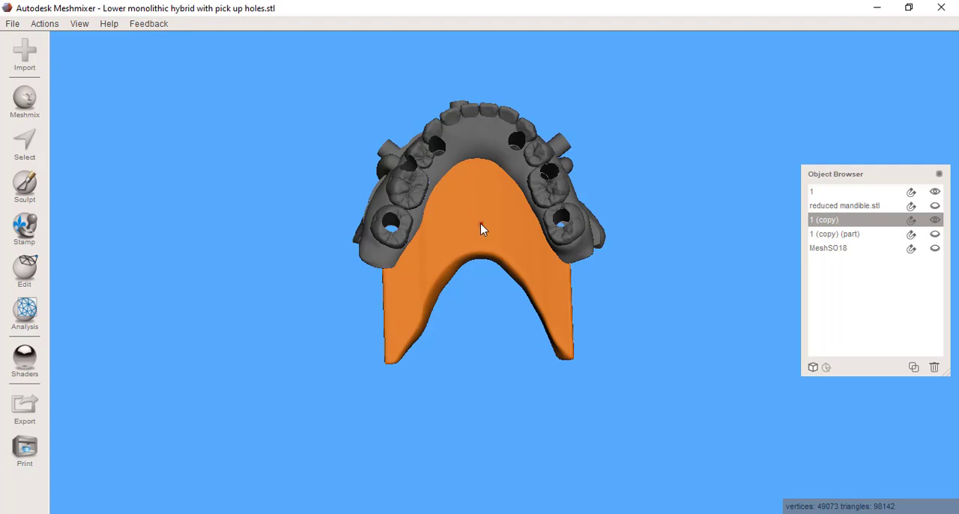
pyautogui.click(25, 146)
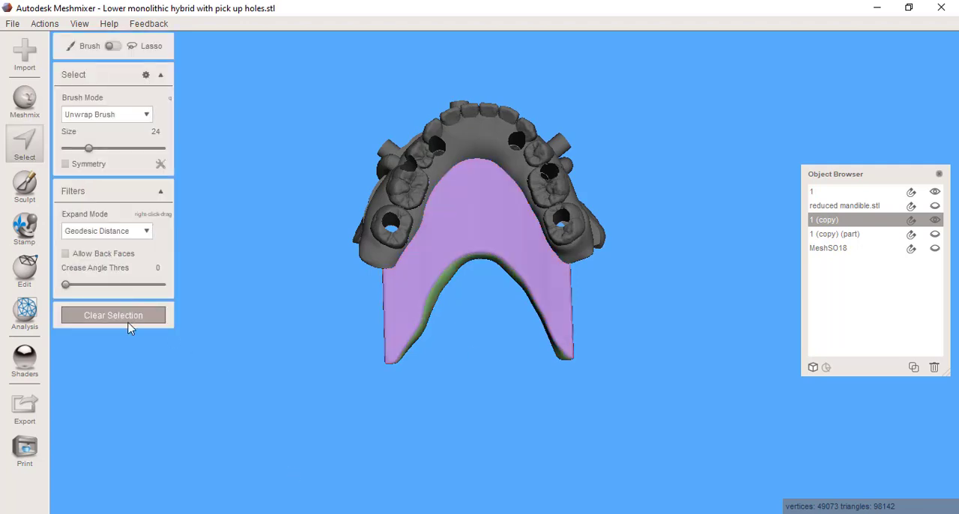
pyautogui.click(113, 314)
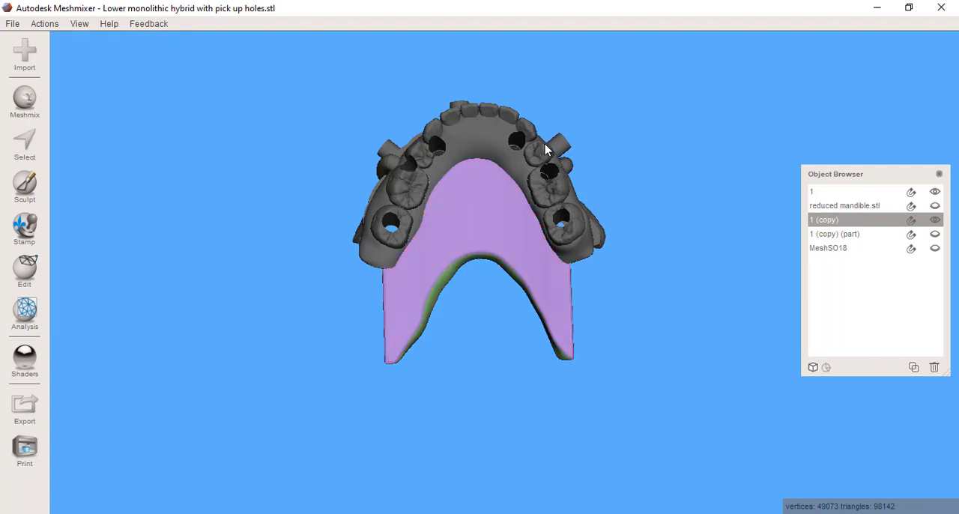
pyautogui.click(834, 191)
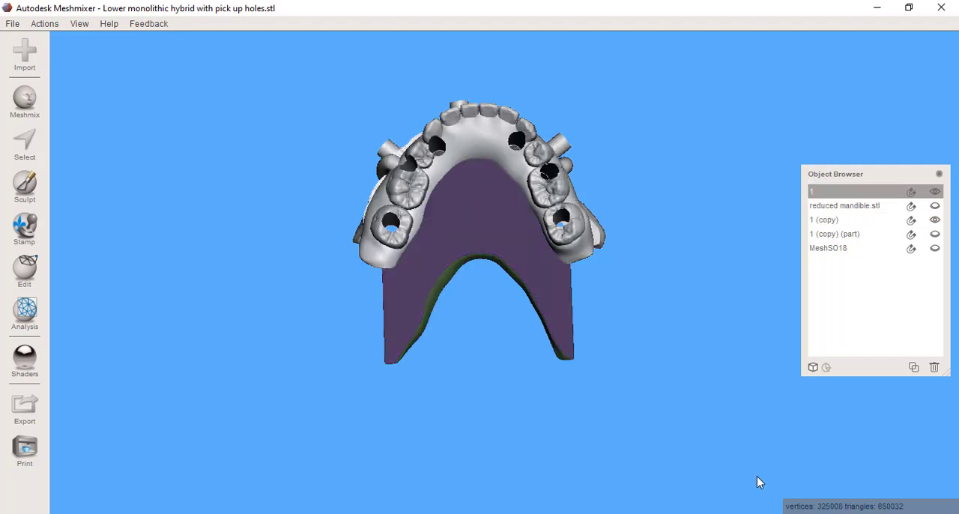
pyautogui.click(828, 248)
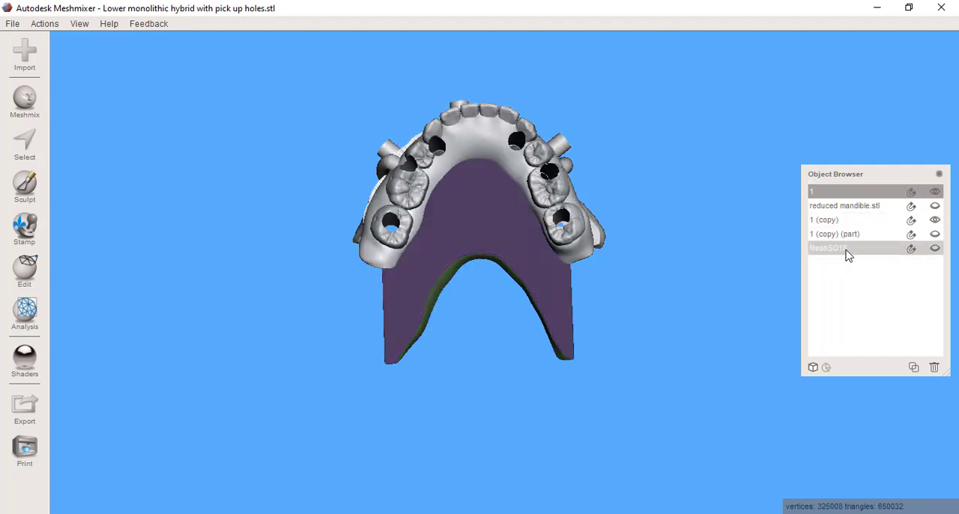
pyautogui.click(24, 269)
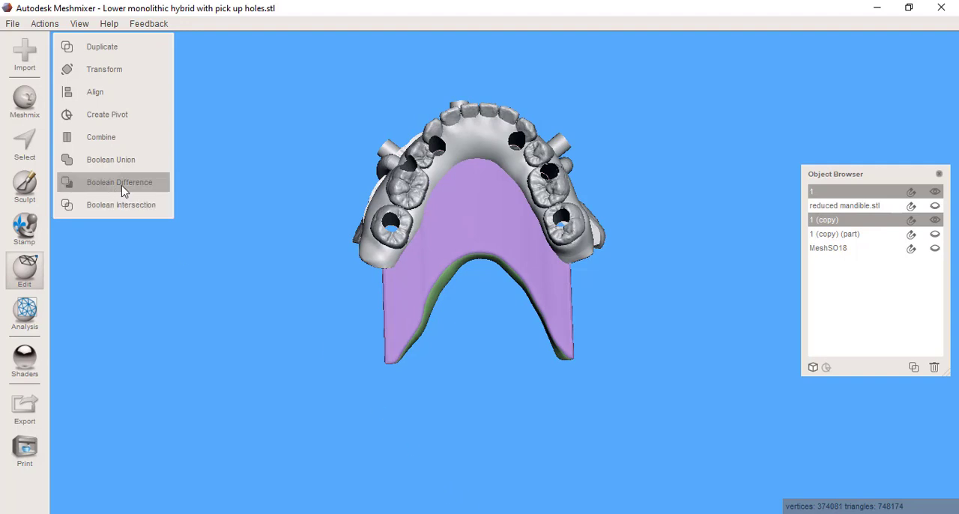
# - Boolean-subtract band 1 (copy) from hybrid 1, inspecting the slot preview before accepting
pyautogui.click(119, 182)
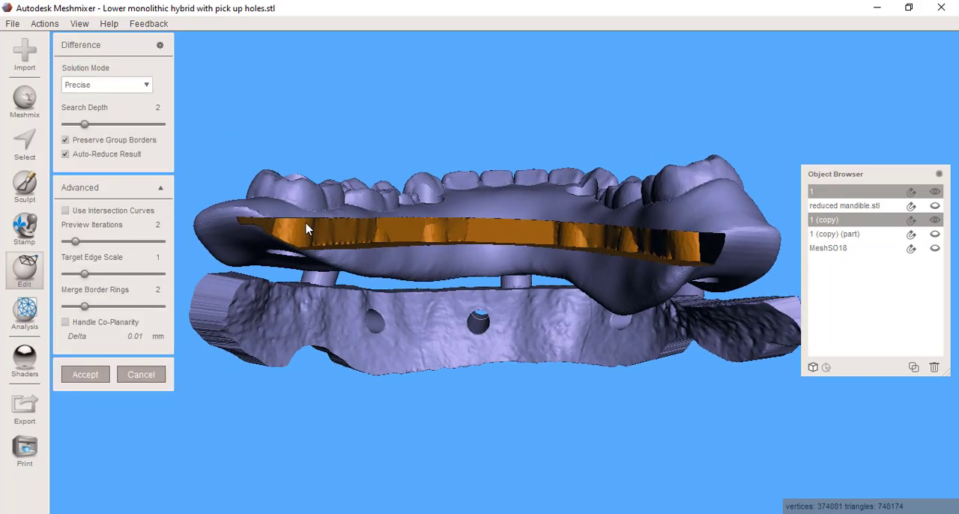
pyautogui.moveTo(305, 229); pyautogui.dragTo(542, 229)
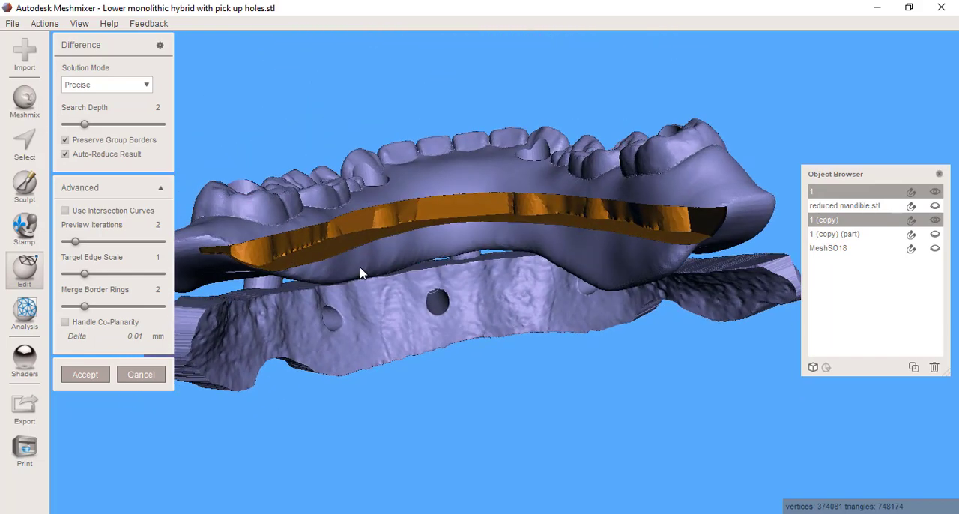
pyautogui.moveTo(490, 214)
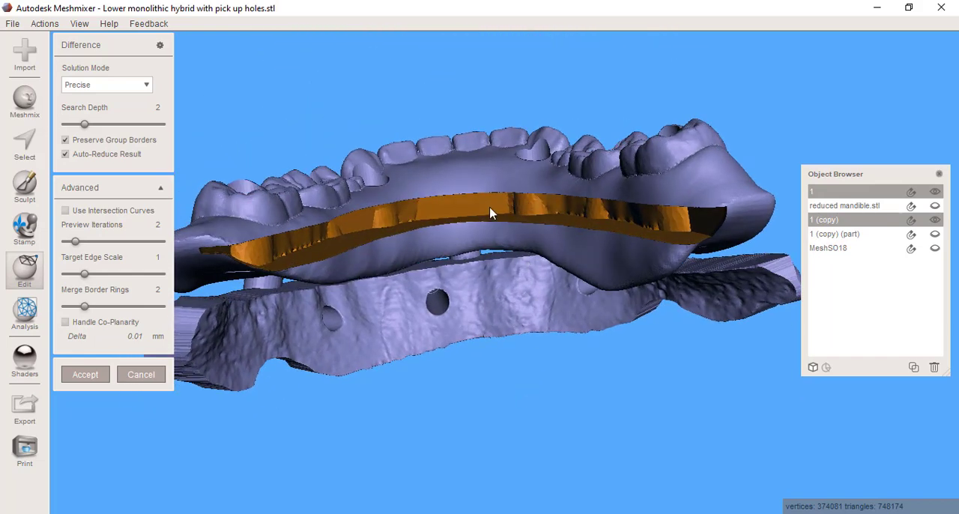
pyautogui.moveTo(491, 214); pyautogui.dragTo(651, 251)
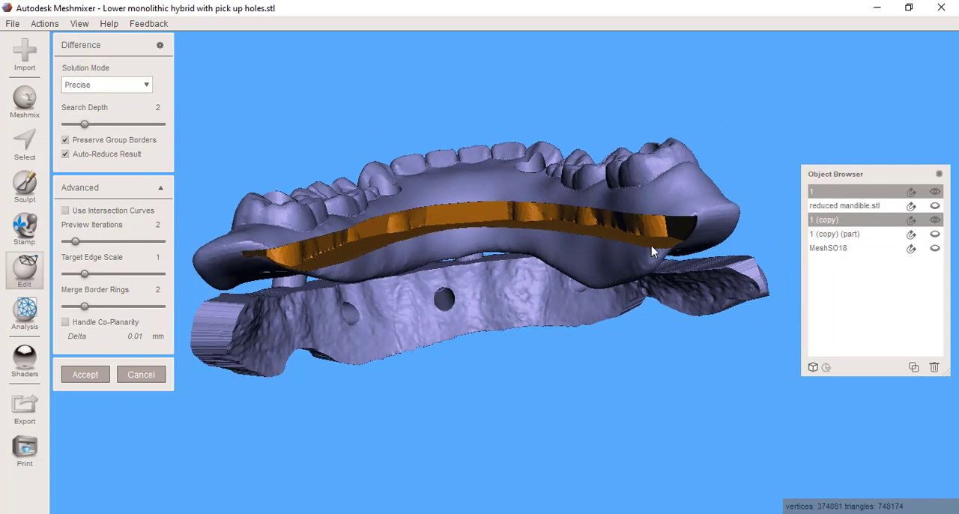
pyautogui.moveTo(652, 251); pyautogui.dragTo(359, 247)
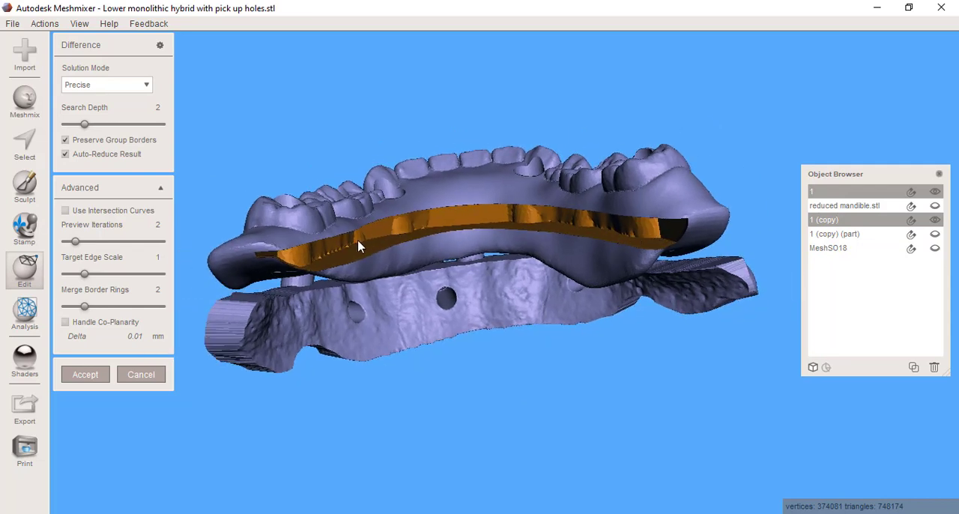
pyautogui.moveTo(306, 259)
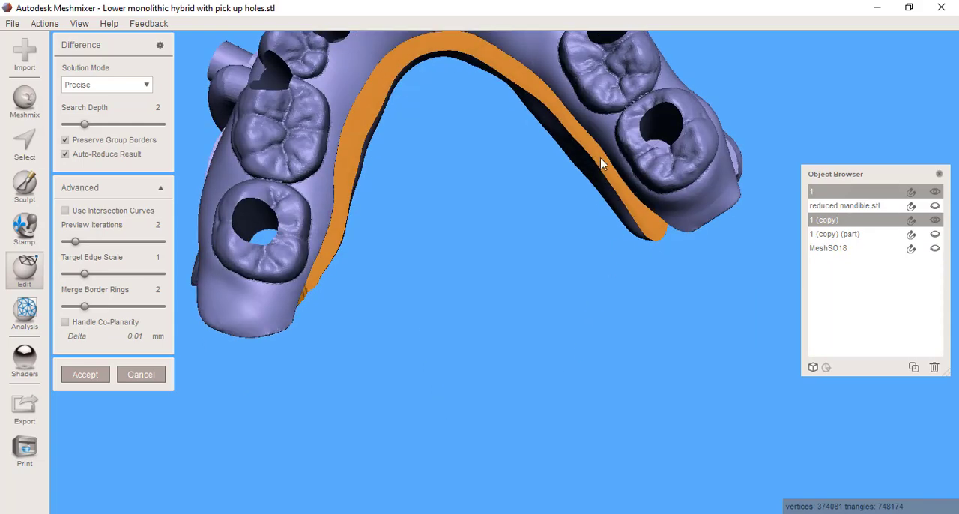
pyautogui.moveTo(341, 382)
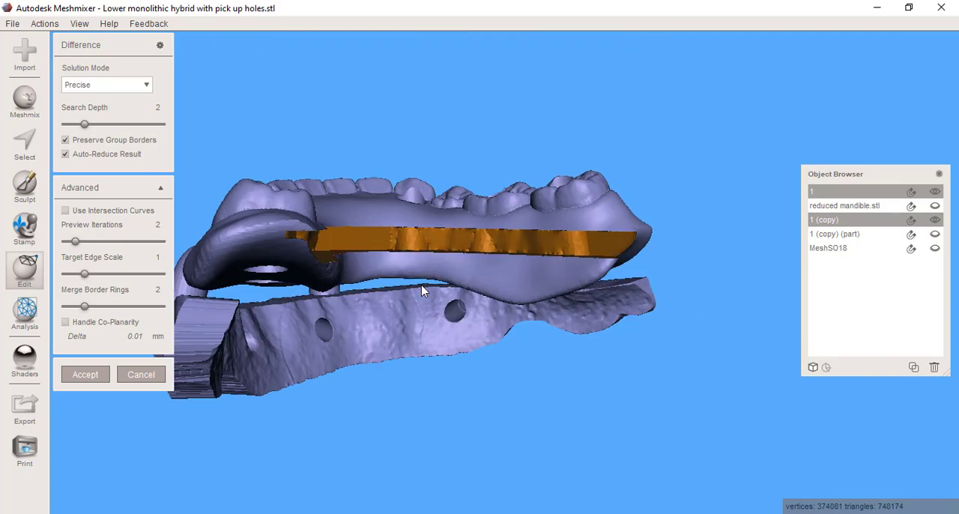
pyautogui.moveTo(419, 290); pyautogui.dragTo(450, 248)
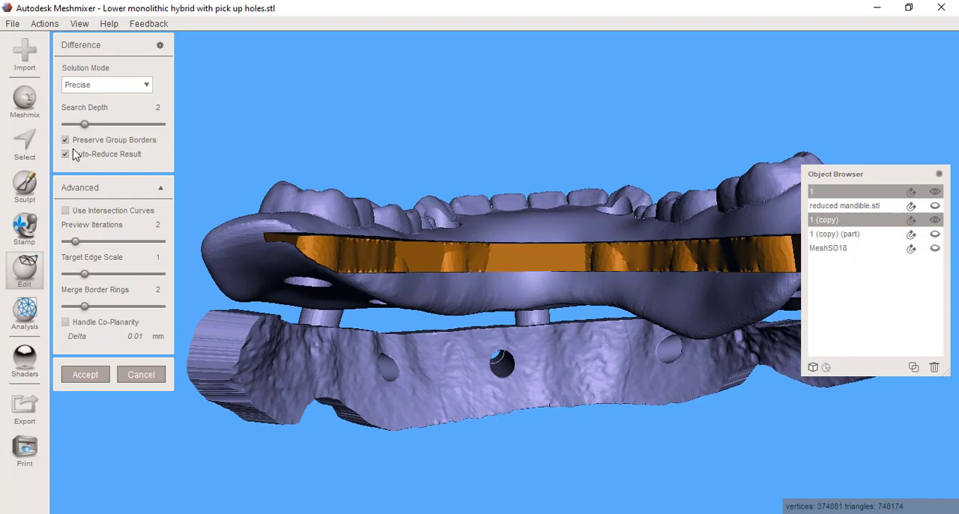
pyautogui.click(85, 373)
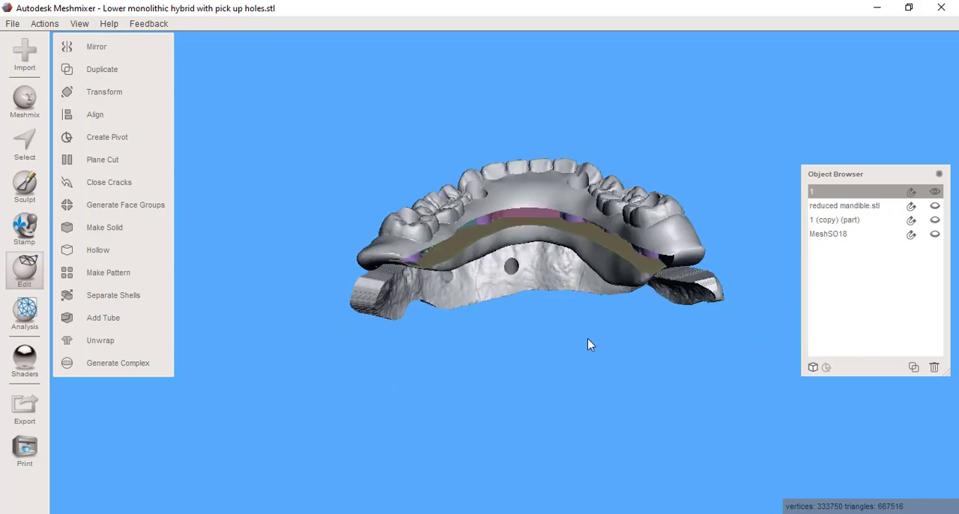
# - Inspect the cut slot from several sides, then import trilor template.stl
pyautogui.moveTo(588, 344); pyautogui.dragTo(461, 325)
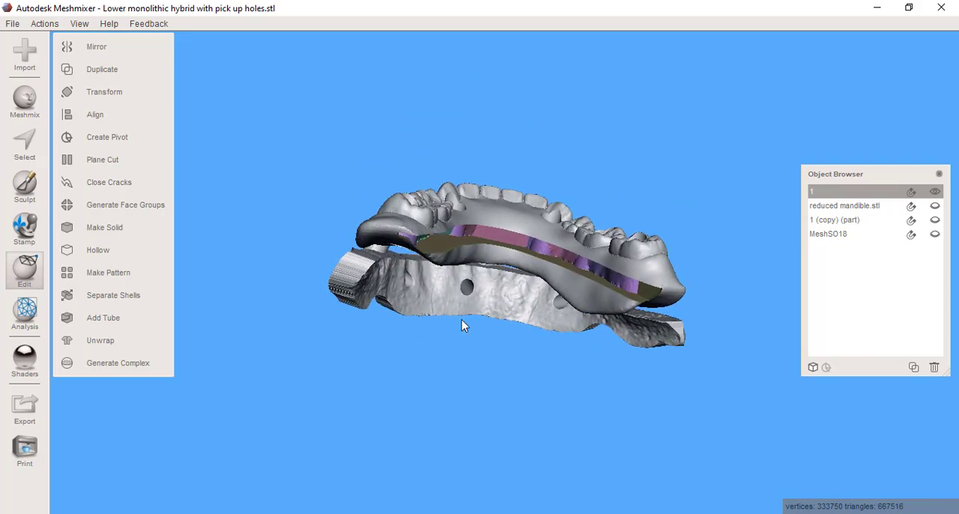
pyautogui.moveTo(462, 325); pyautogui.dragTo(556, 345)
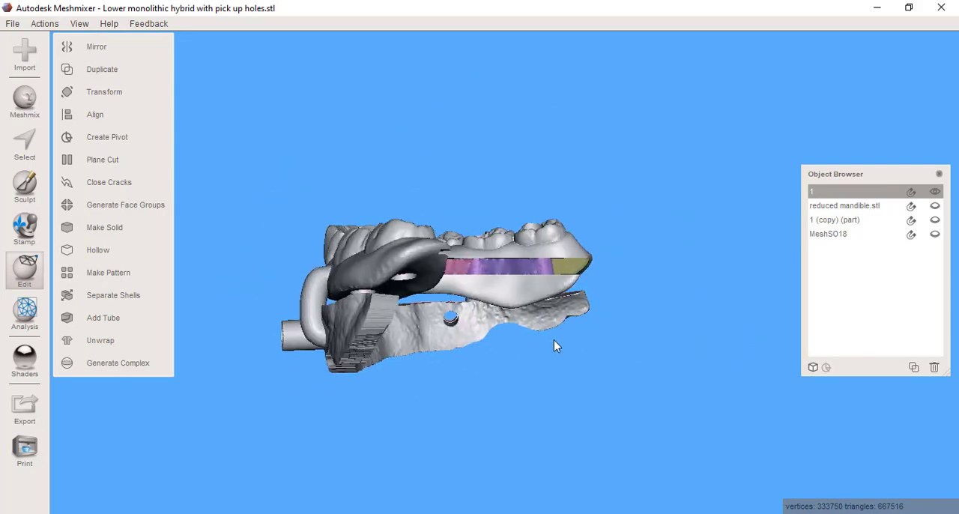
pyautogui.moveTo(557, 345); pyautogui.dragTo(527, 346)
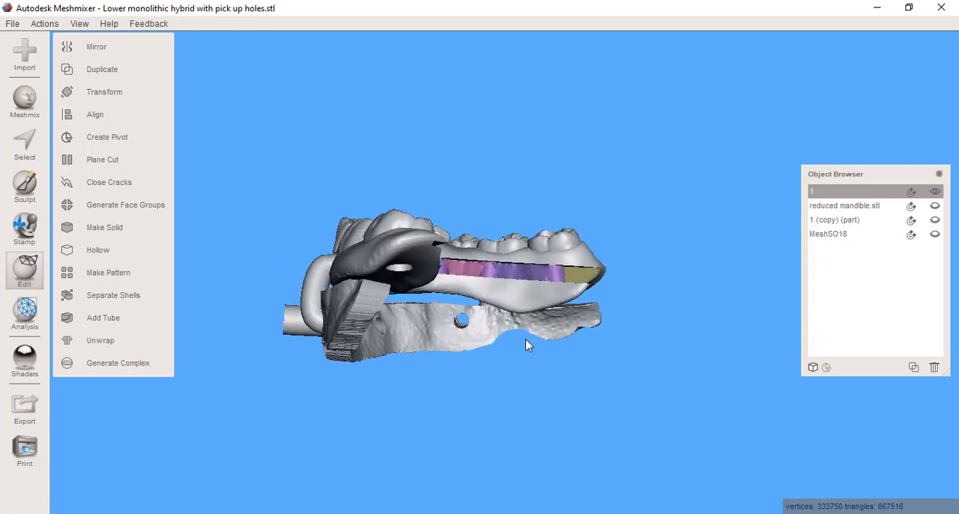
pyautogui.moveTo(527, 345); pyautogui.dragTo(461, 351)
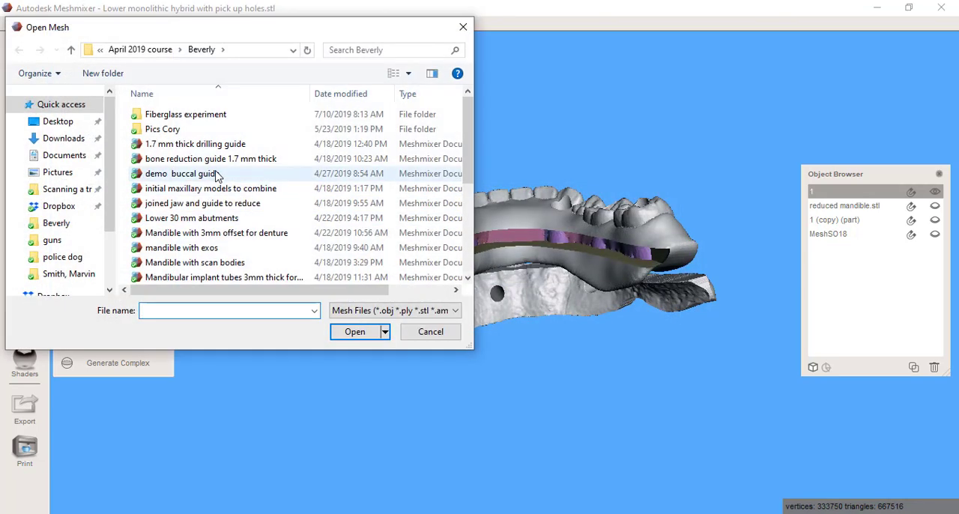
pyautogui.click(360, 331)
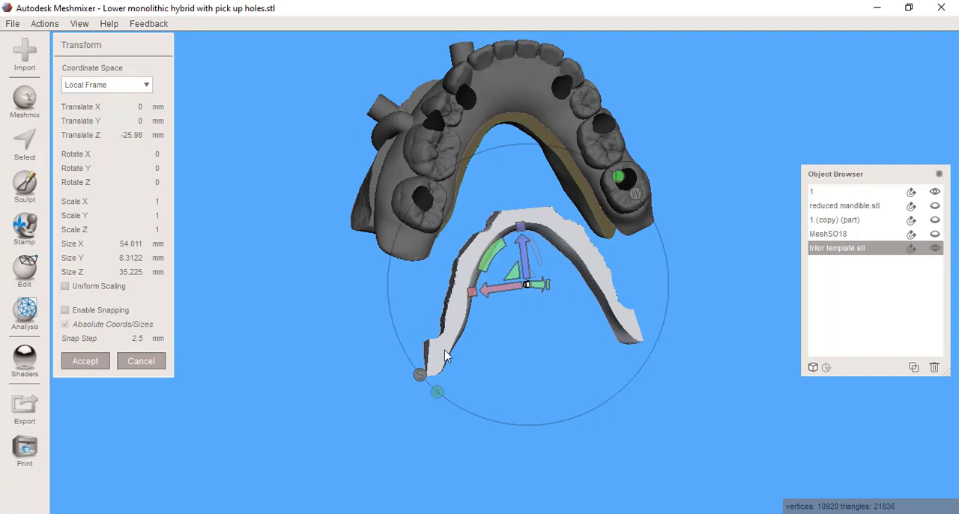
pyautogui.moveTo(446, 356); pyautogui.dragTo(510, 334)
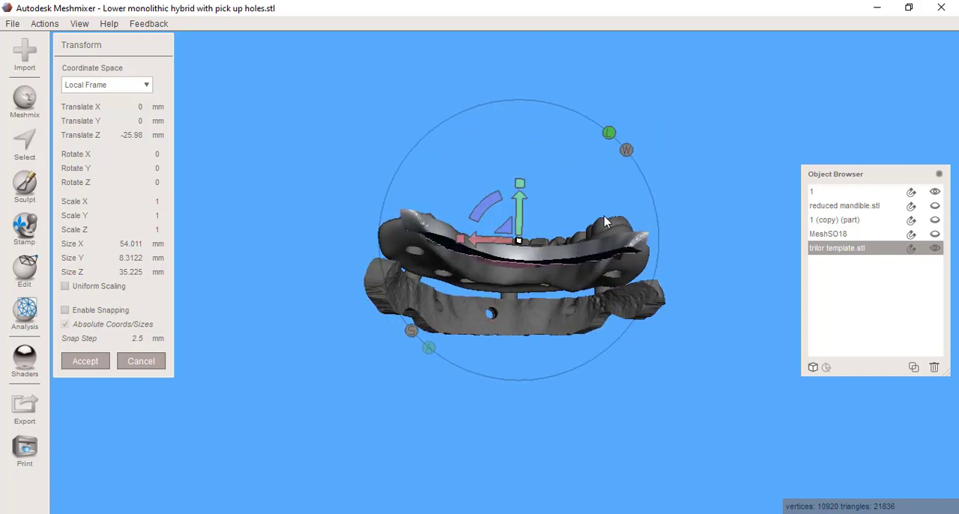
pyautogui.moveTo(605, 222); pyautogui.dragTo(535, 399)
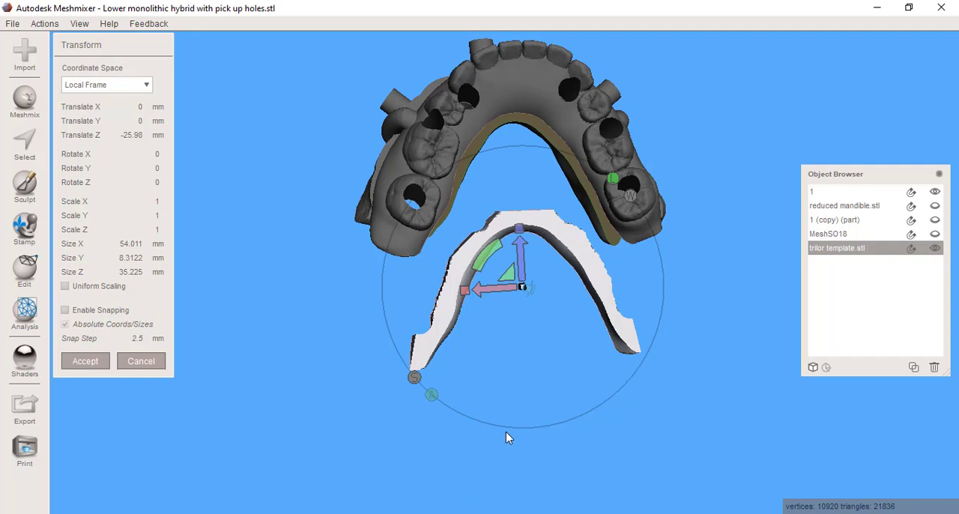
pyautogui.moveTo(409, 466)
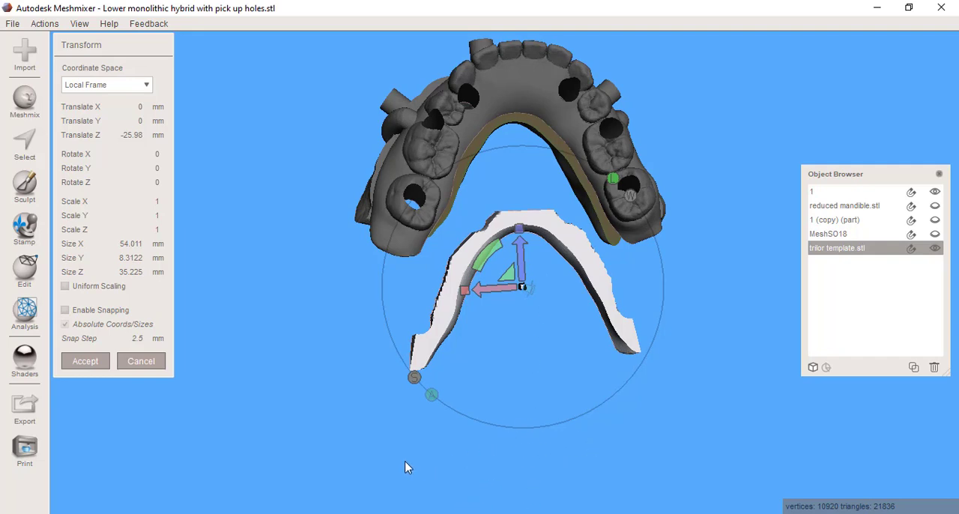
pyautogui.moveTo(443, 425)
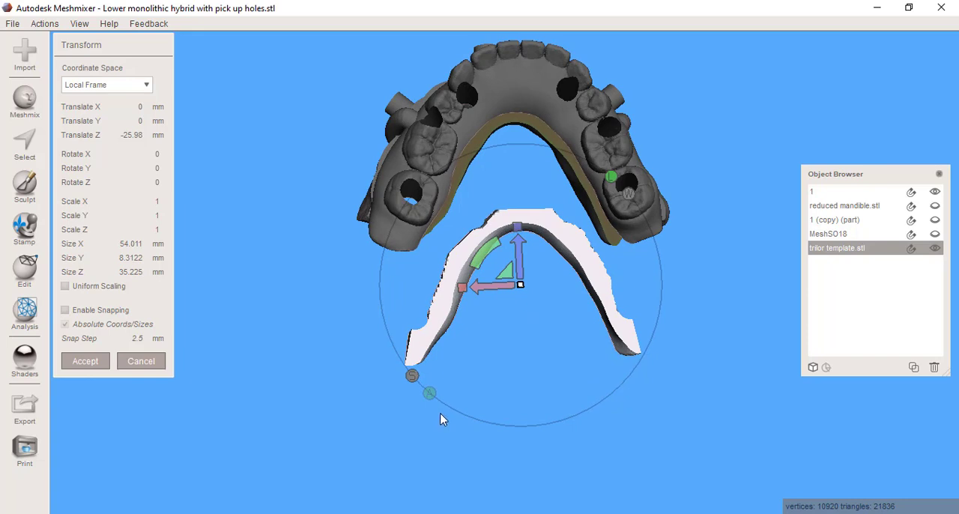
pyautogui.moveTo(440, 323)
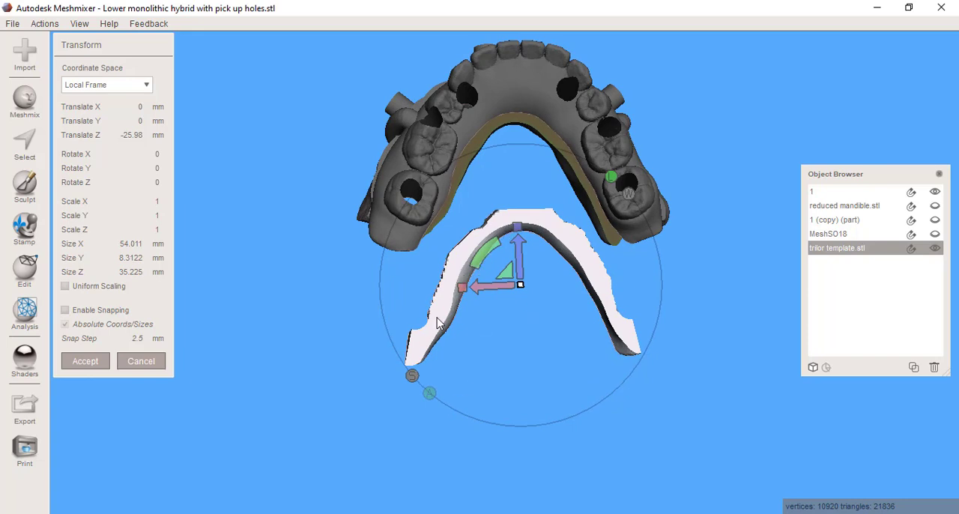
pyautogui.moveTo(516, 236)
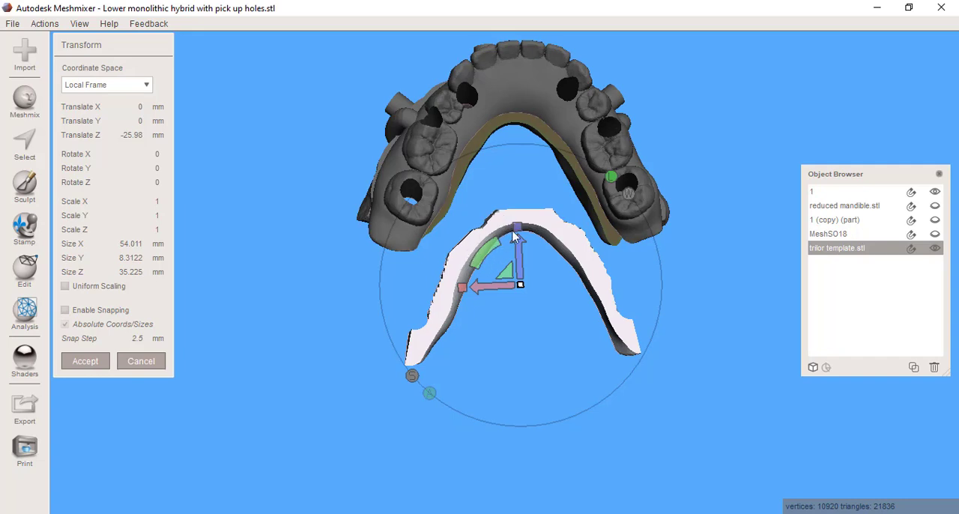
pyautogui.moveTo(549, 278)
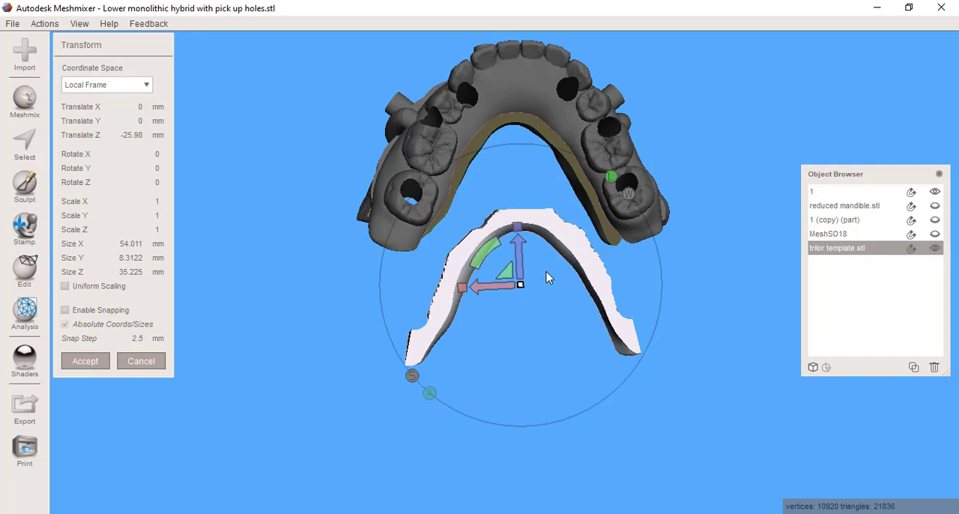
pyautogui.moveTo(481, 309)
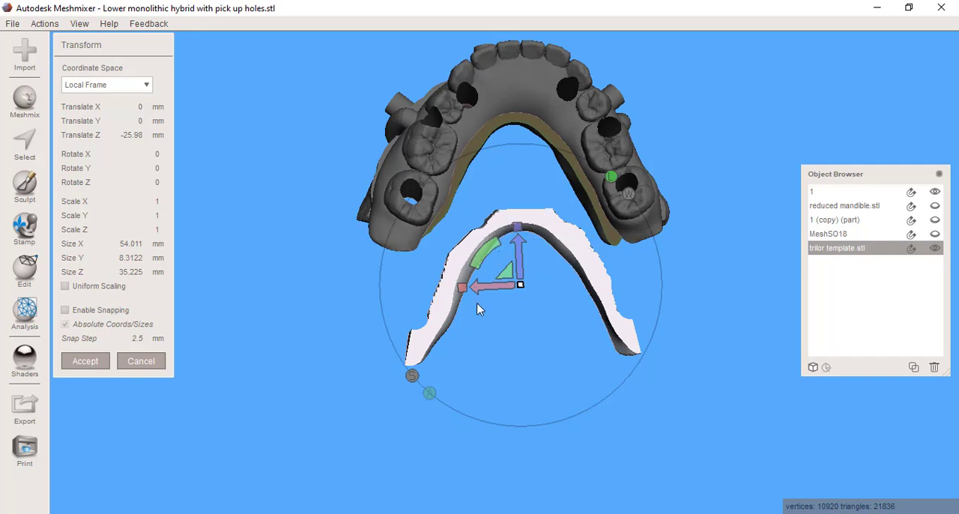
pyautogui.moveTo(486, 265)
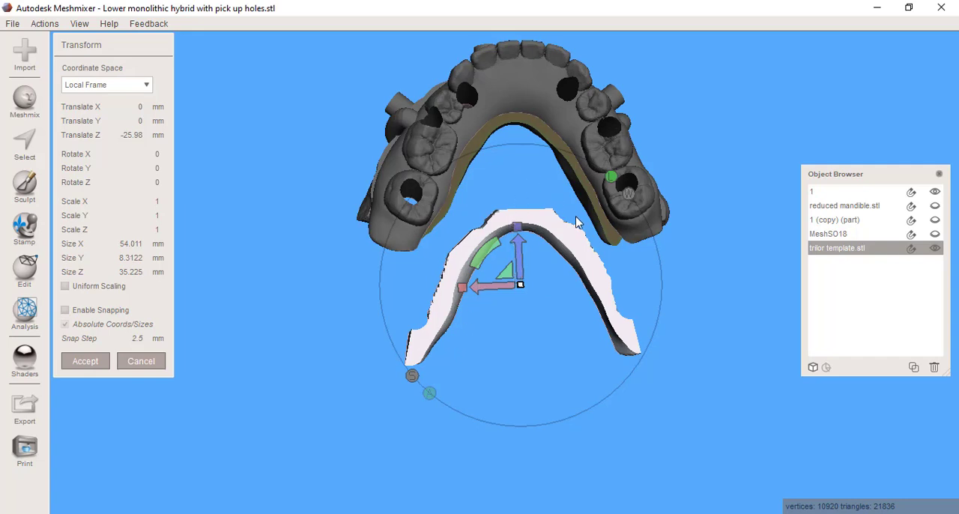
pyautogui.moveTo(488, 146)
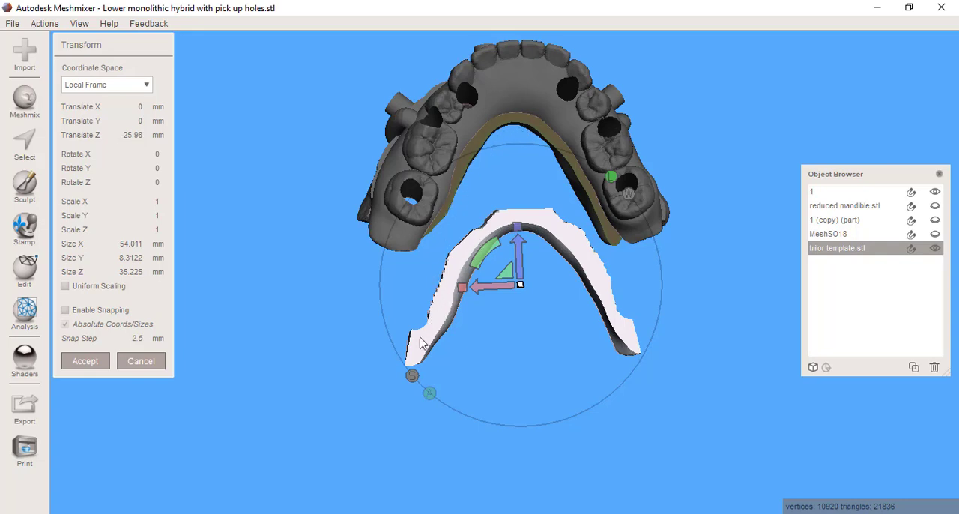
pyautogui.moveTo(635, 354)
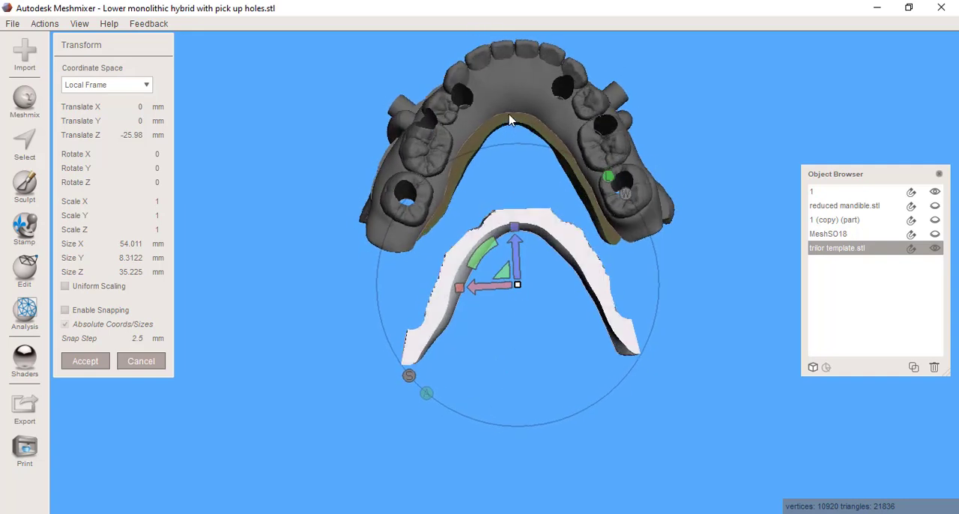
pyautogui.moveTo(572, 404)
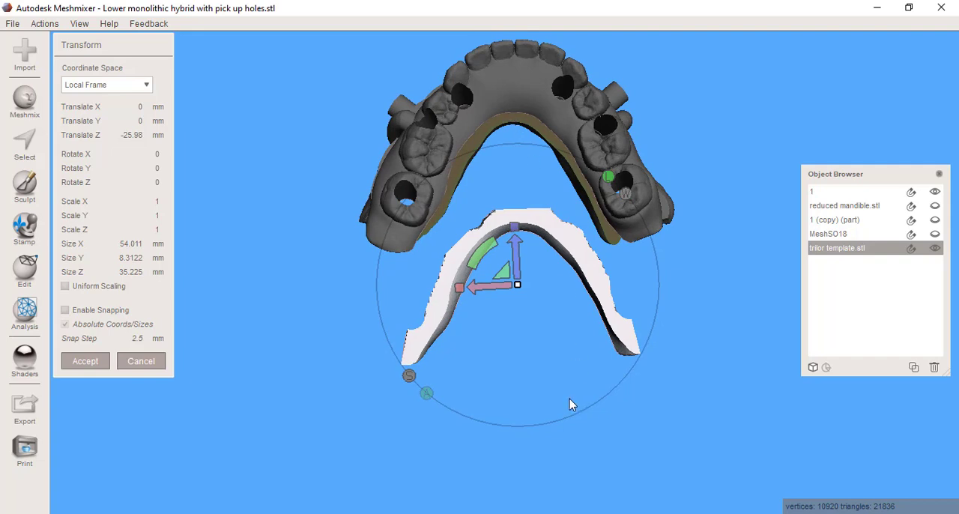
pyautogui.moveTo(567, 399)
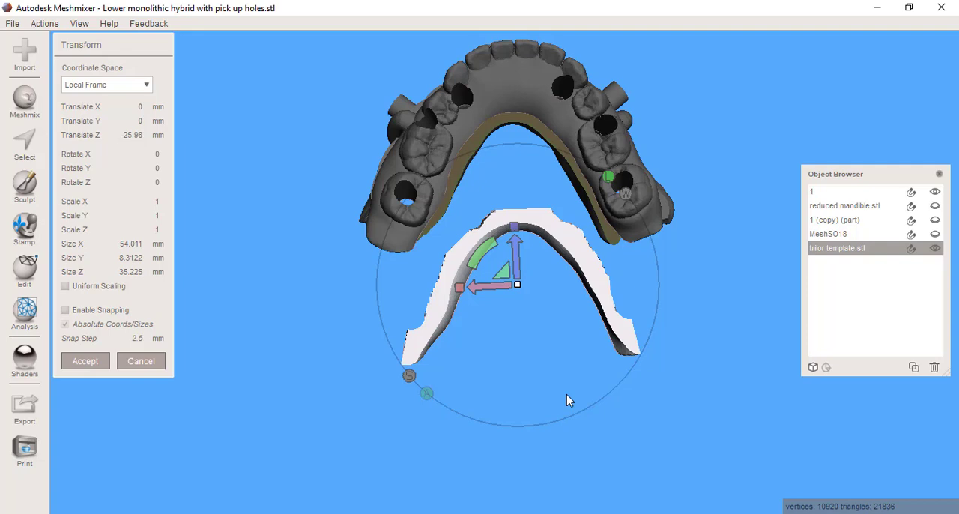
pyautogui.moveTo(570, 400)
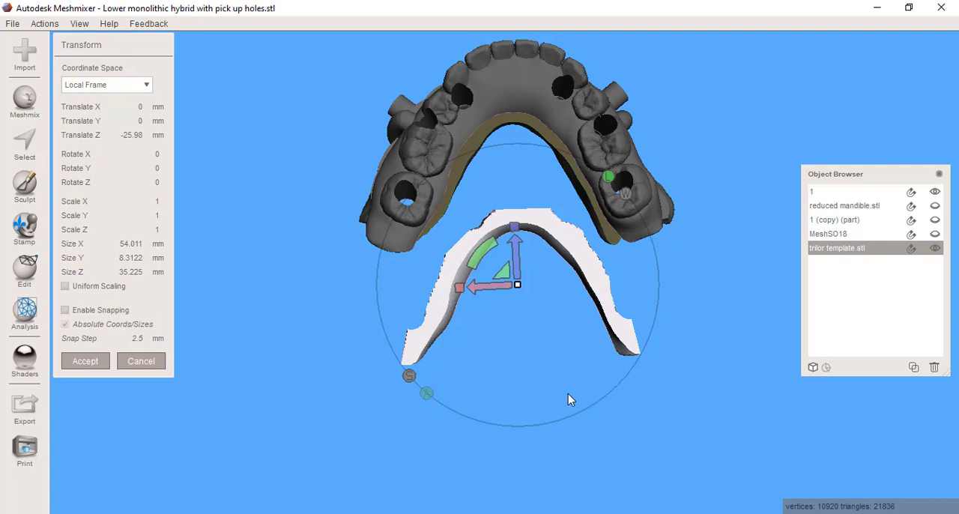